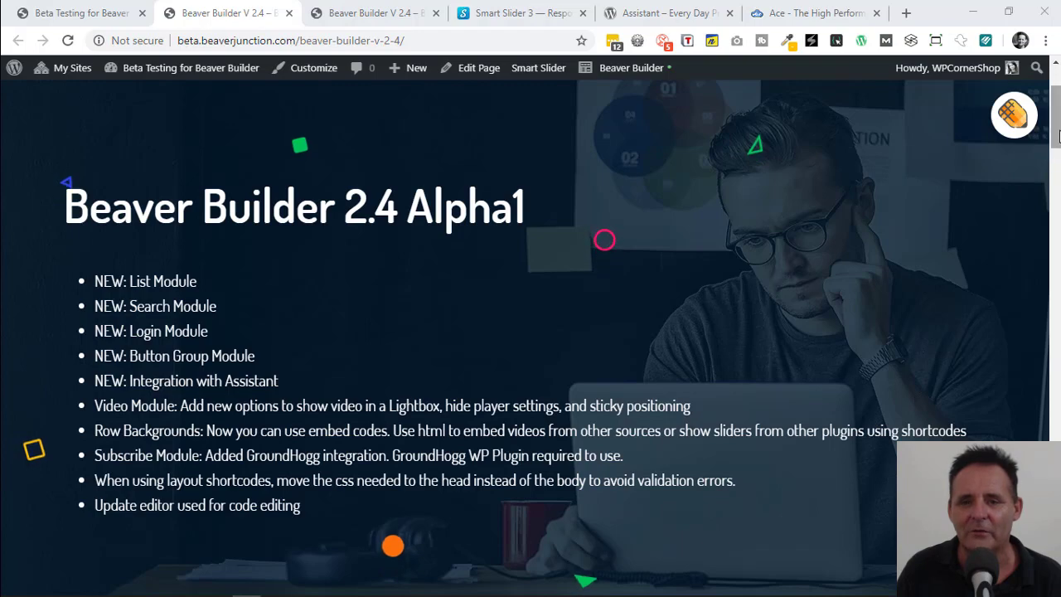
- Scroll the demo page and briefly open, then close, the Assistant panel
scroll(down, 3)
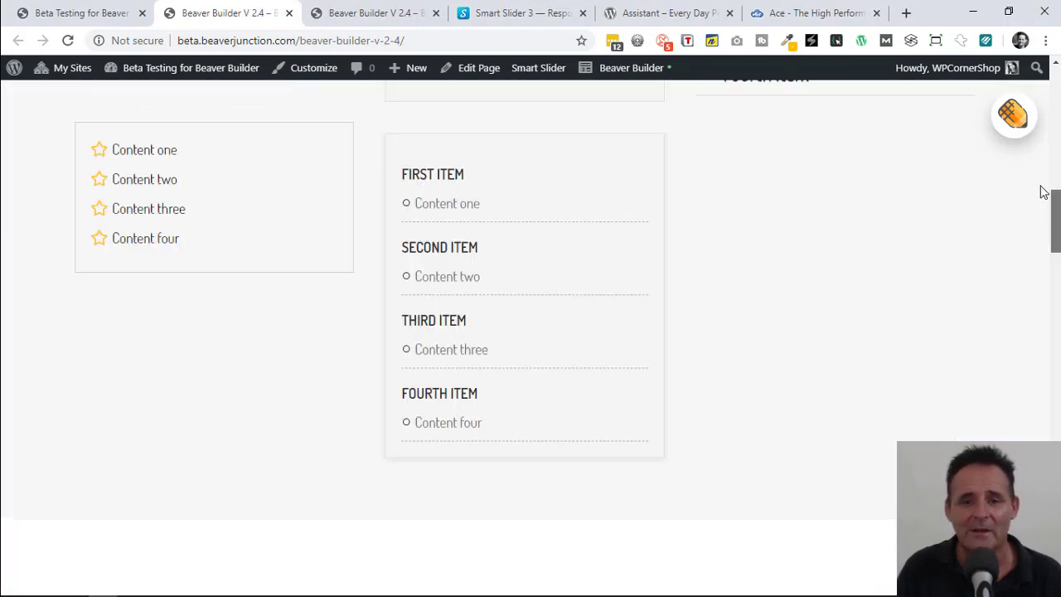
scroll(up, 3)
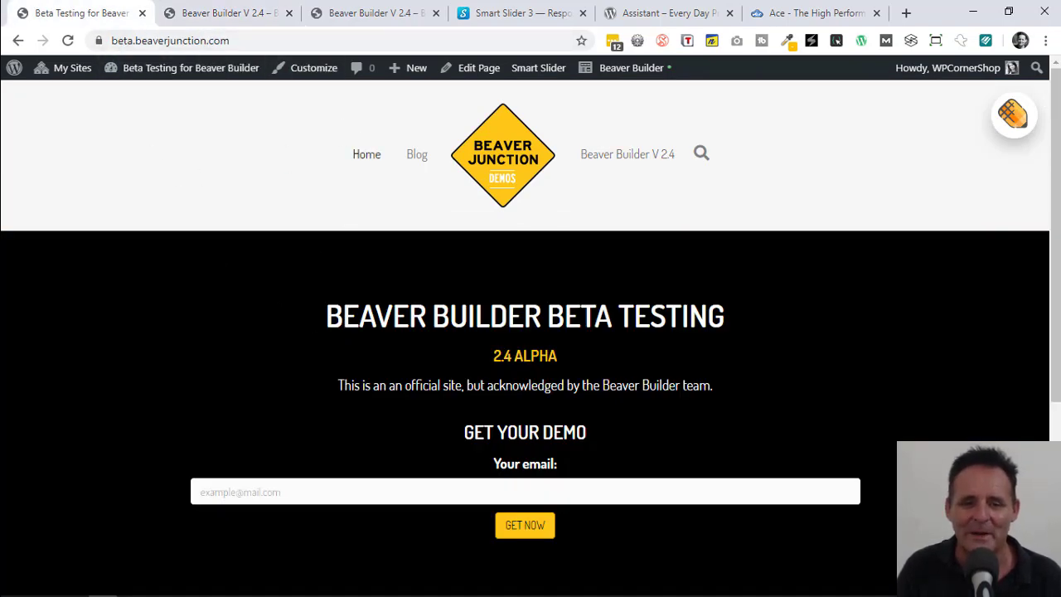
mouse_move(288, 357)
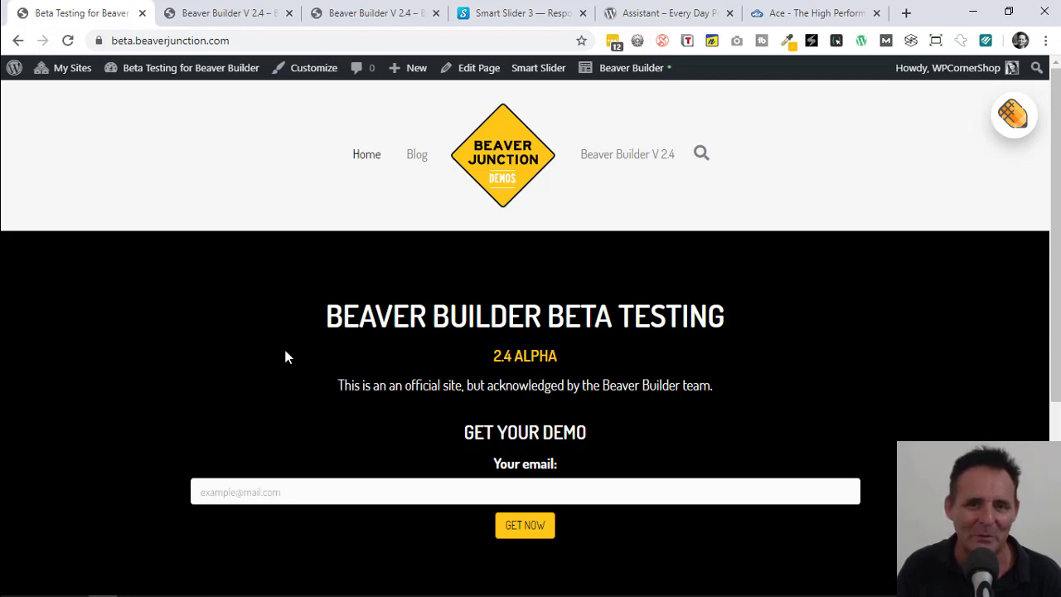
mouse_move(553, 536)
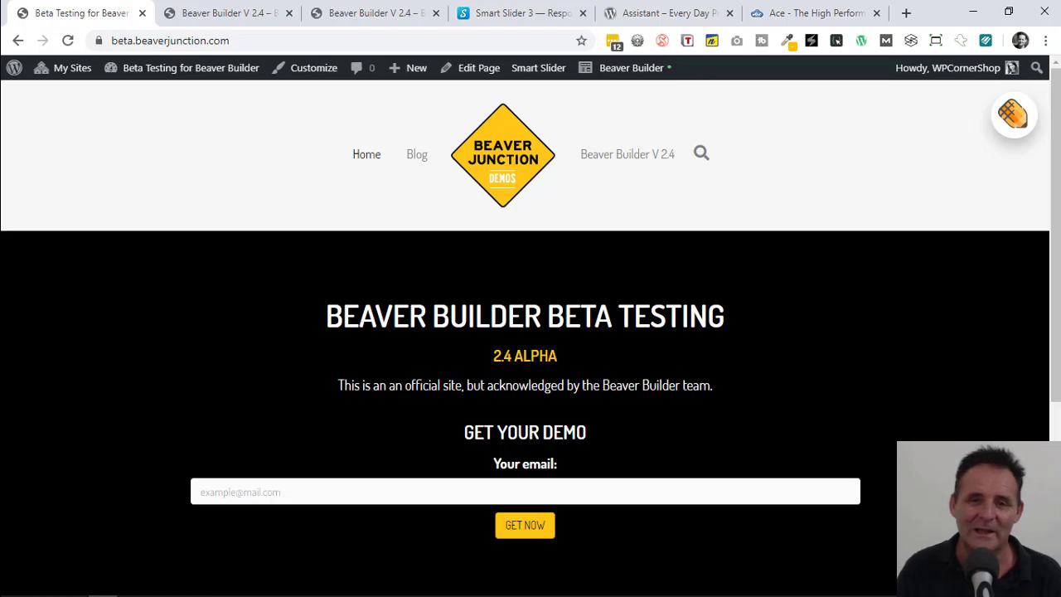
mouse_move(461, 396)
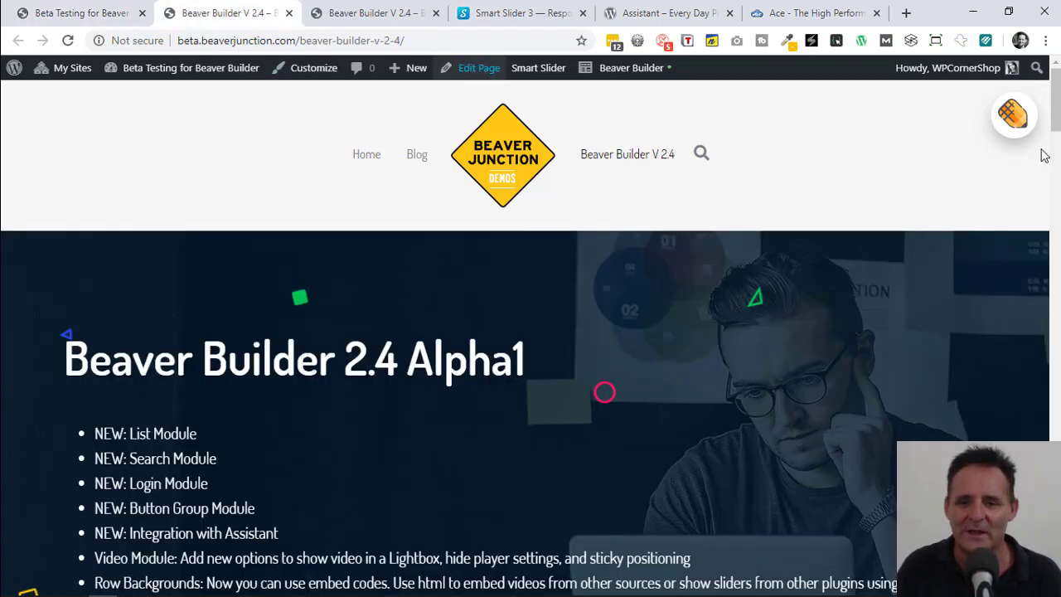
scroll(down, 3)
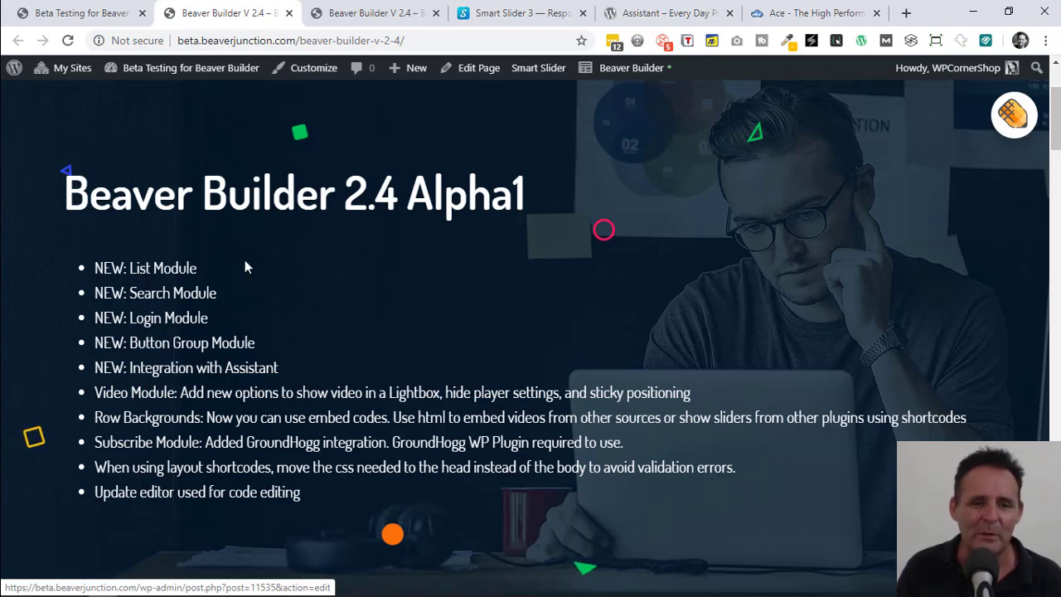
mouse_move(190, 296)
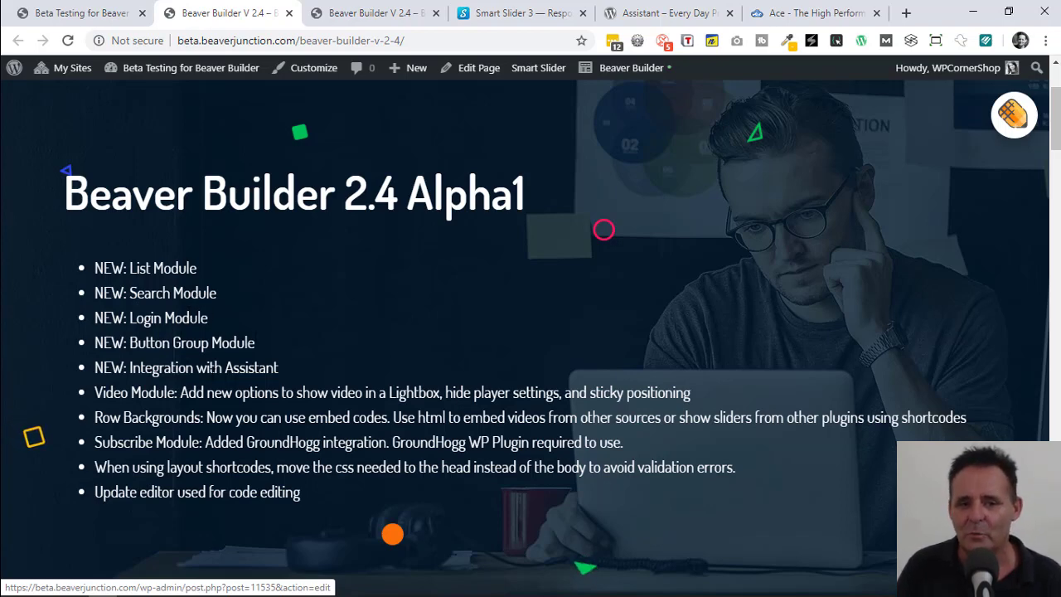
mouse_move(1013, 133)
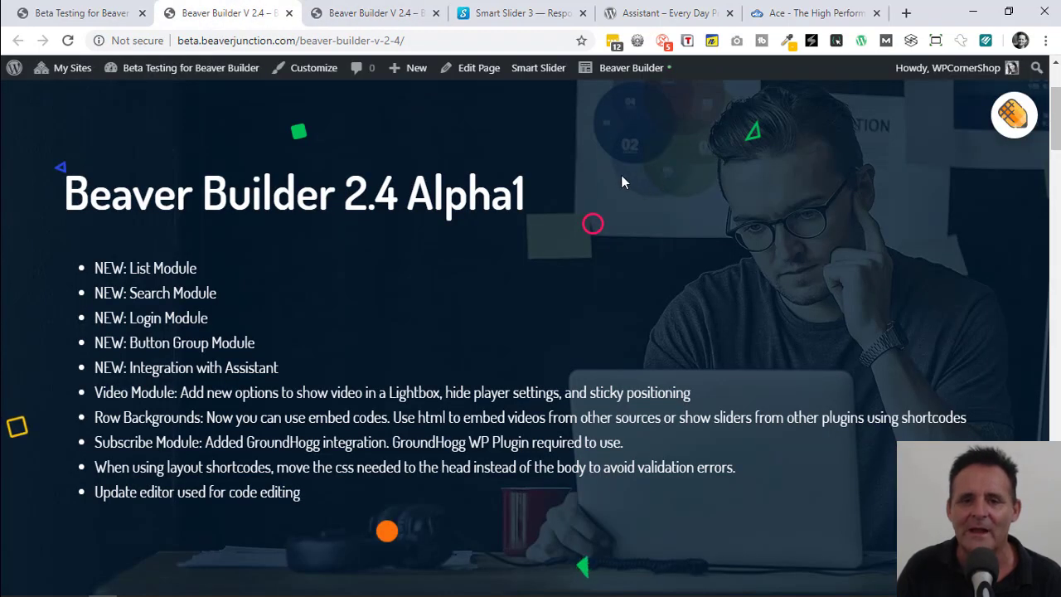
mouse_move(755, 253)
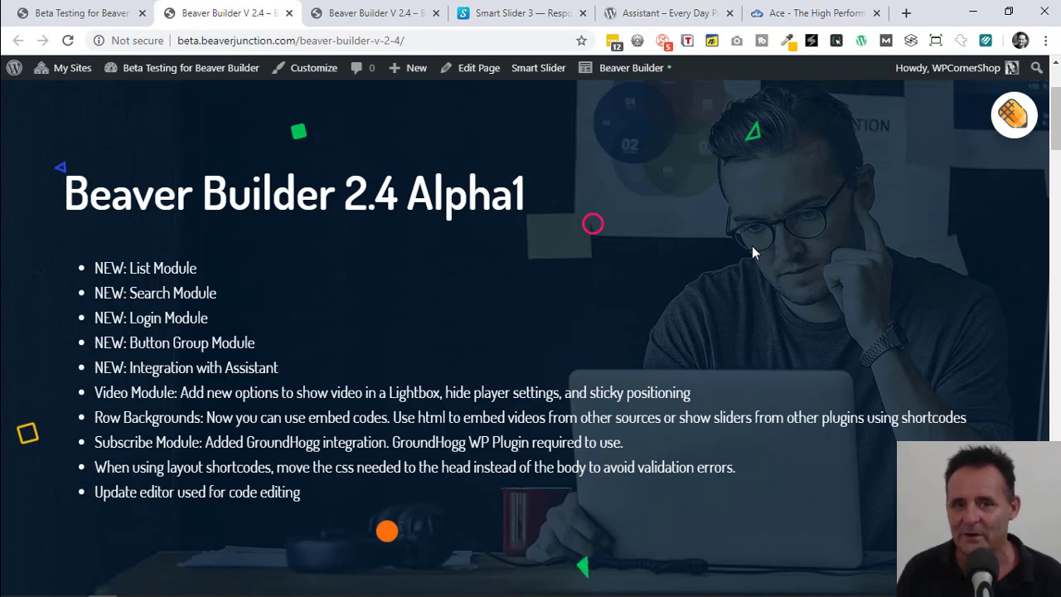
mouse_move(906, 203)
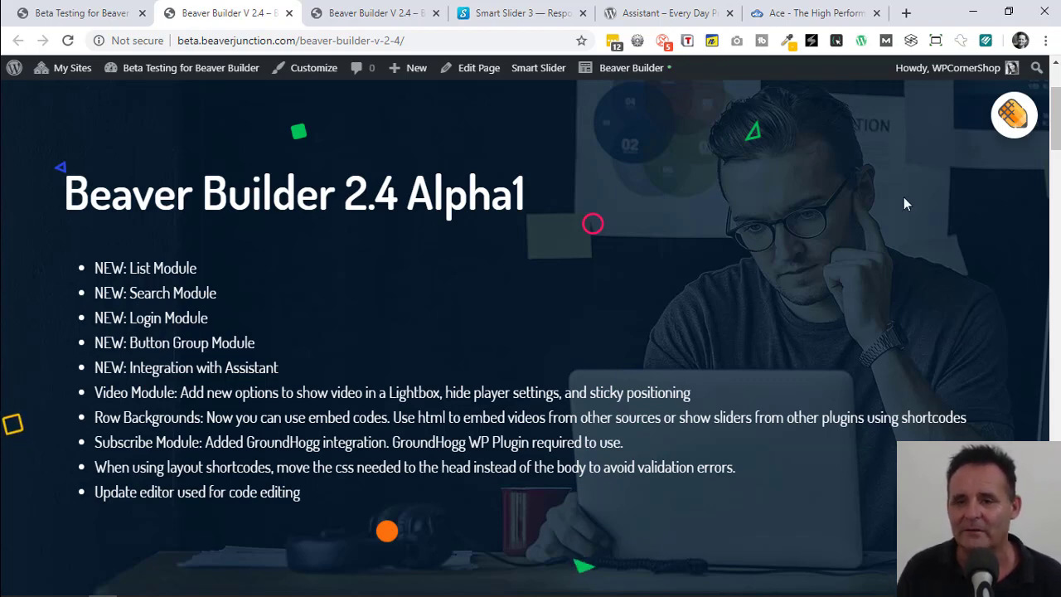
click(1013, 114)
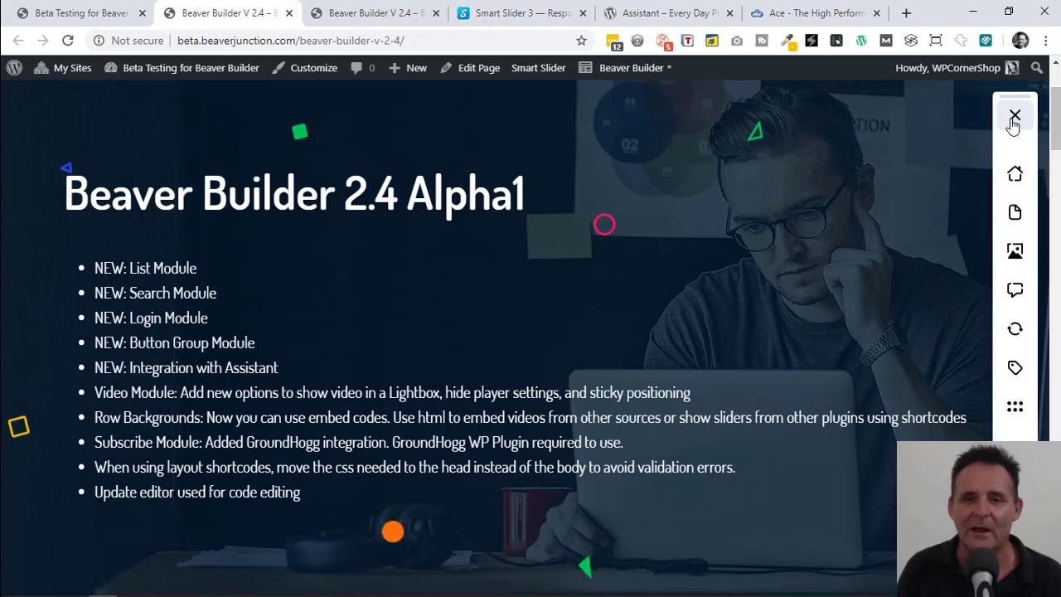
mouse_move(1015, 116)
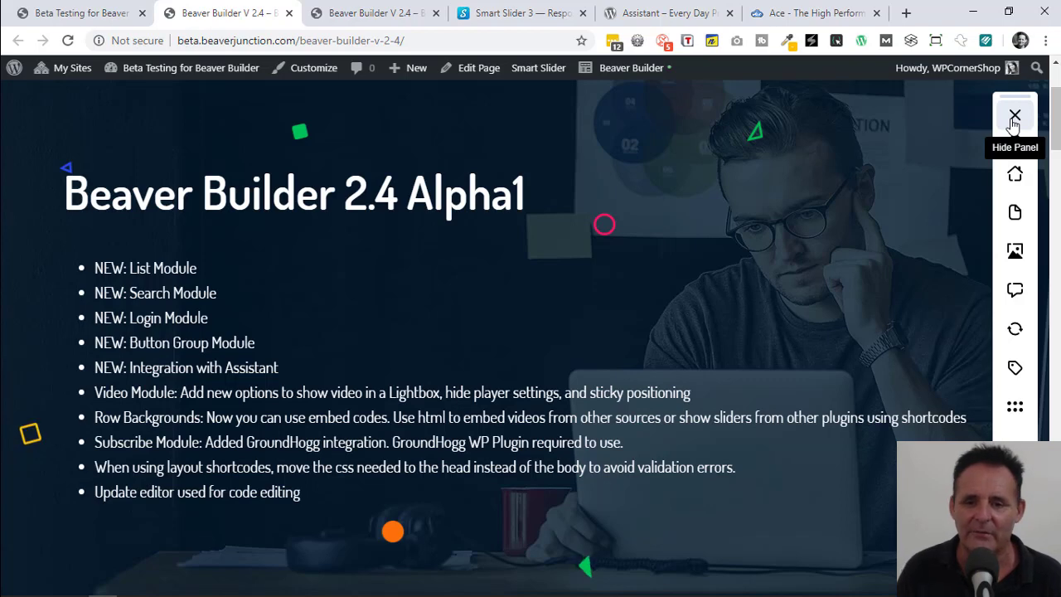
click(1014, 115)
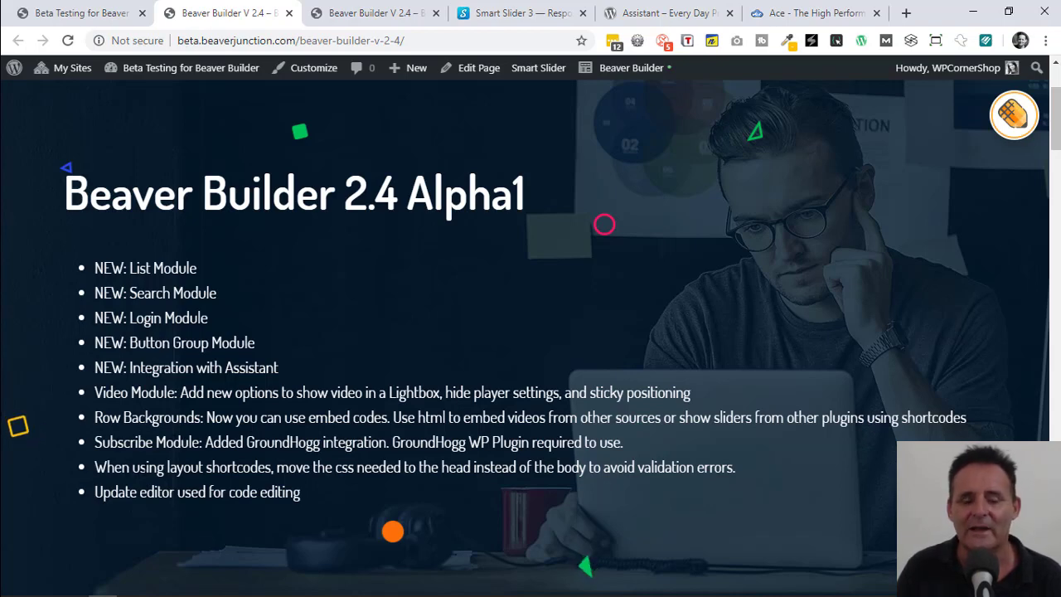
mouse_move(635, 492)
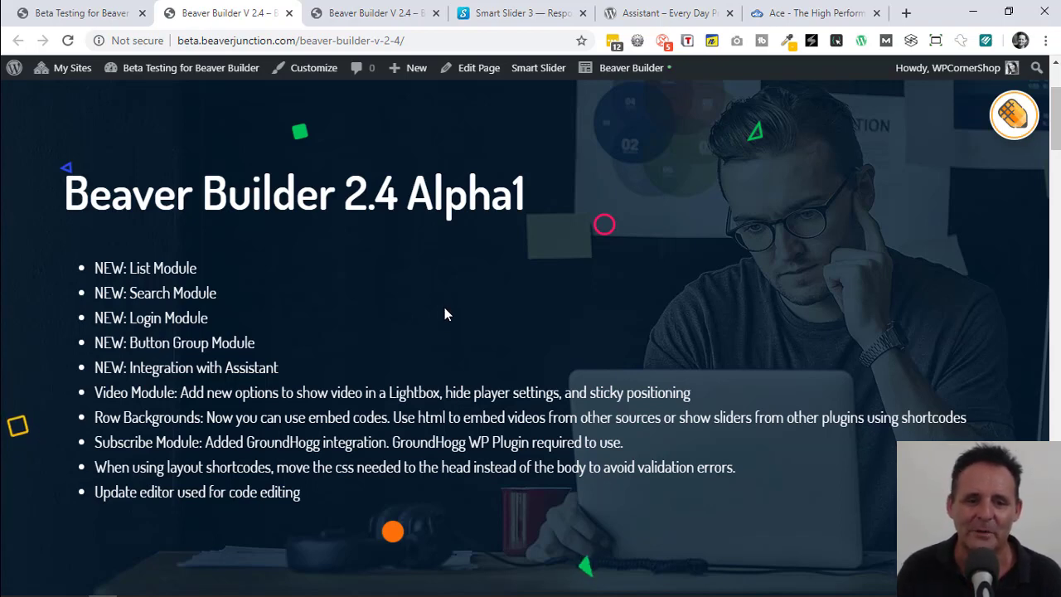
mouse_move(878, 93)
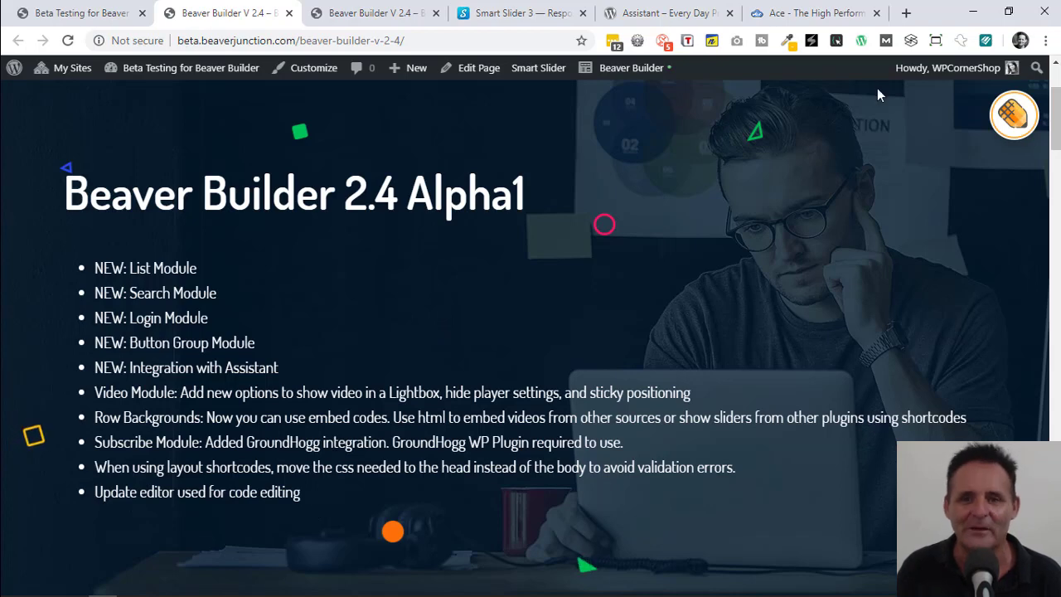
- Glance at the Ace code editor and Smart Slider 3 sites, then return to the demo page
click(821, 12)
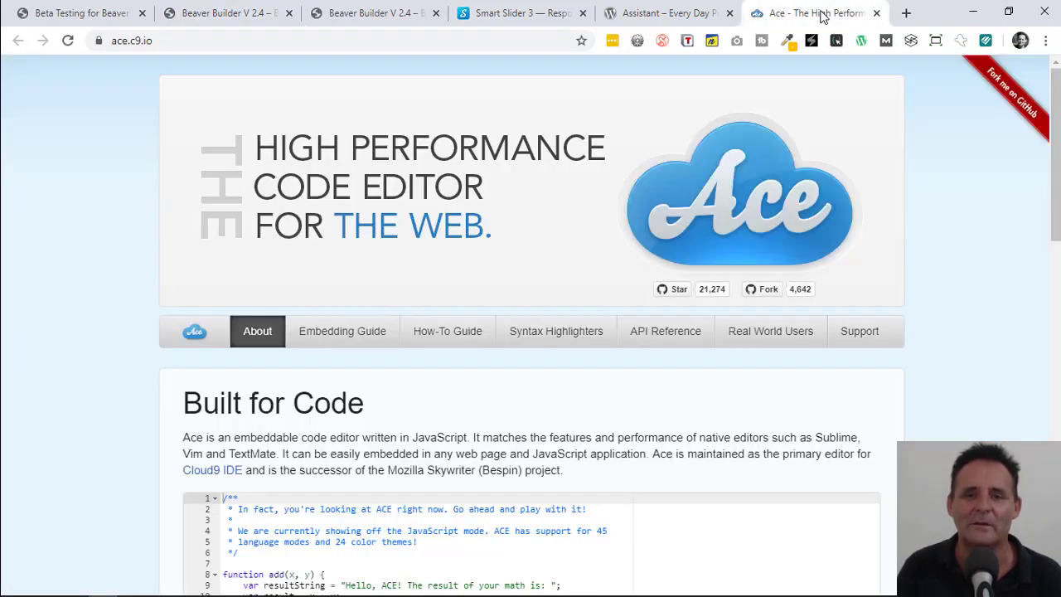
mouse_move(418, 86)
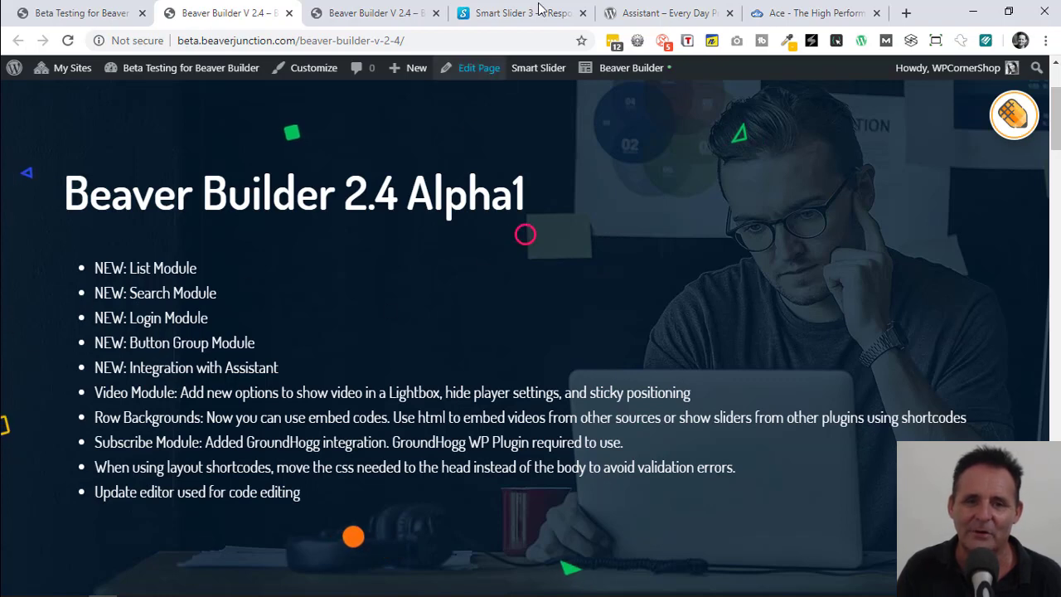
click(506, 12)
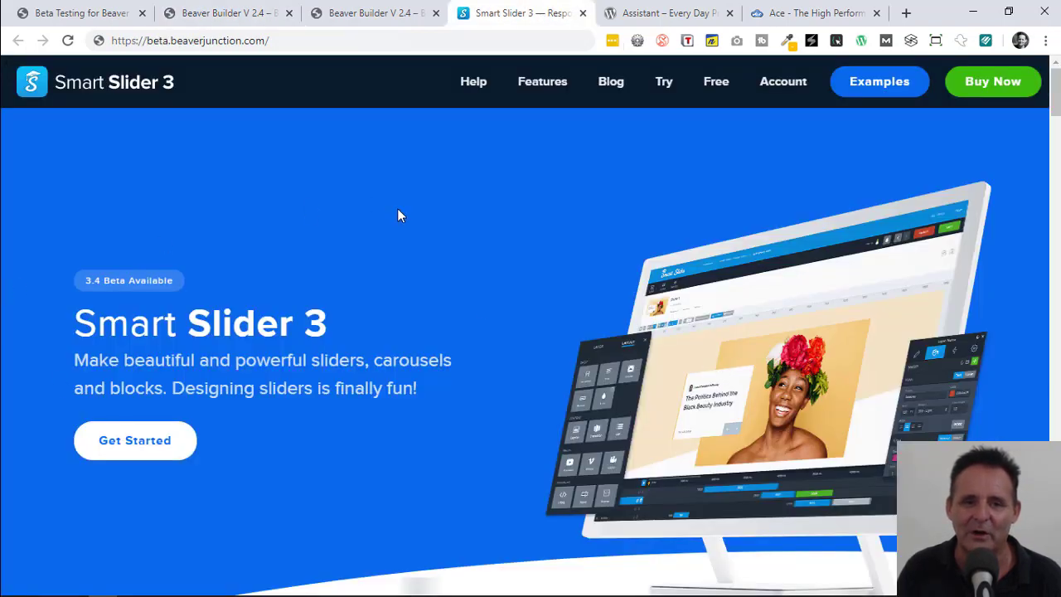
click(374, 13)
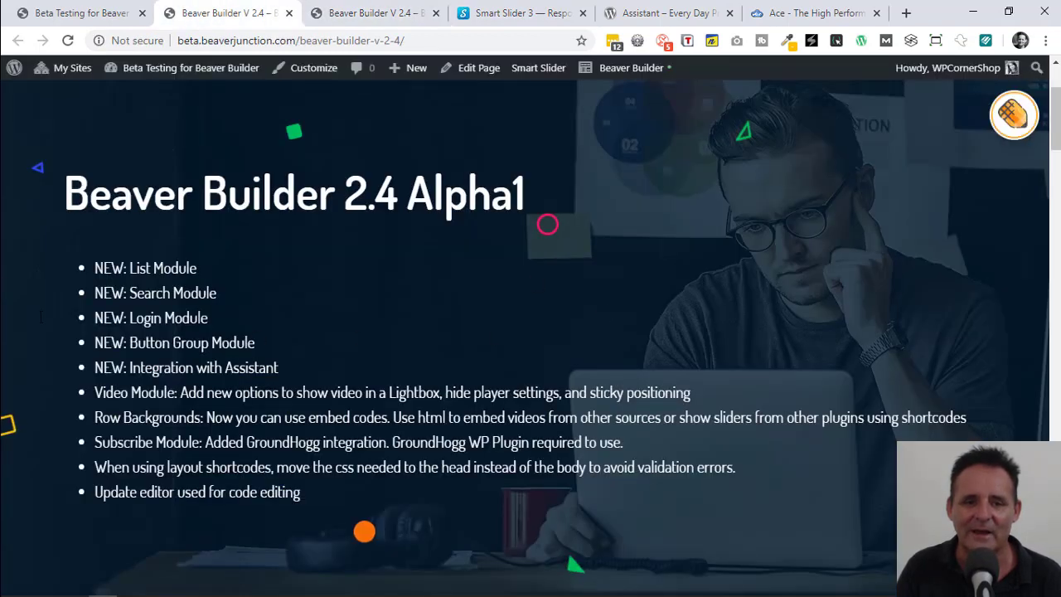
mouse_move(698, 204)
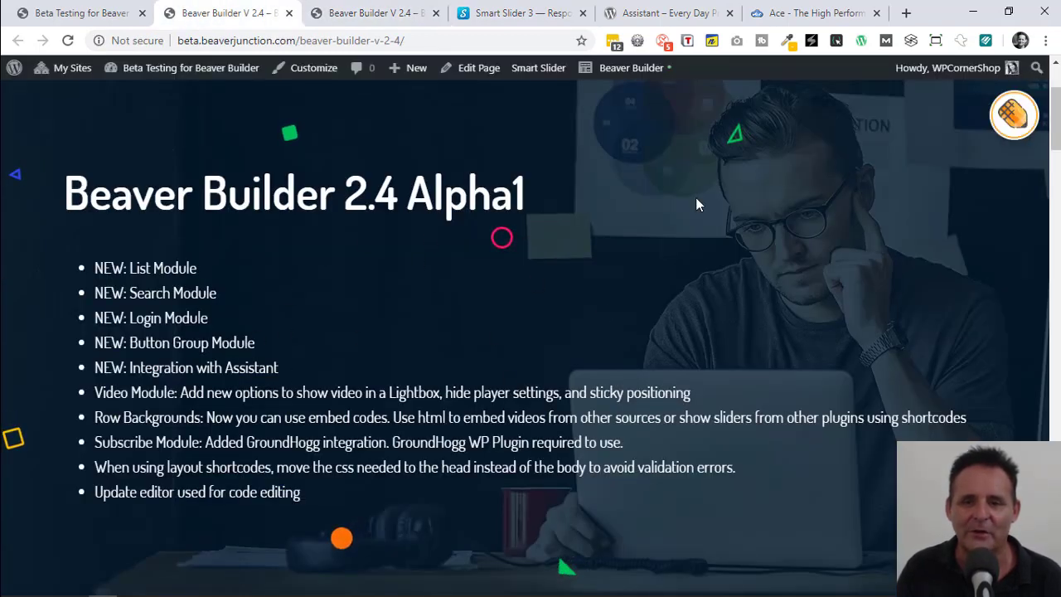
scroll(down, 3)
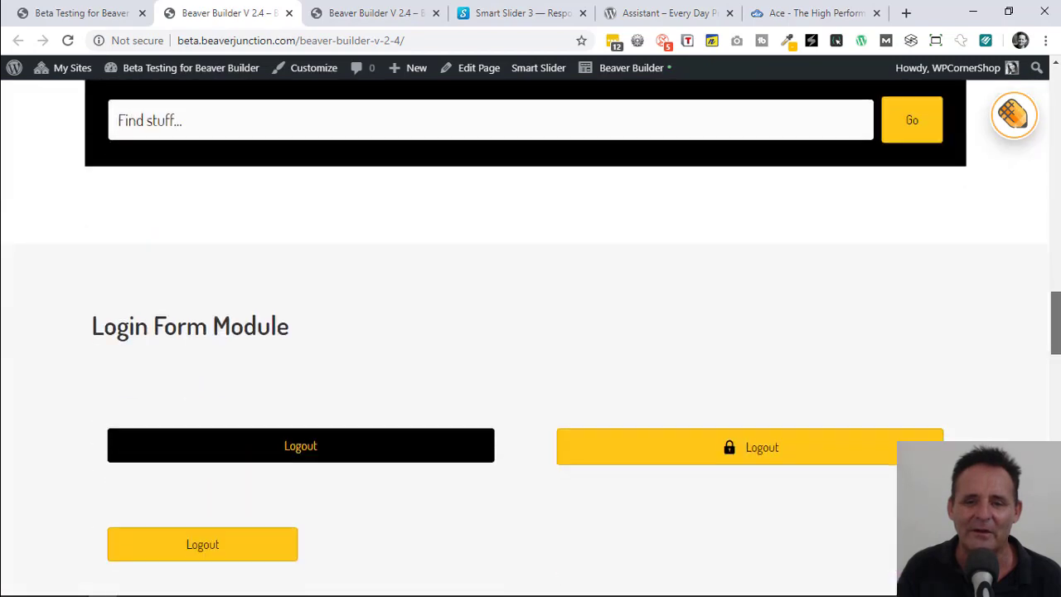
scroll(up, 3)
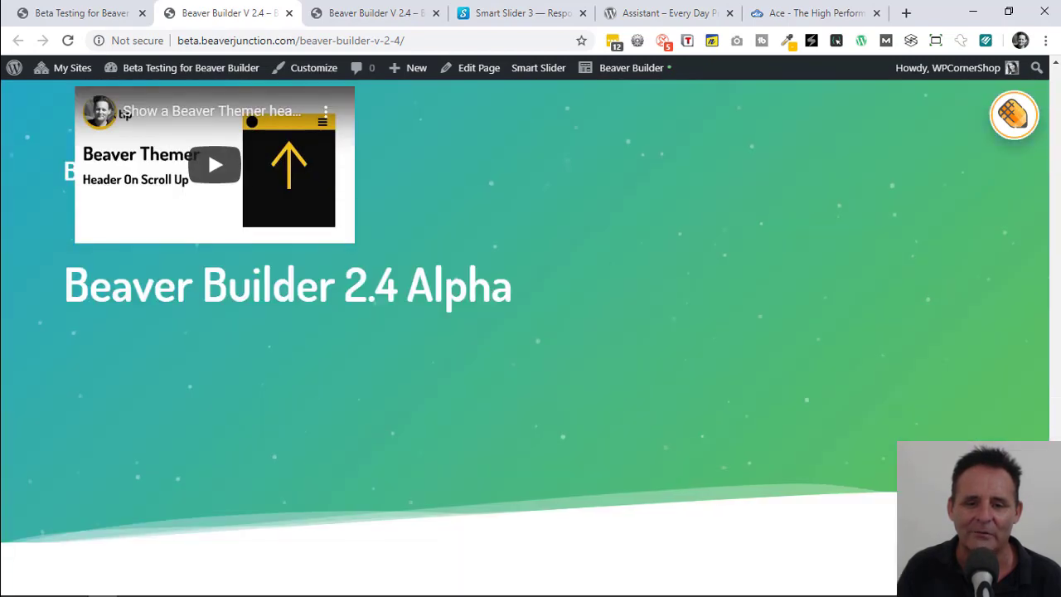
mouse_move(689, 341)
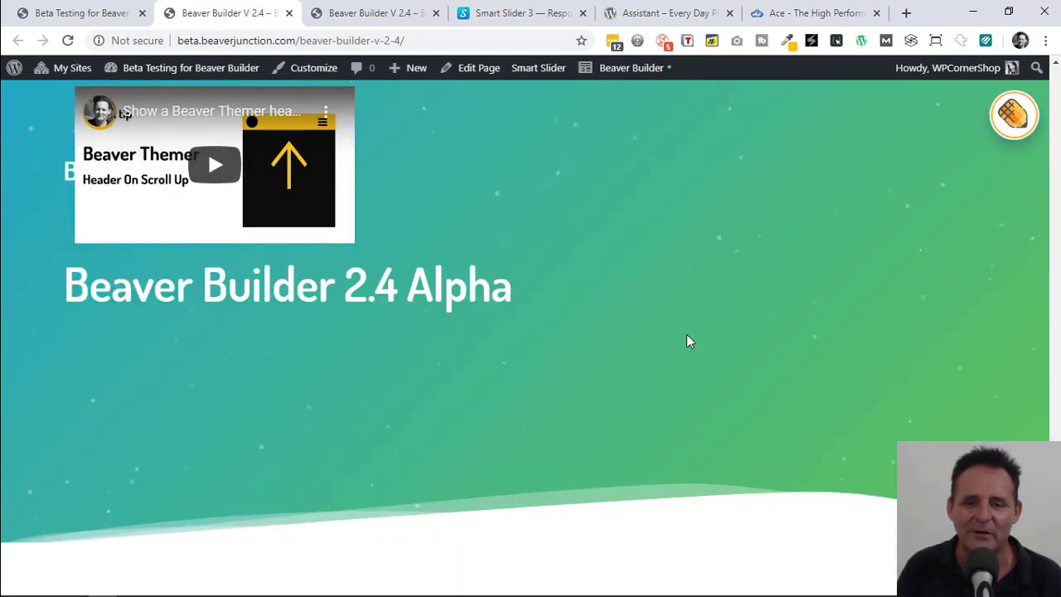
mouse_move(541, 330)
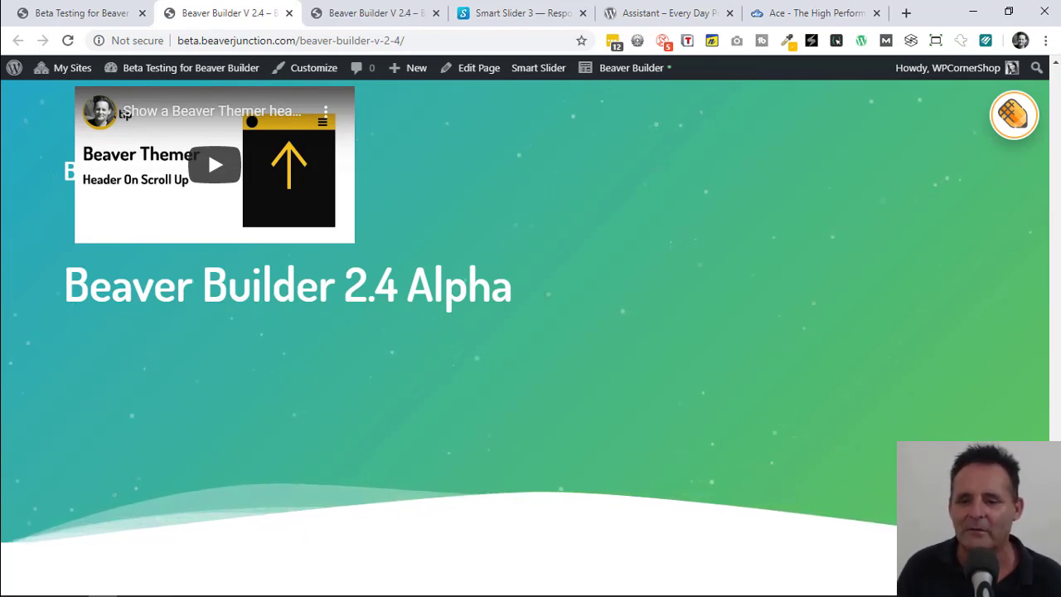
scroll(down, 3)
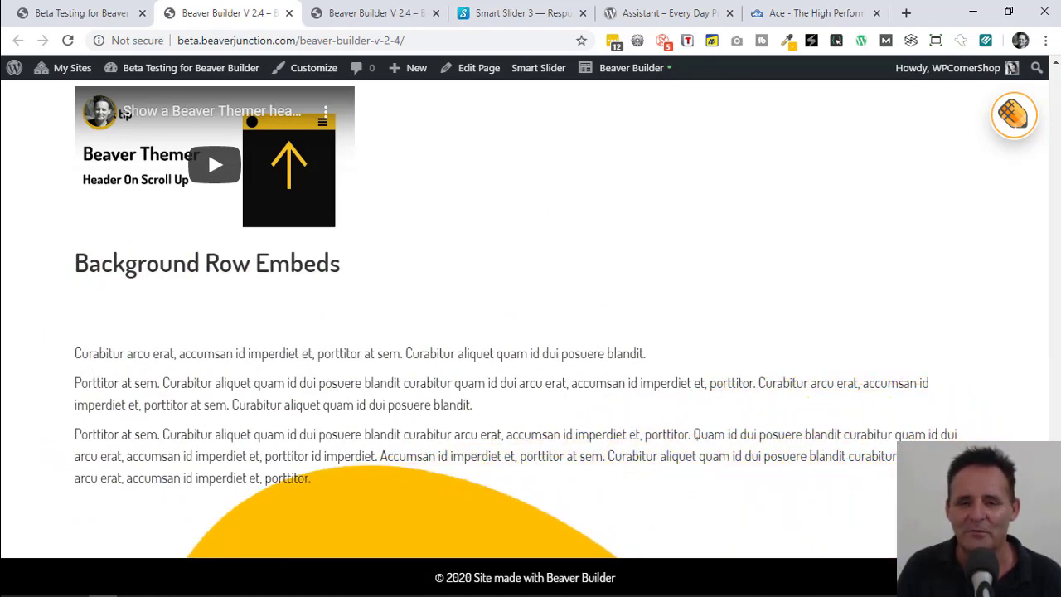
scroll(down, 3)
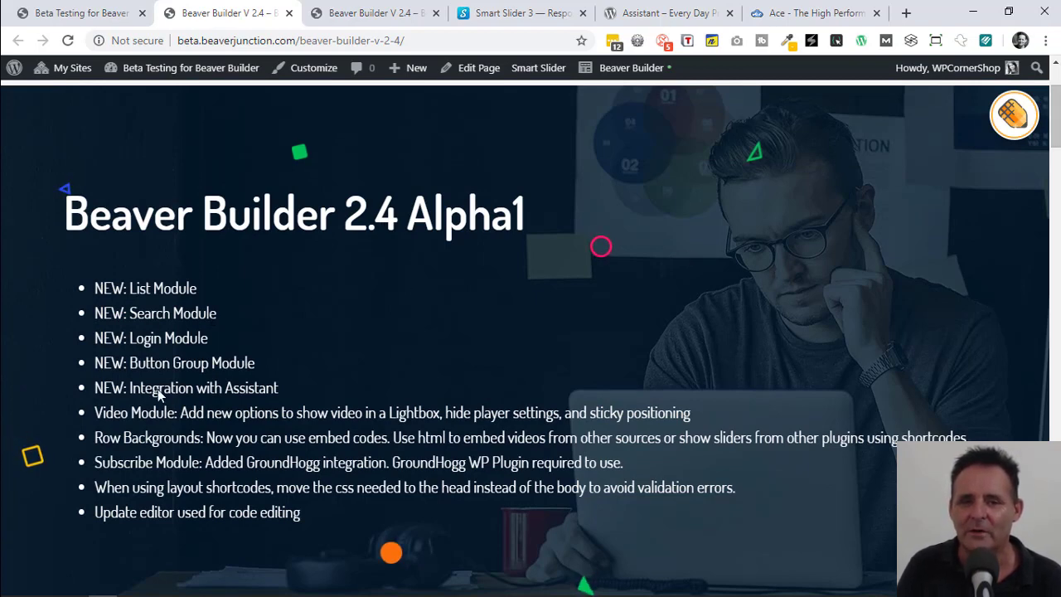
mouse_move(353, 40)
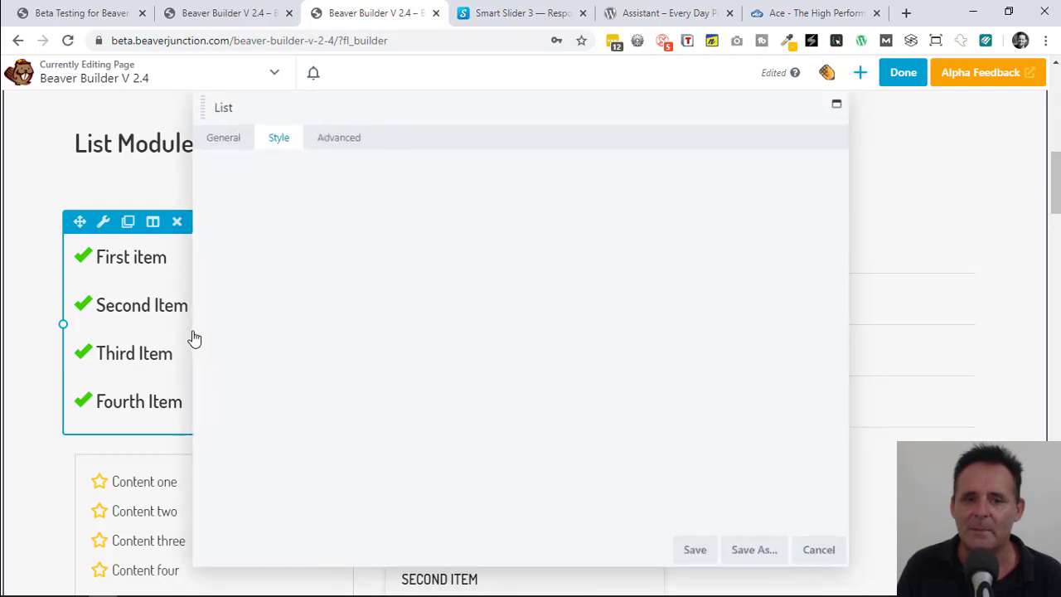
mouse_move(370, 243)
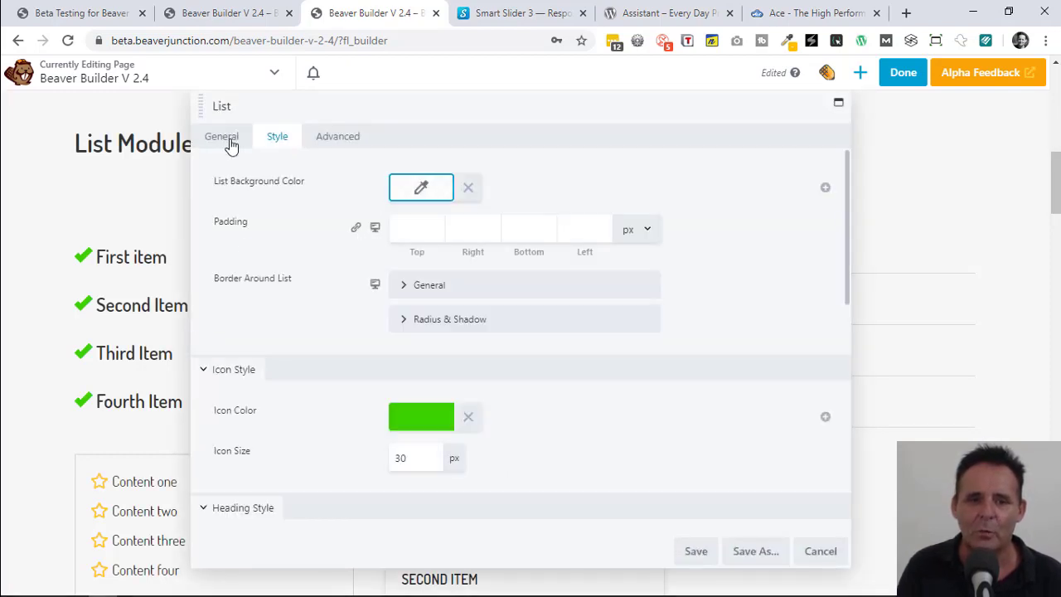
- Inspect the List module's general settings, ordered list type and List Item 1, cancelling without saving
click(222, 135)
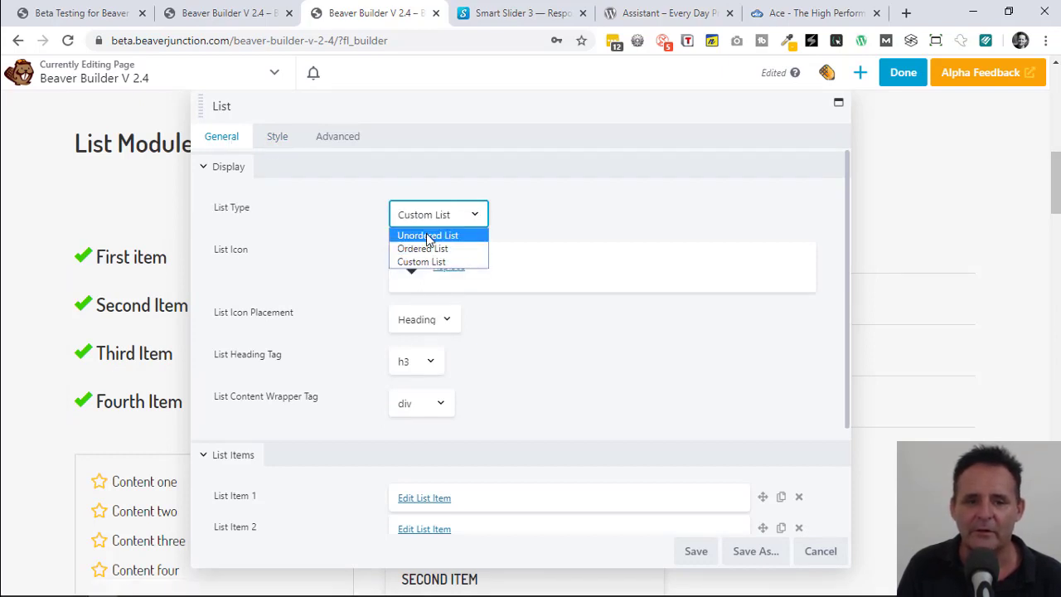
mouse_move(427, 249)
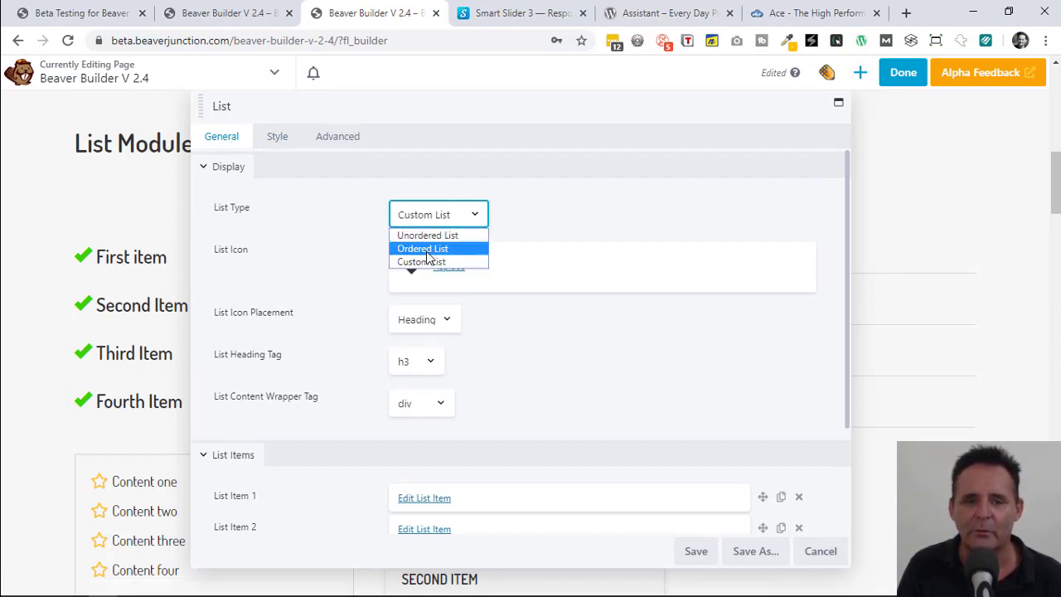
click(438, 261)
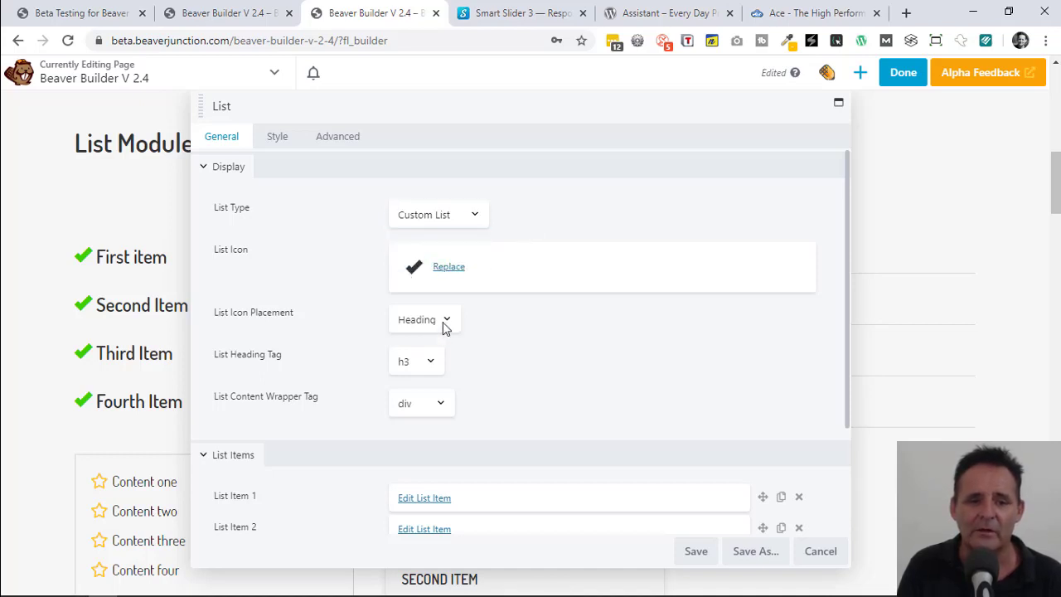
mouse_move(394, 358)
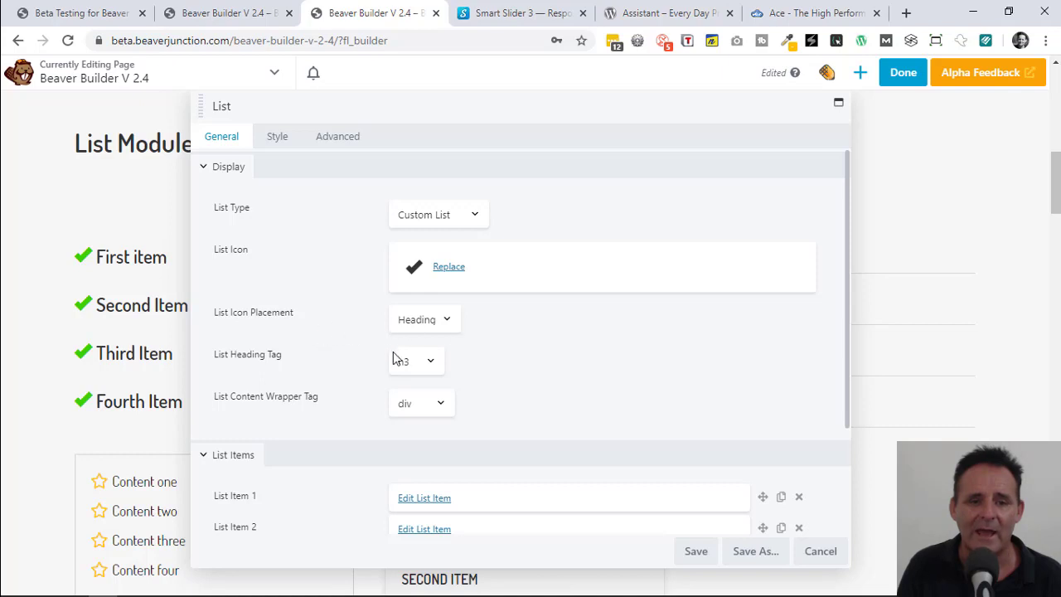
mouse_move(298, 382)
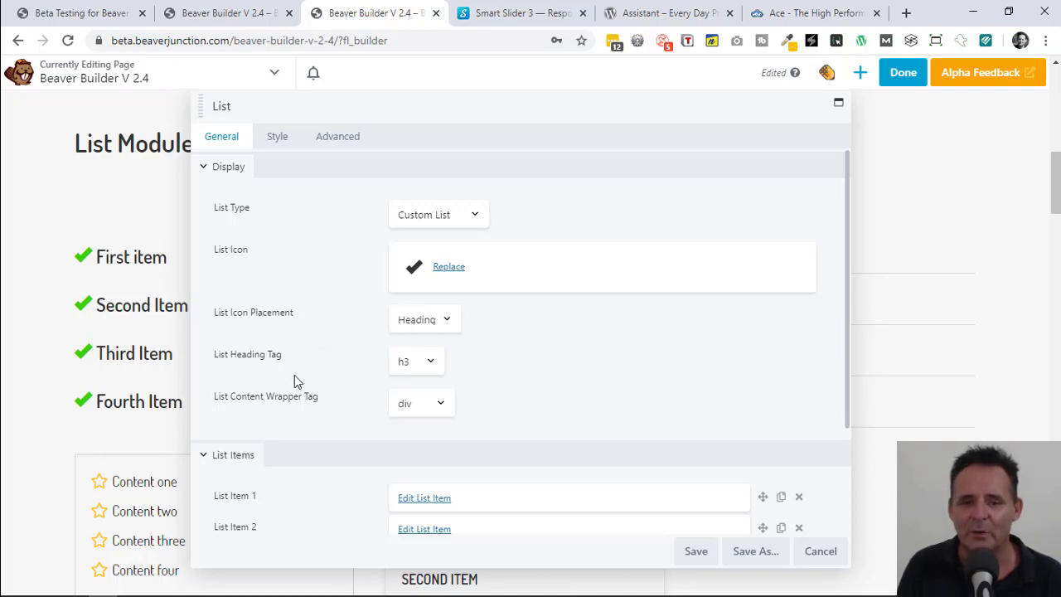
mouse_move(687, 383)
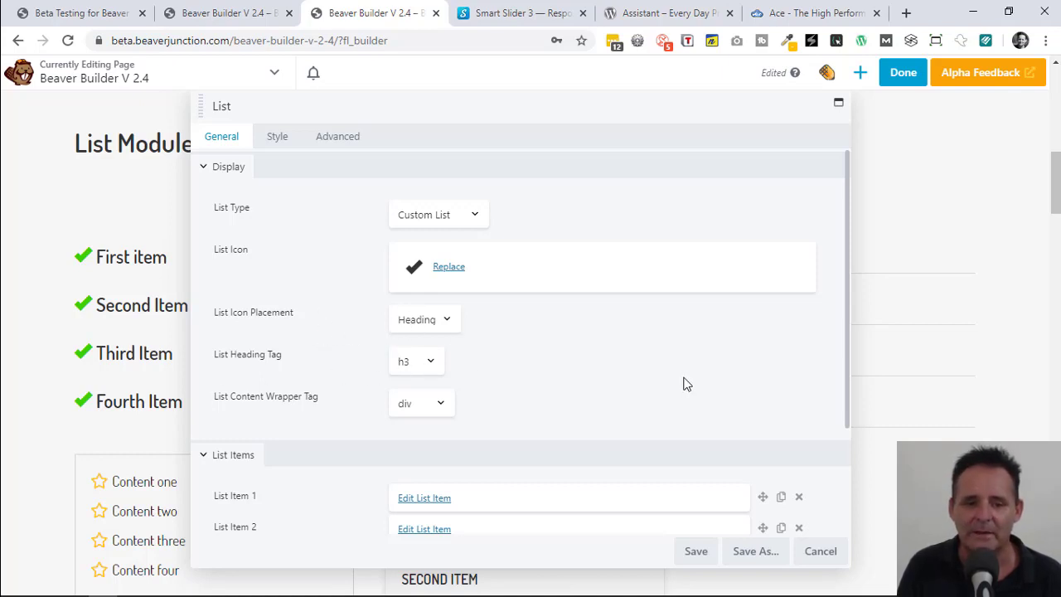
scroll(down, 3)
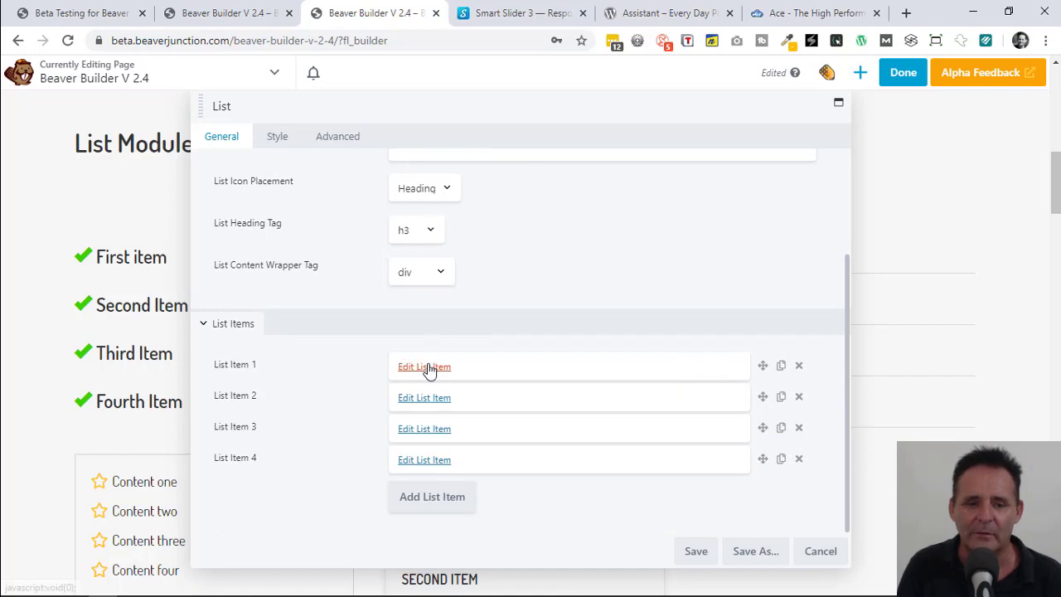
click(424, 366)
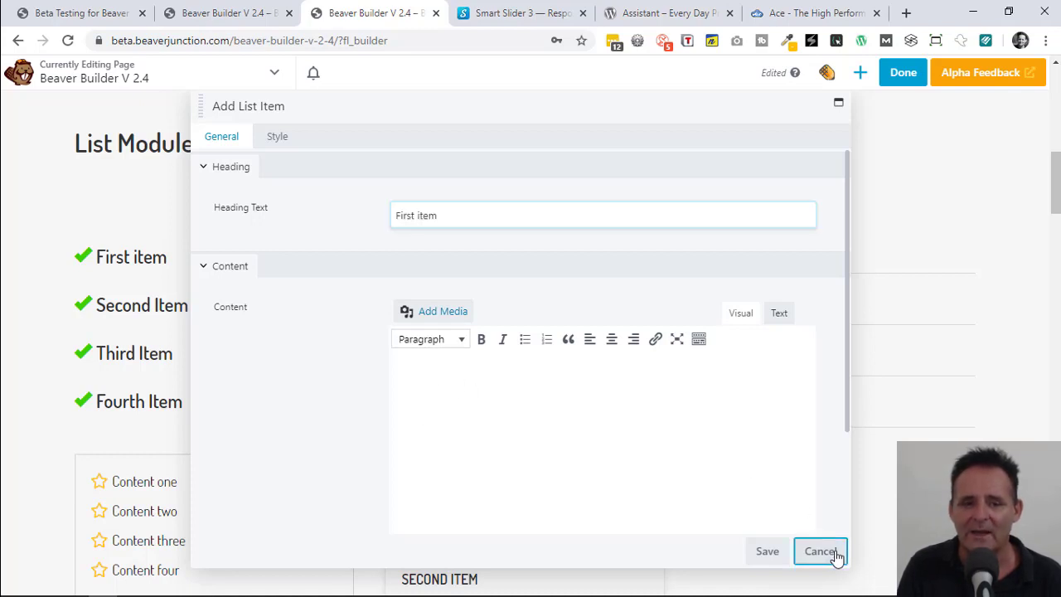
click(821, 551)
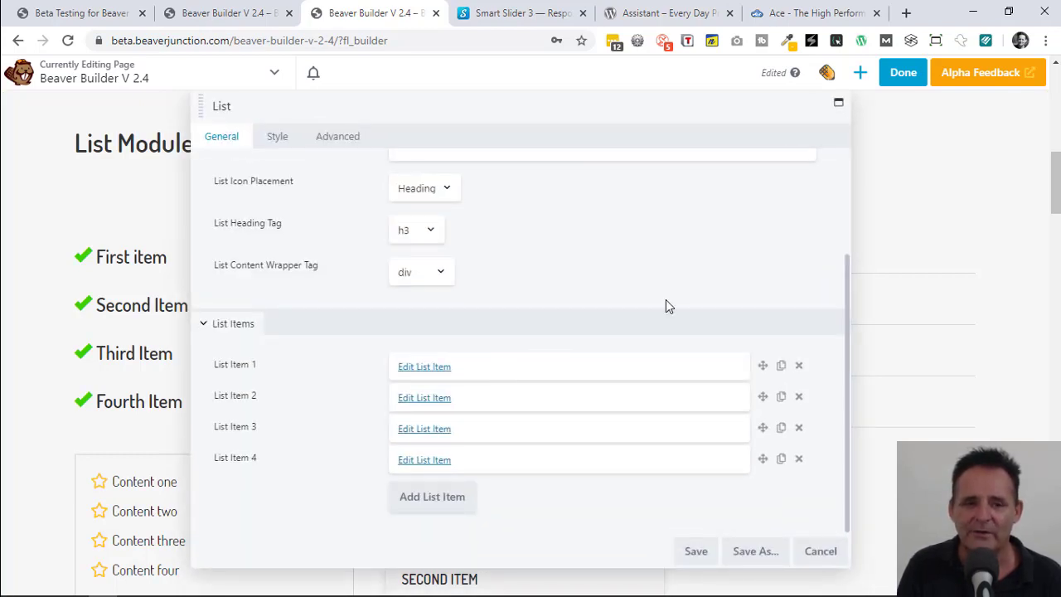
mouse_move(267, 189)
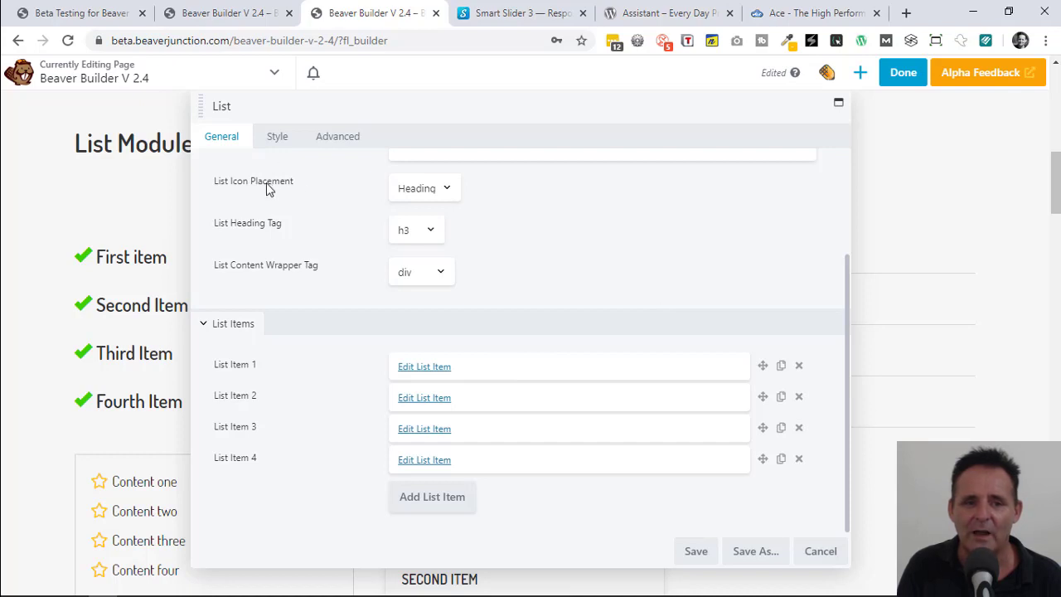
click(423, 188)
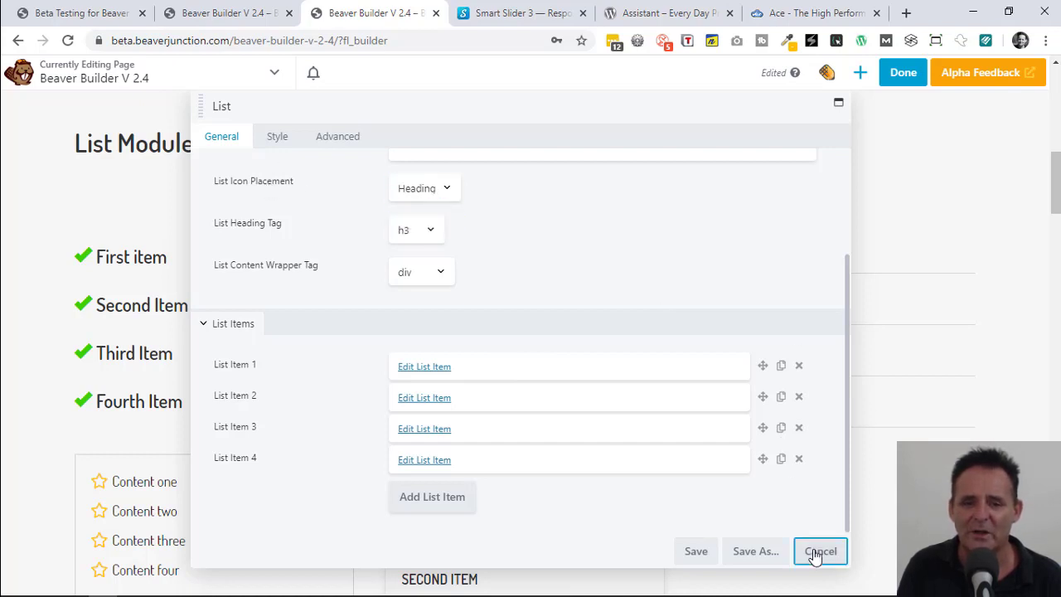
click(821, 550)
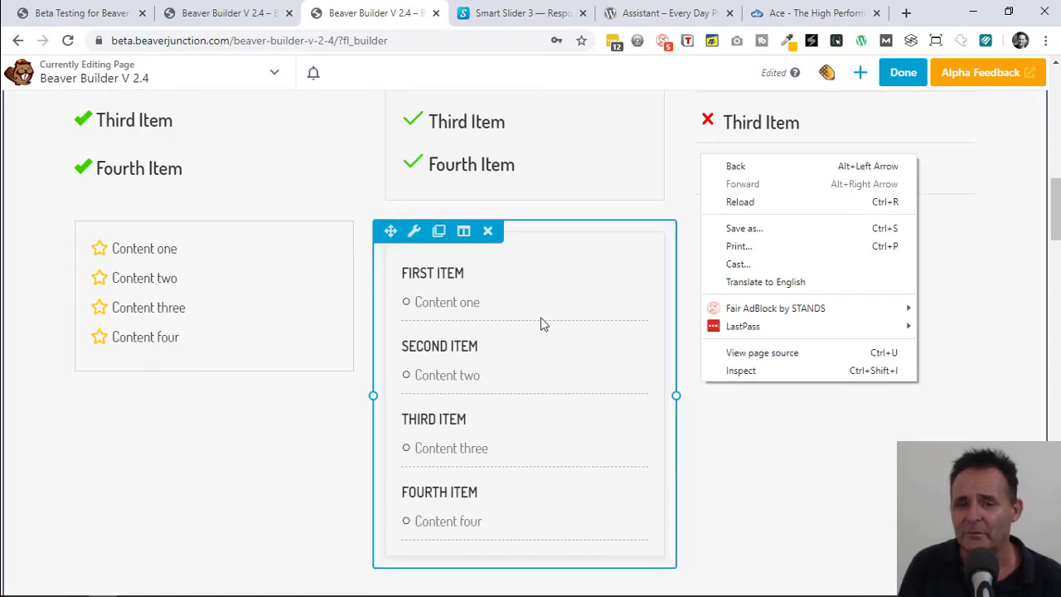
mouse_move(618, 370)
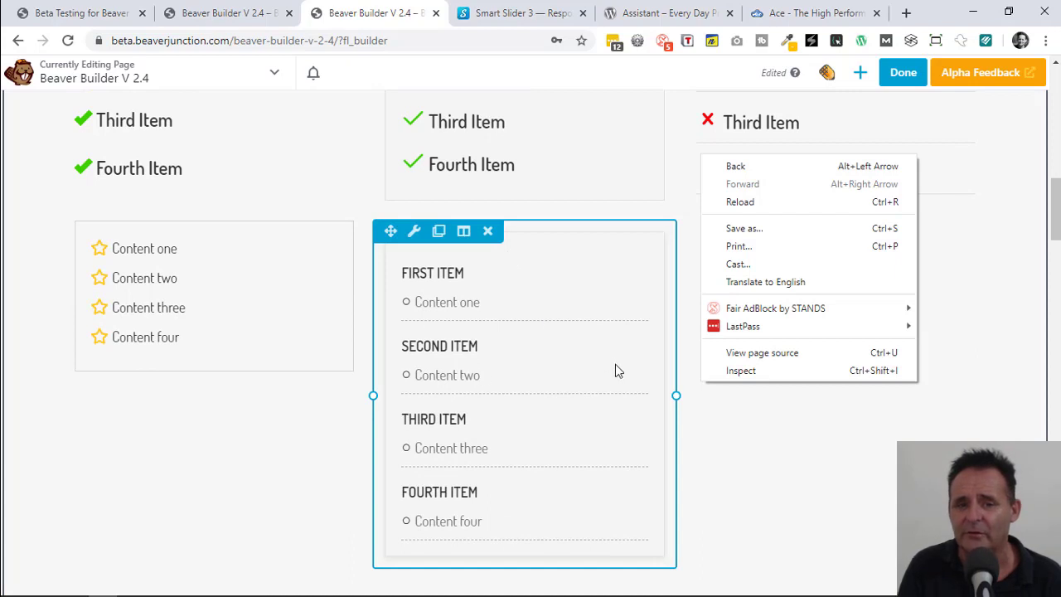
mouse_move(406, 303)
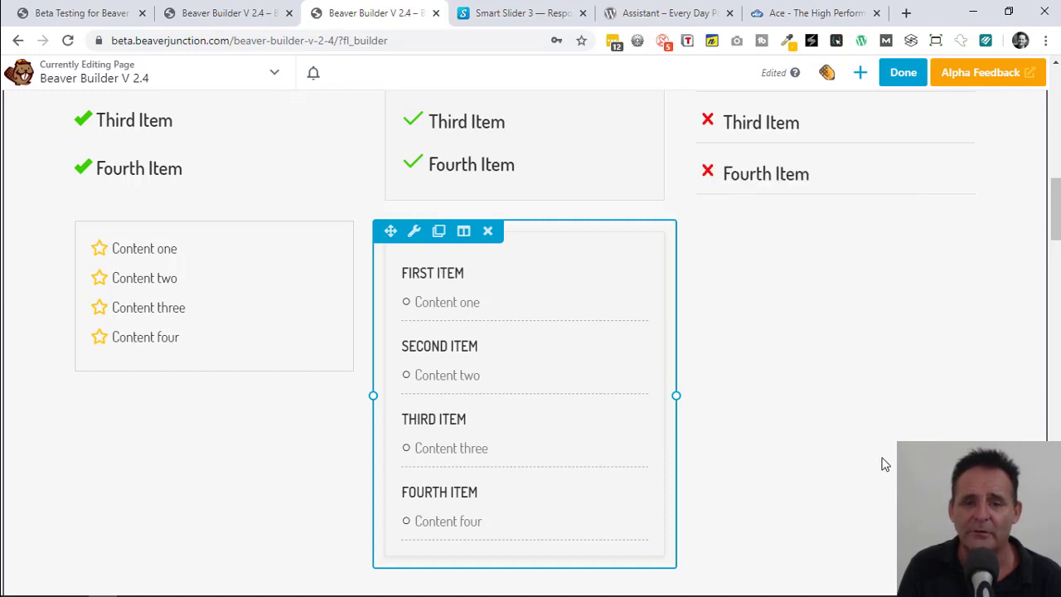
- Scroll down through the List Module examples on the page
scroll(down, 3)
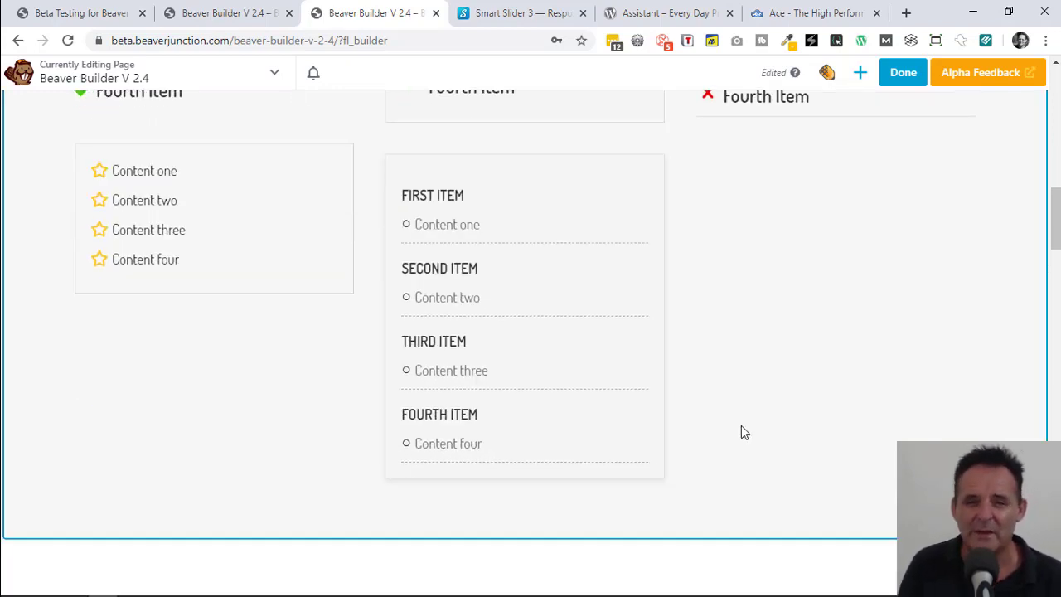
scroll(up, 3)
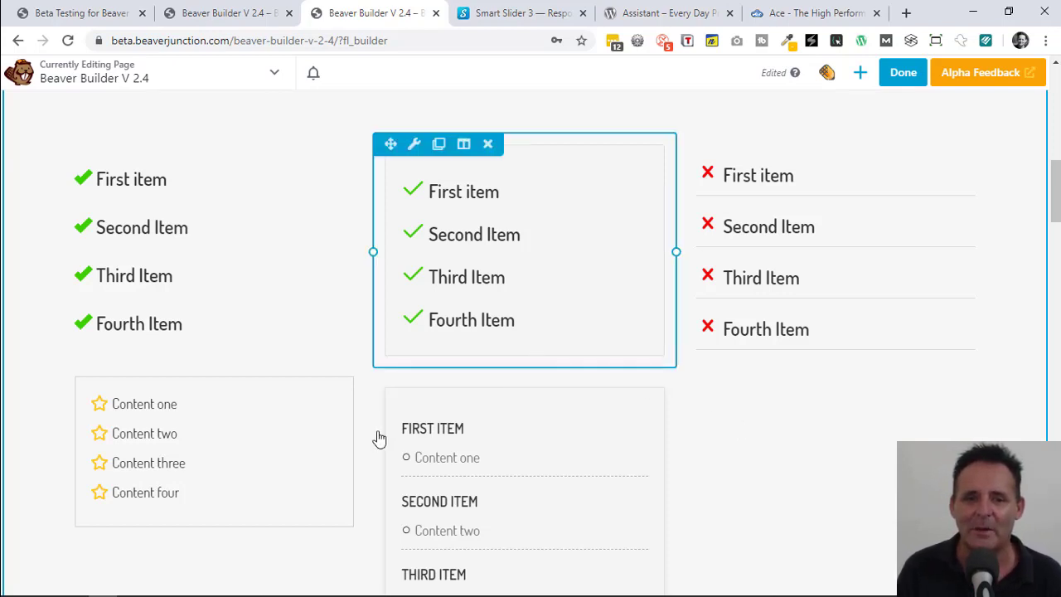
click(711, 450)
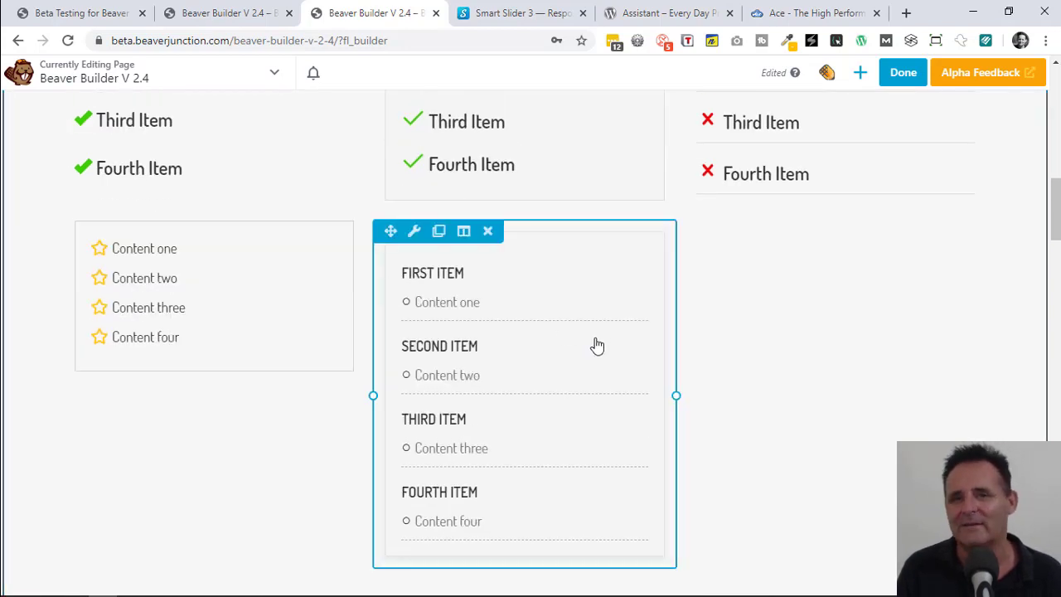
scroll(down, 3)
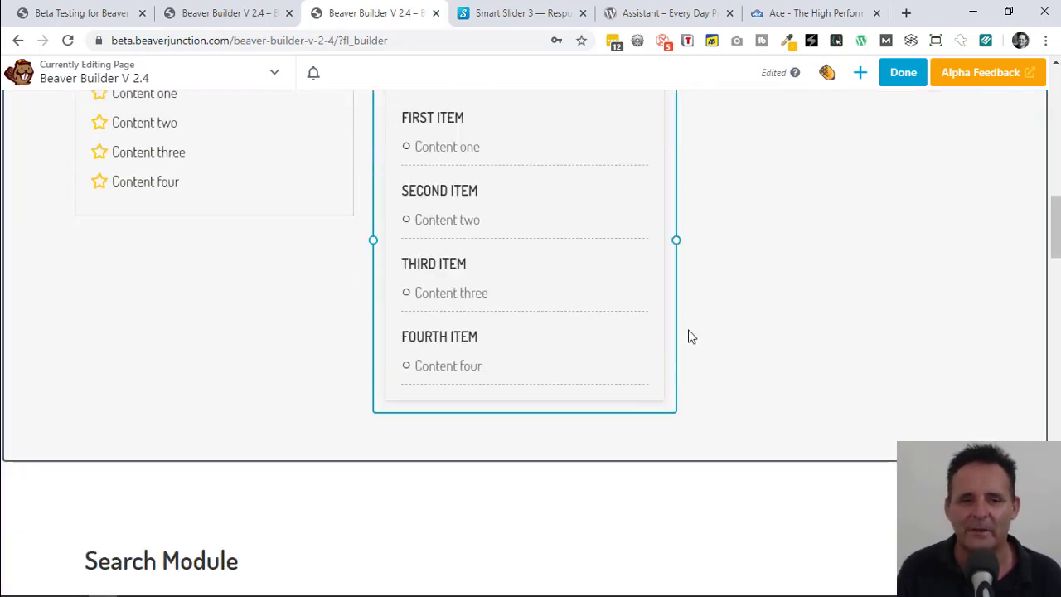
scroll(down, 3)
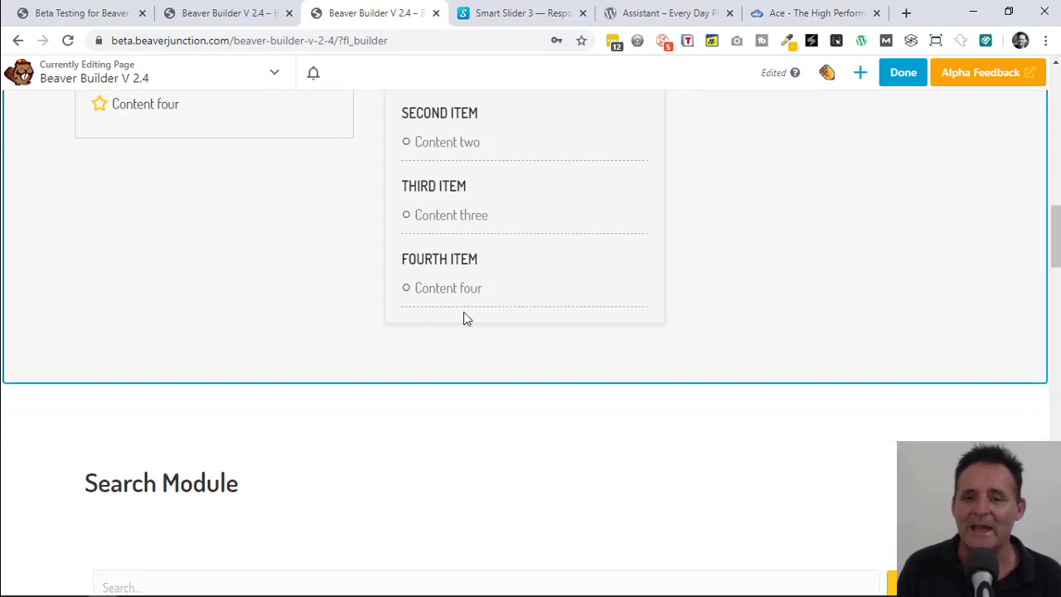
scroll(down, 3)
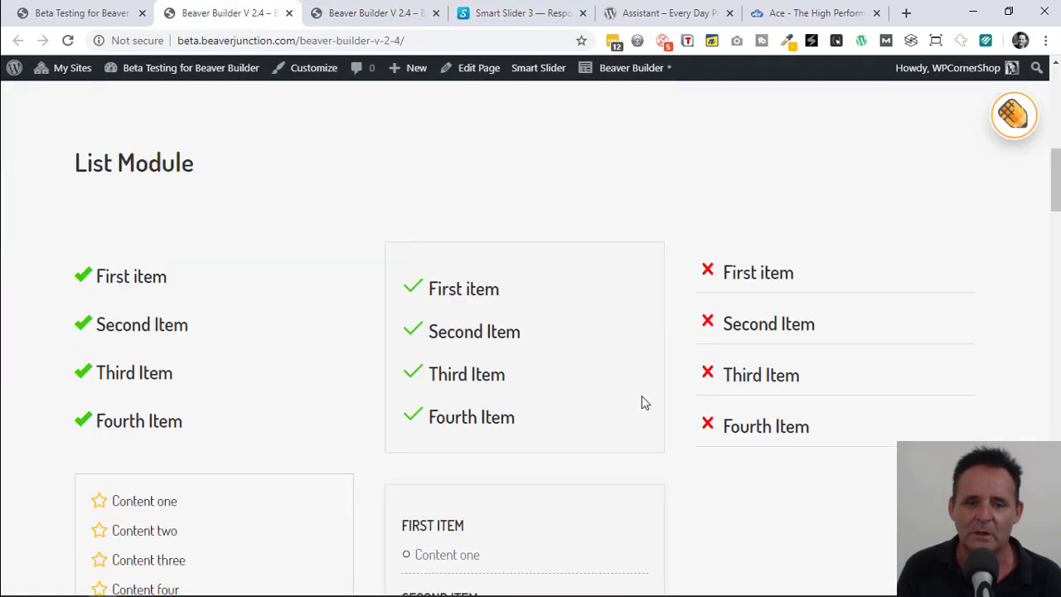
- Scroll the published demo page down to the Search Module section
scroll(down, 3)
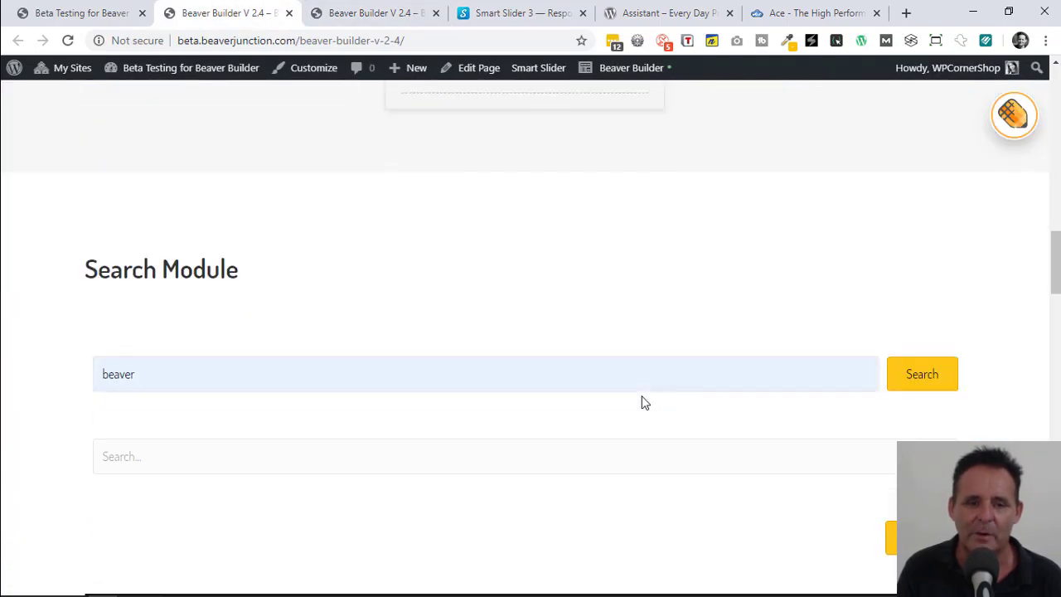
mouse_move(488, 292)
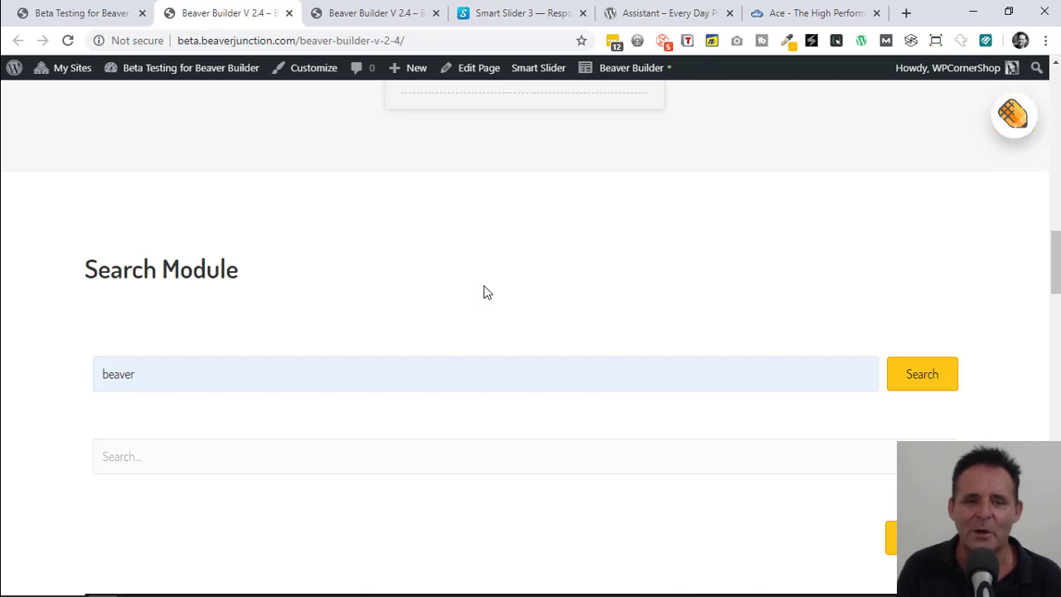
mouse_move(832, 338)
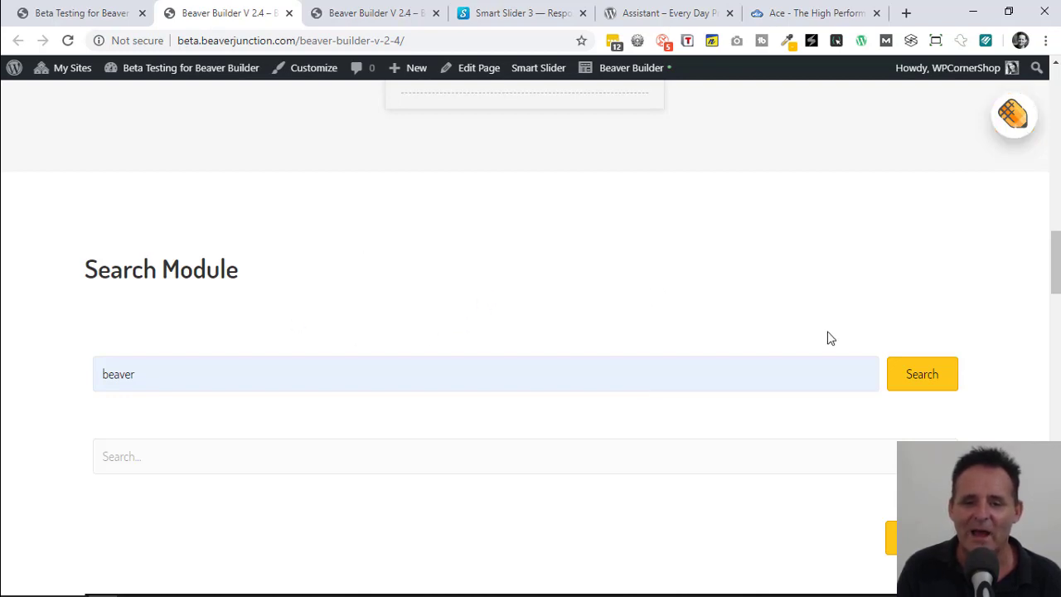
mouse_move(532, 330)
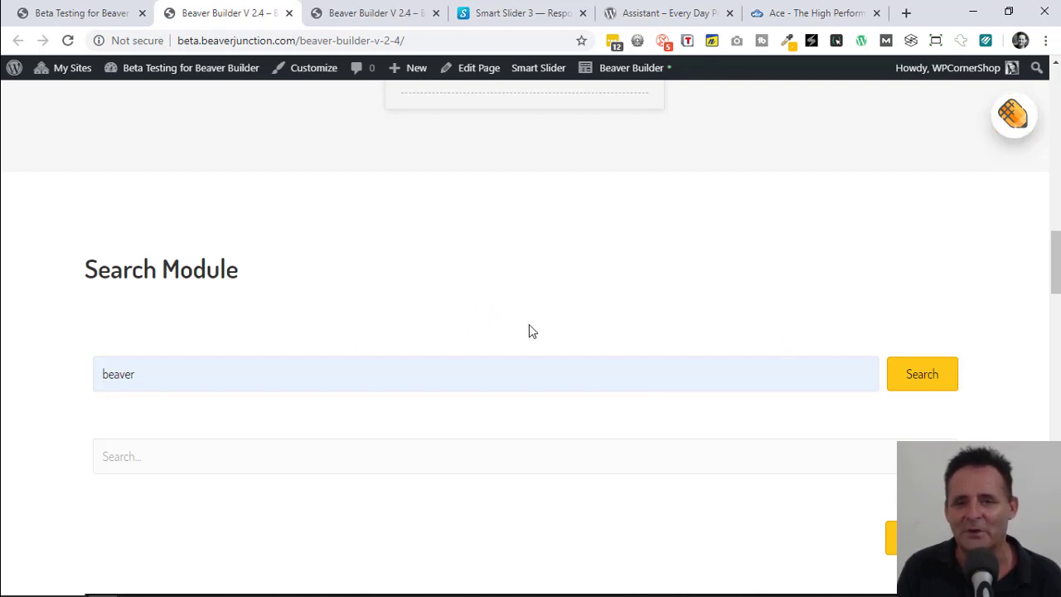
mouse_move(435, 377)
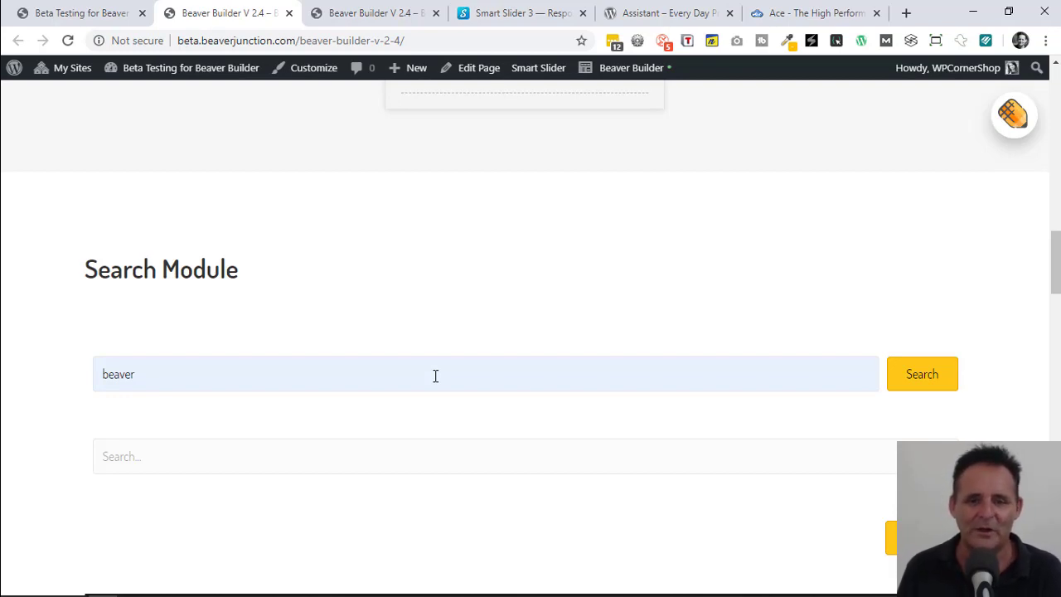
mouse_move(197, 382)
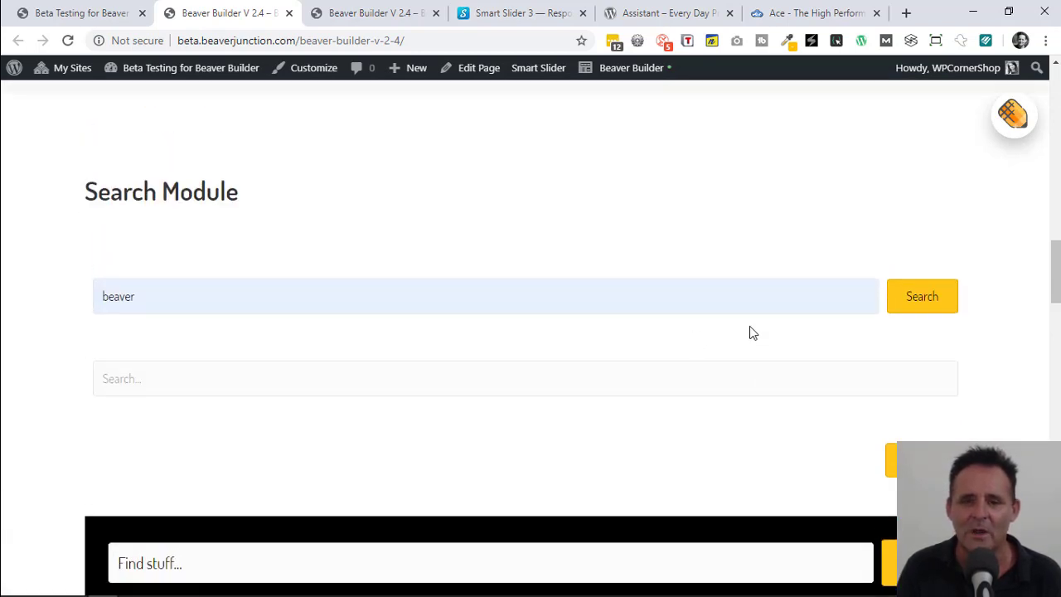
mouse_move(873, 282)
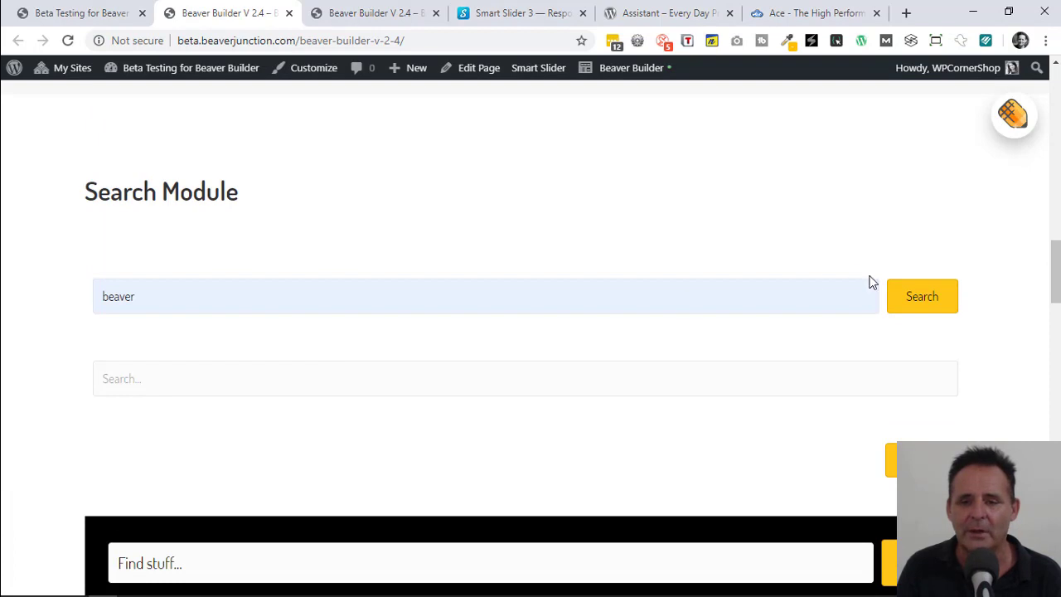
- Show live search results for 'beaver' in the Search Module fields
click(525, 362)
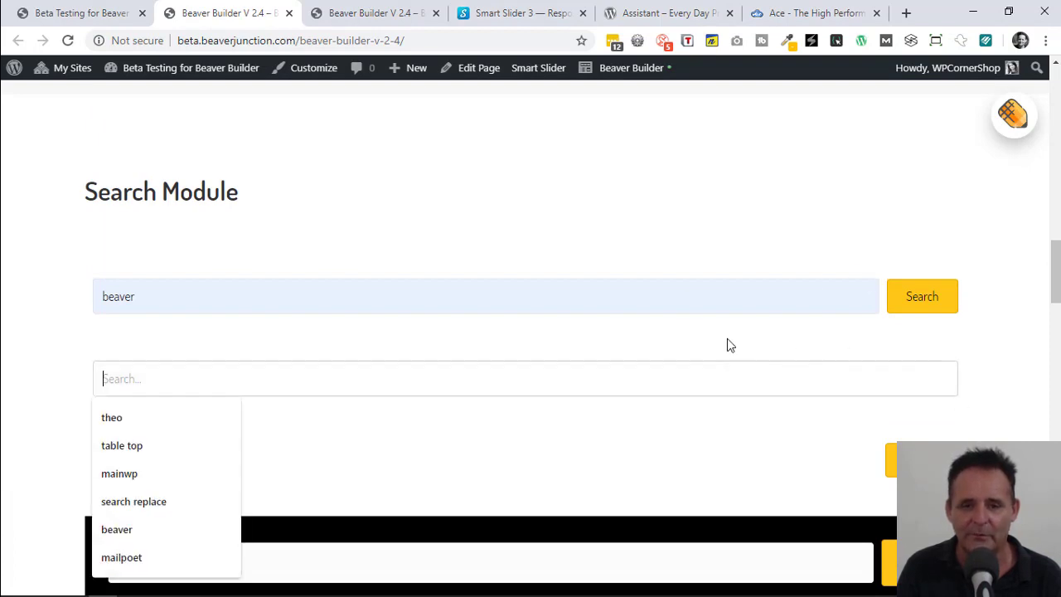
click(922, 296)
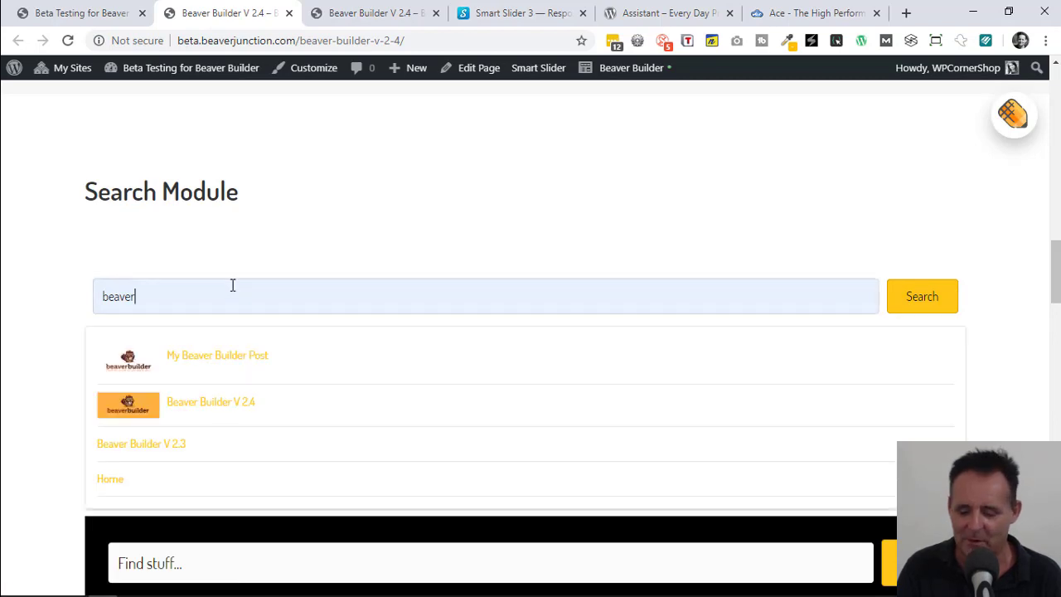
mouse_move(280, 382)
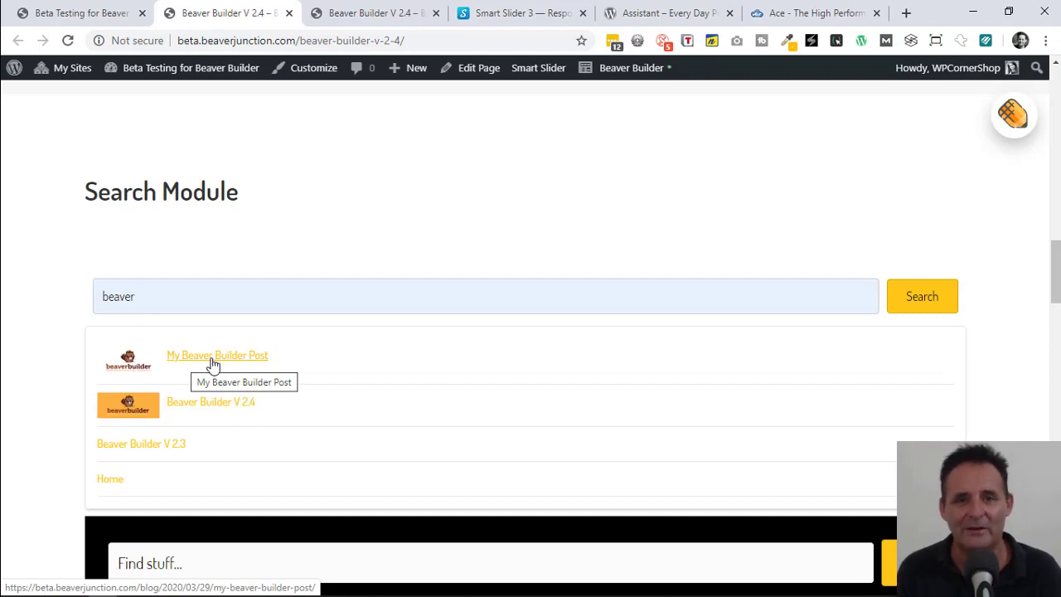
mouse_move(235, 367)
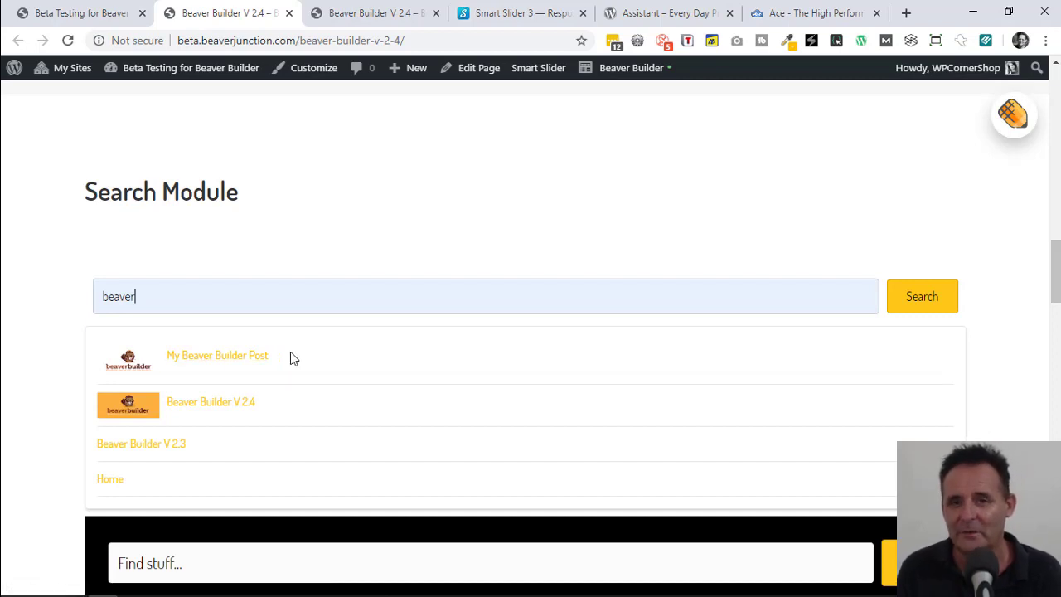
mouse_move(293, 362)
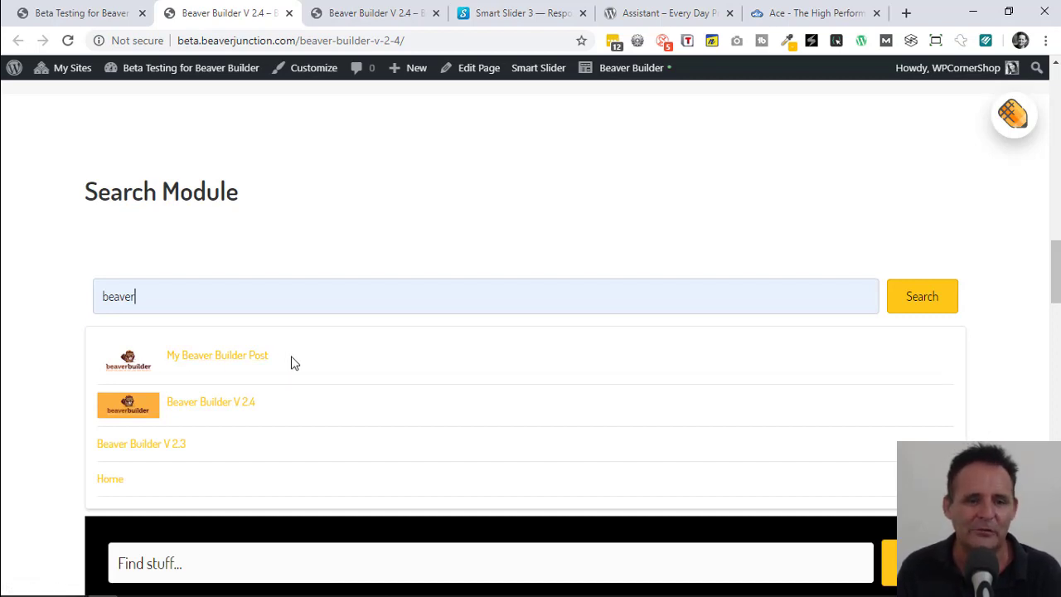
mouse_move(174, 368)
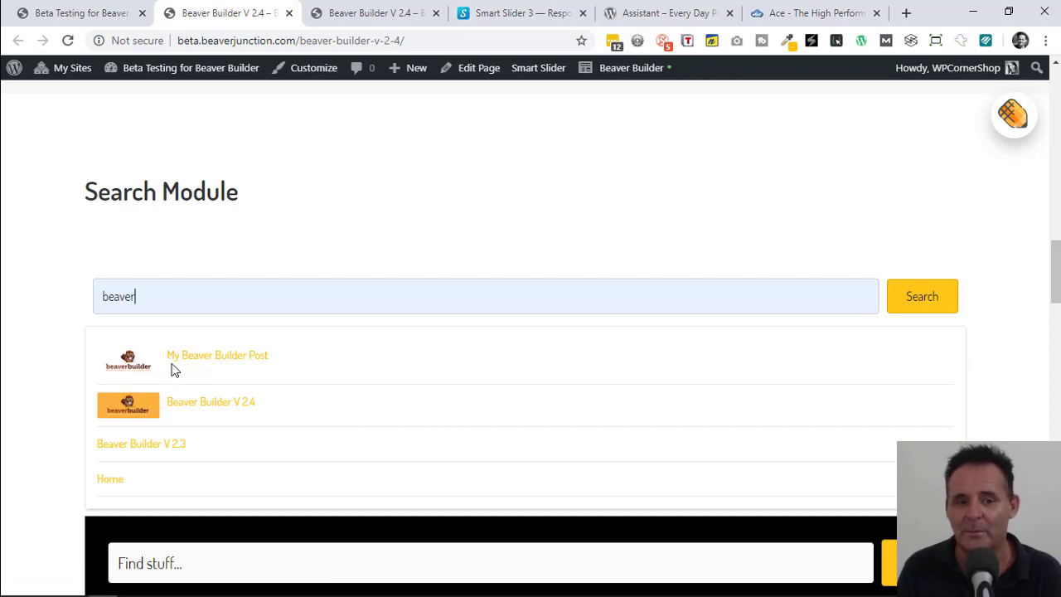
mouse_move(160, 403)
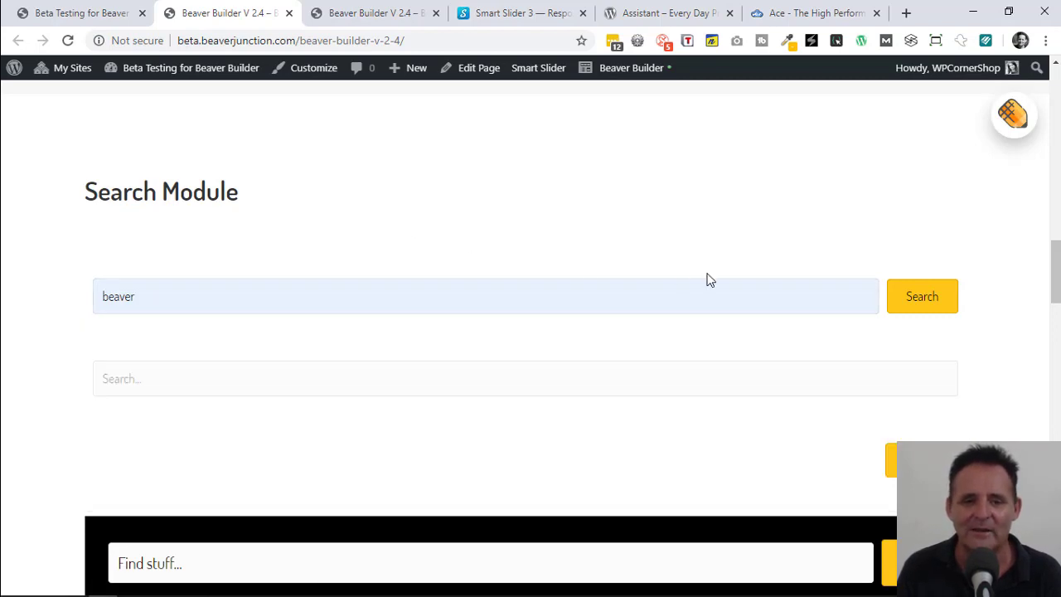
- Expand the standalone yellow Search button into an empty search field
scroll(down, 3)
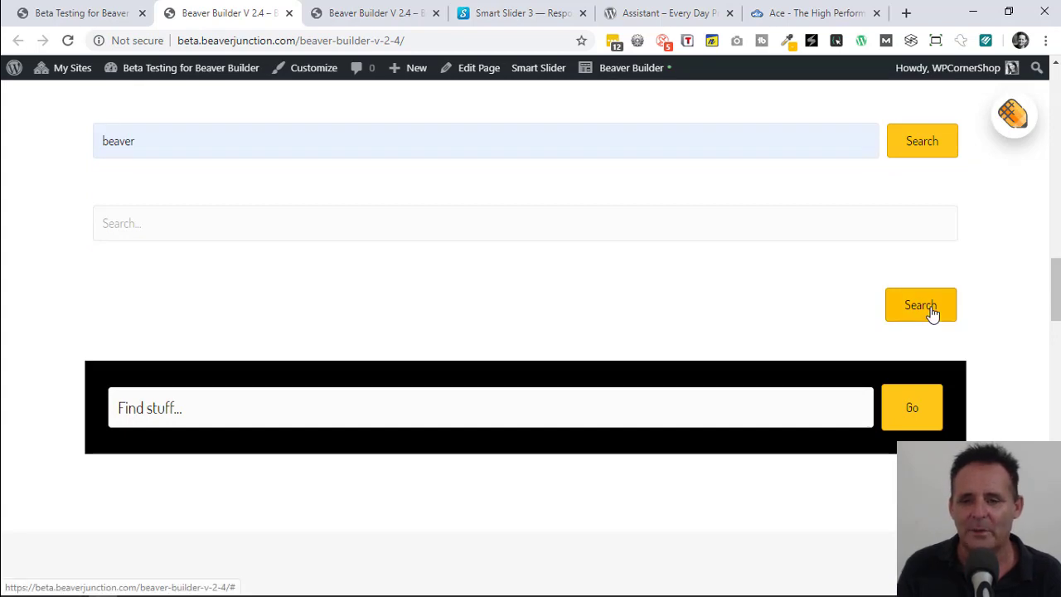
click(920, 305)
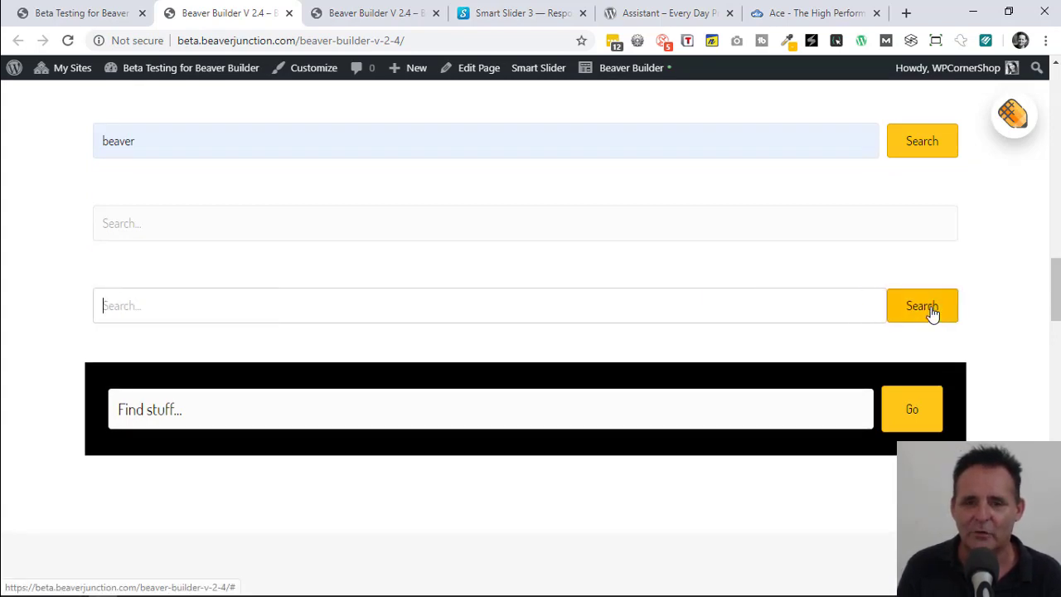
mouse_move(173, 352)
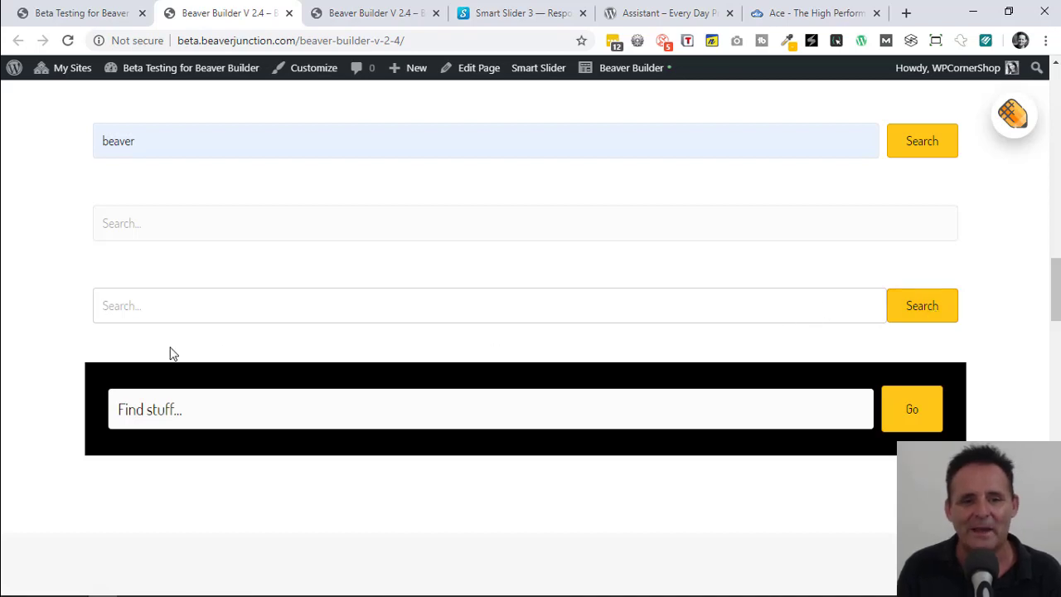
mouse_move(521, 309)
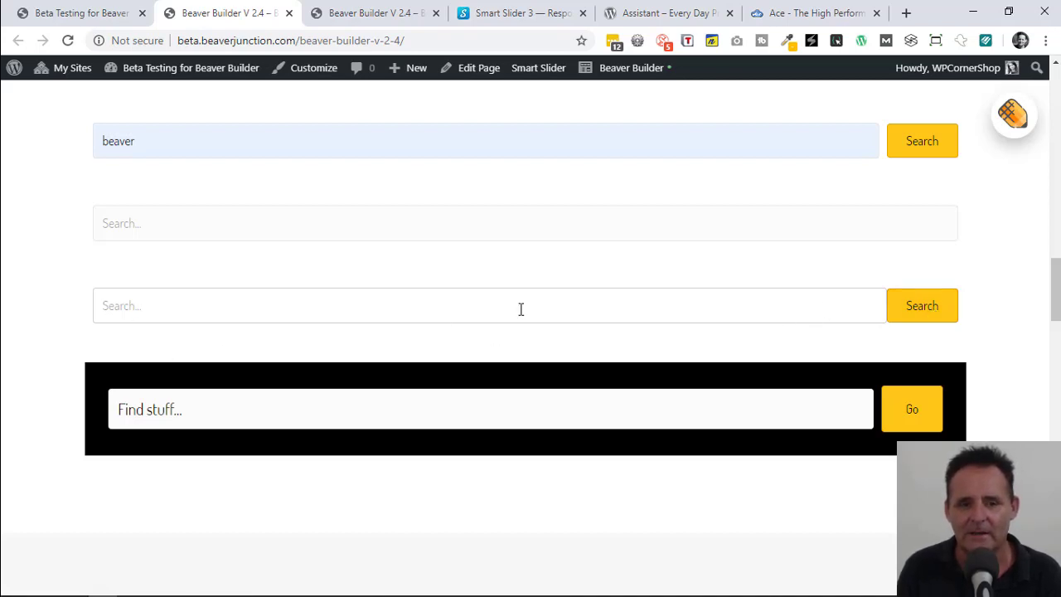
mouse_move(160, 341)
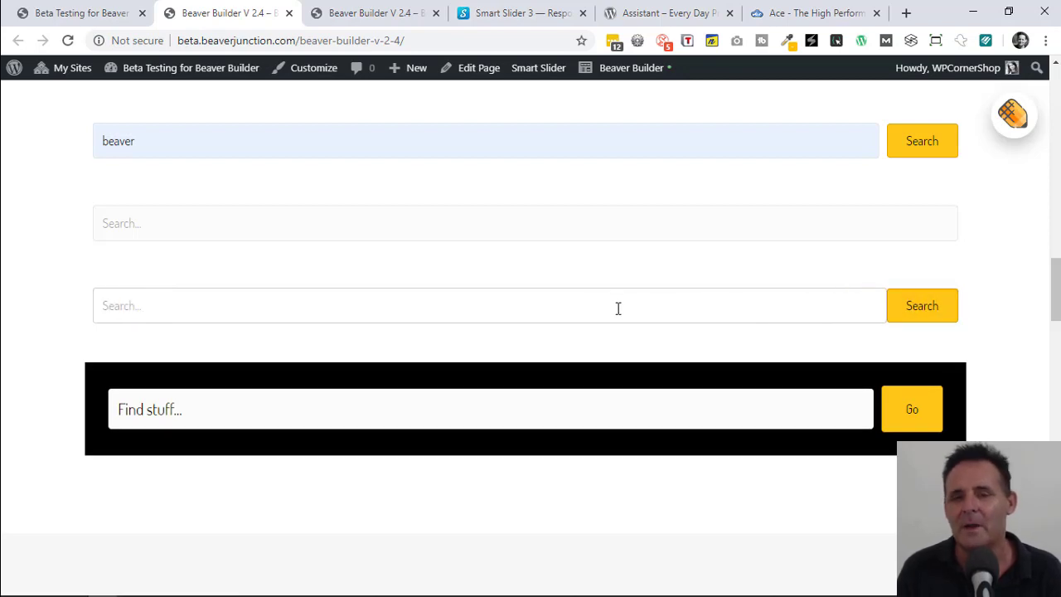
mouse_move(885, 297)
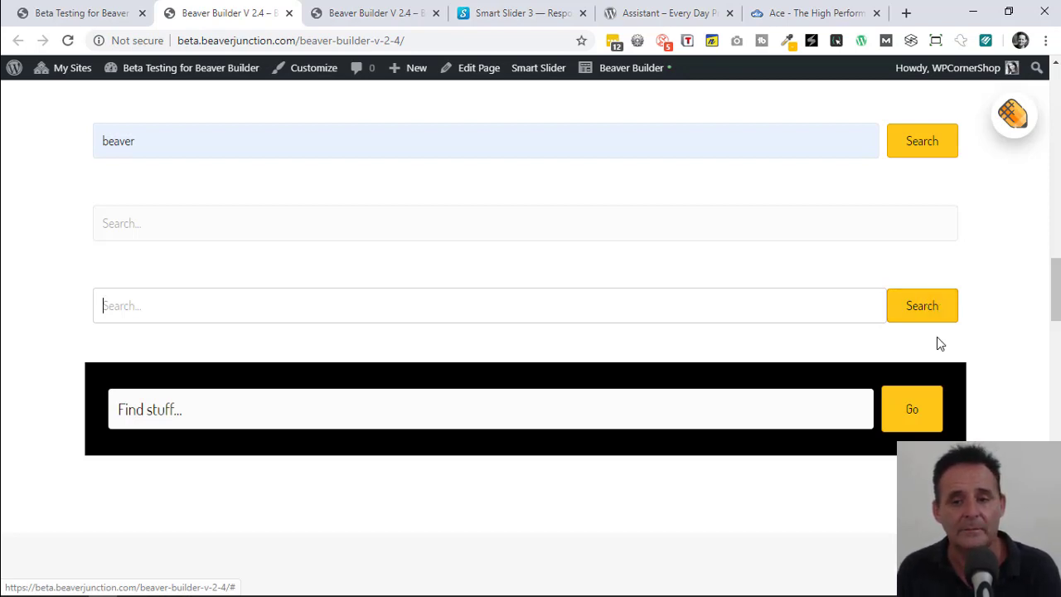
mouse_move(482, 304)
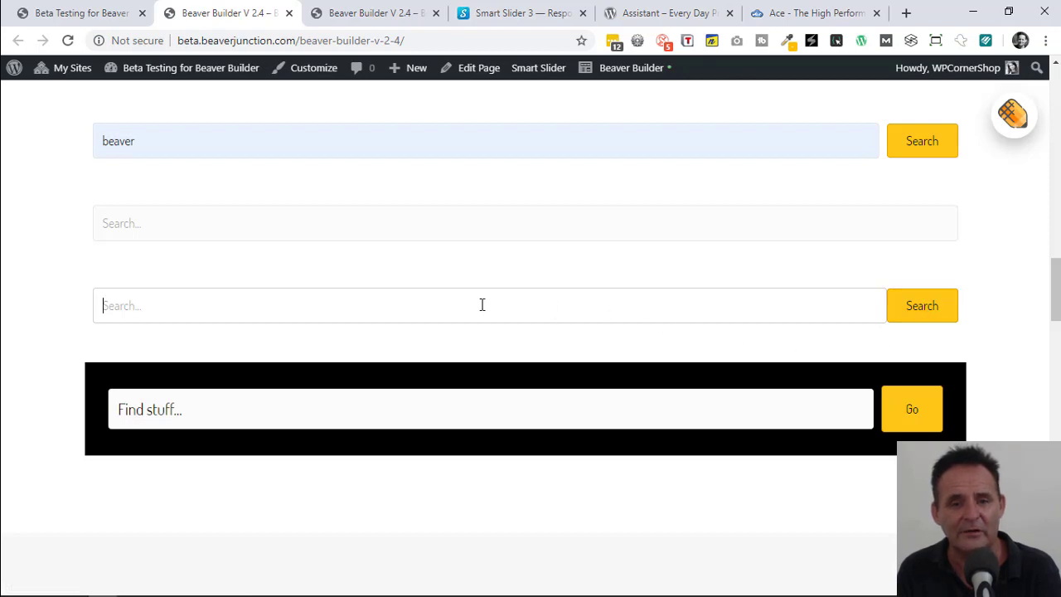
mouse_move(517, 318)
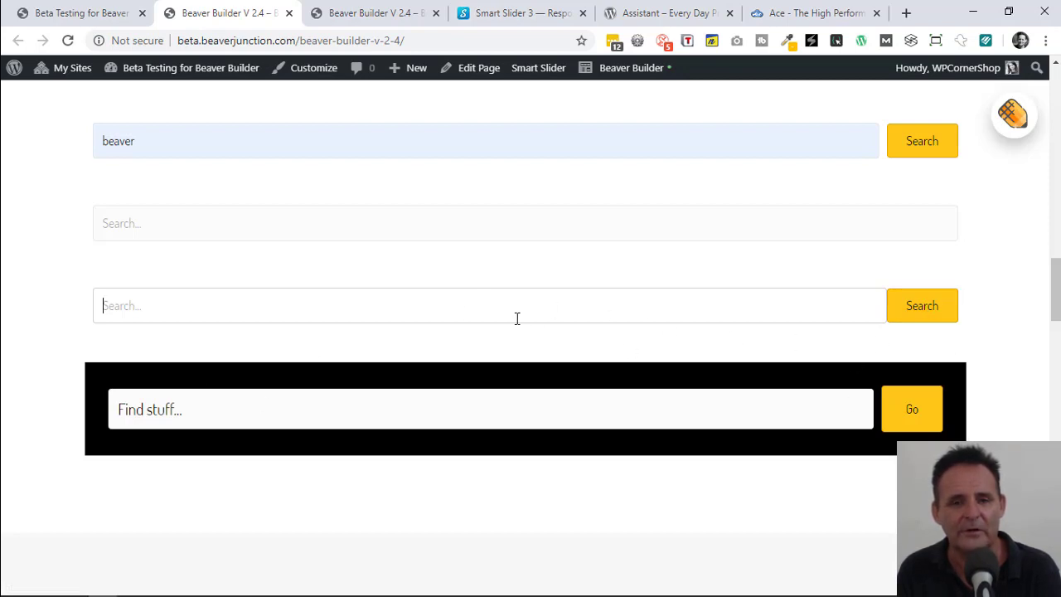
mouse_move(858, 297)
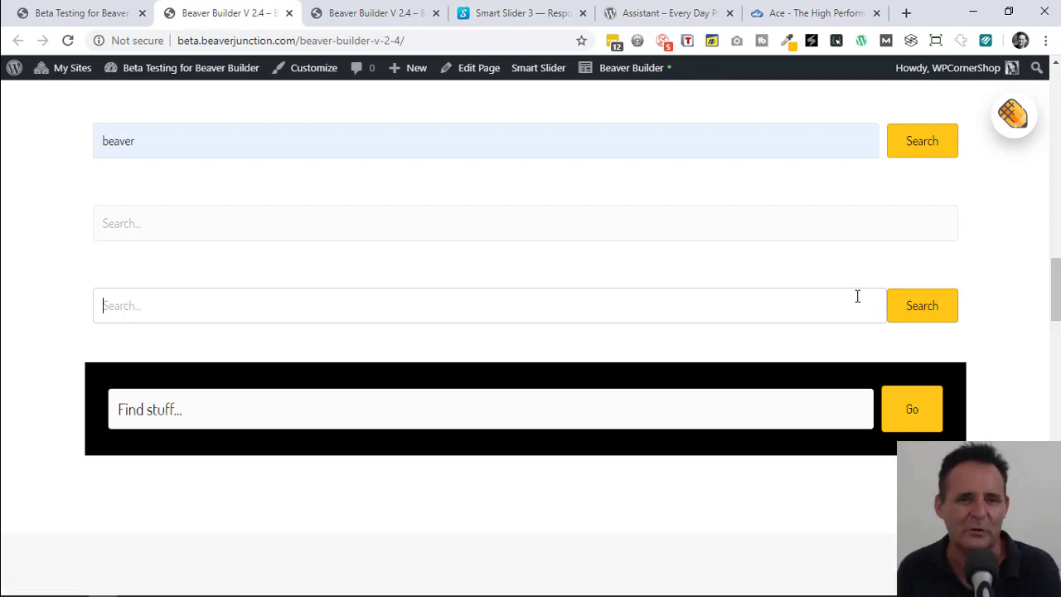
mouse_move(908, 312)
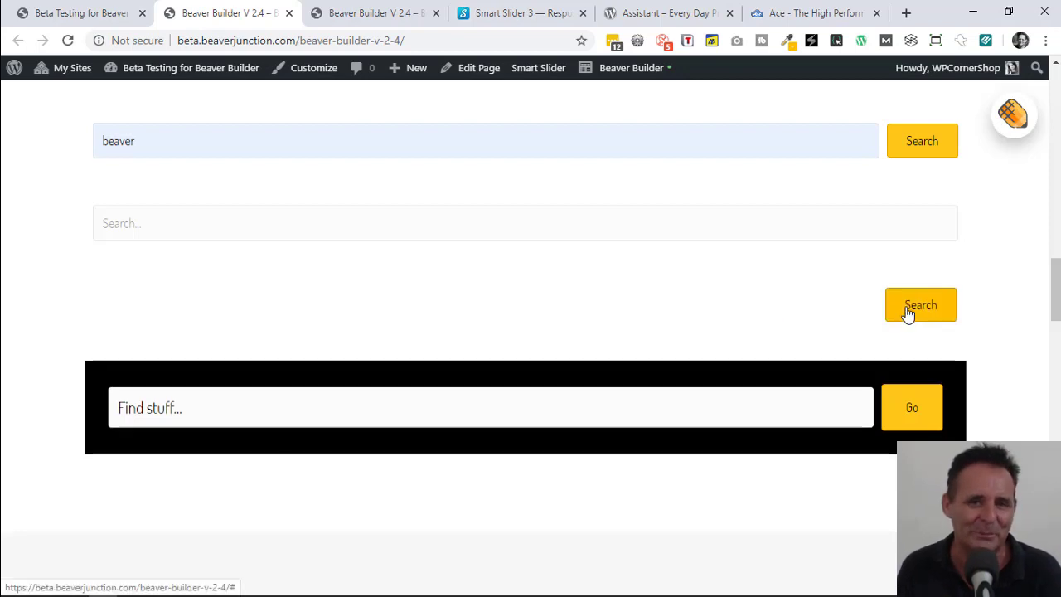
- Scroll down to the Login Form Module's three logout button examples
scroll(down, 3)
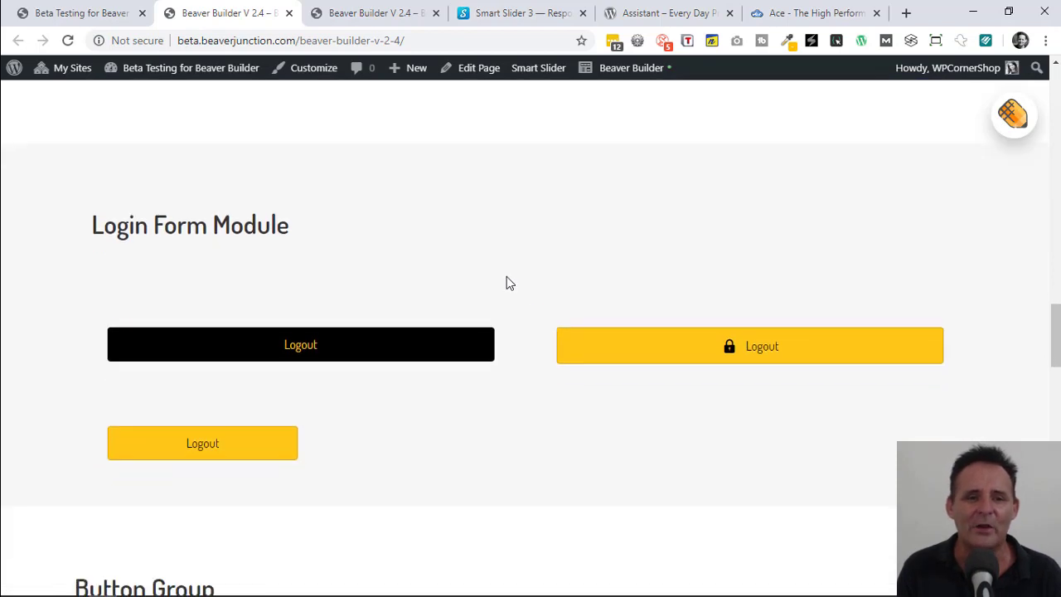
mouse_move(451, 283)
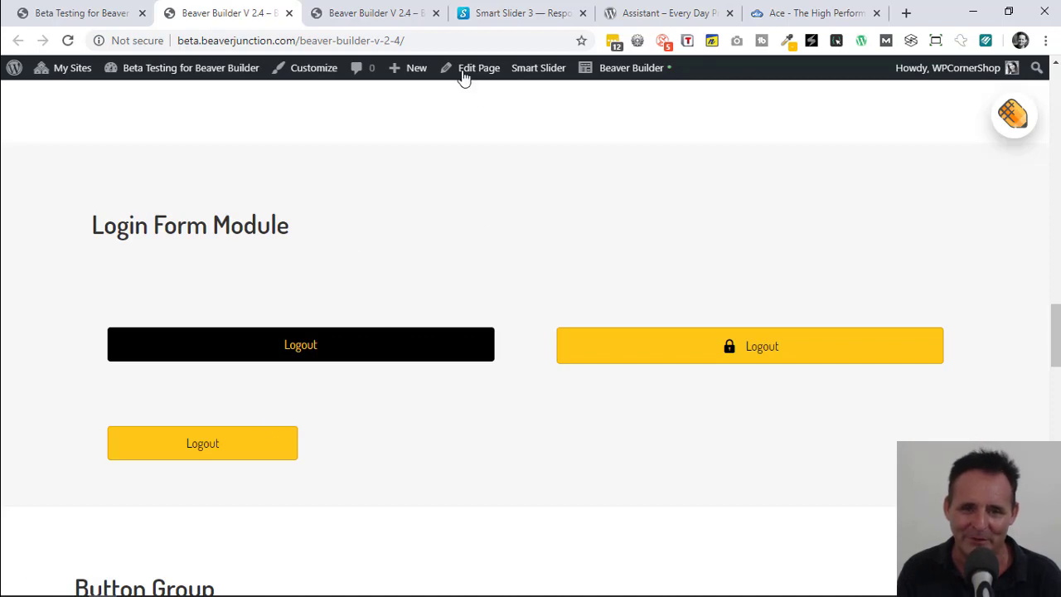
mouse_move(585, 301)
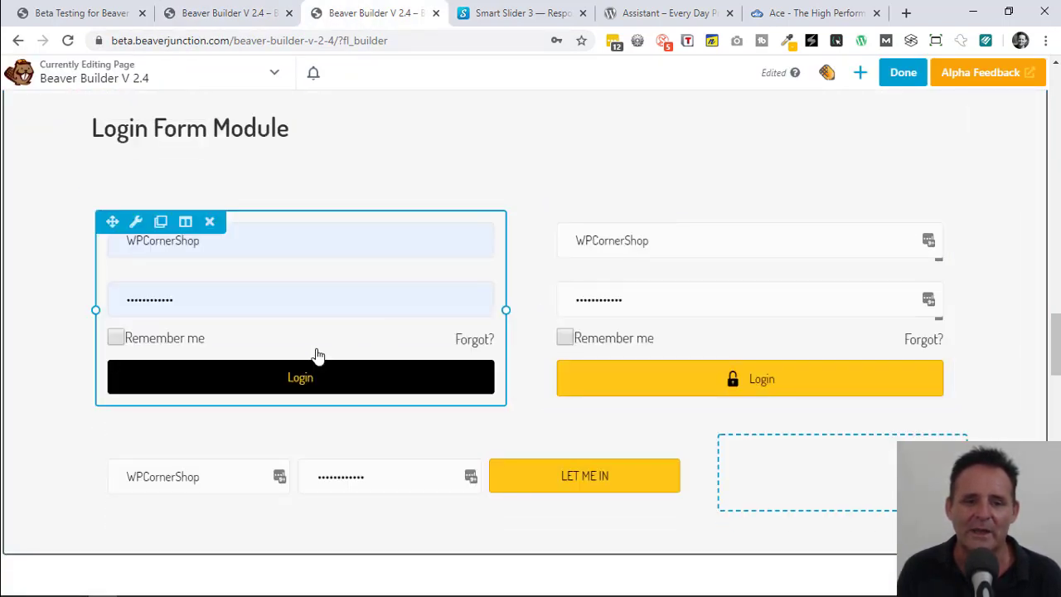
- Inspect the three login form variants, then scroll down to the Button Group section
click(369, 483)
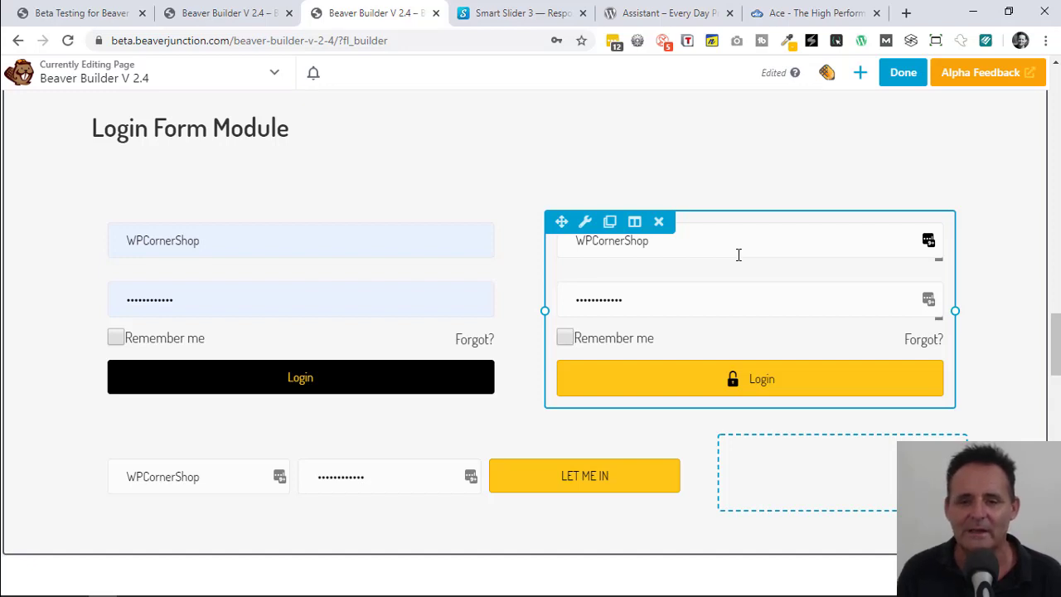
click(300, 298)
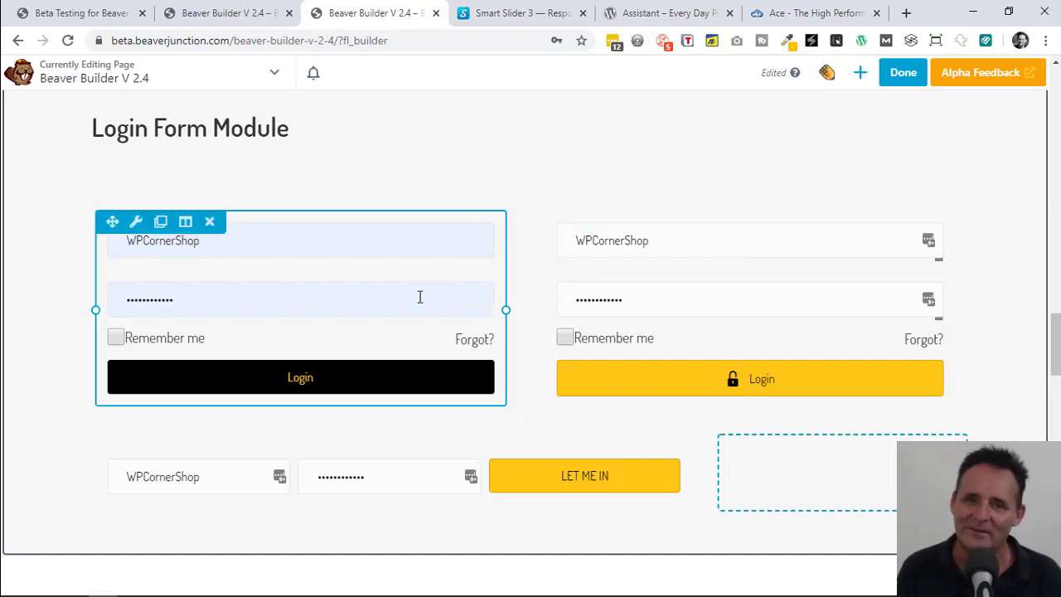
mouse_move(352, 340)
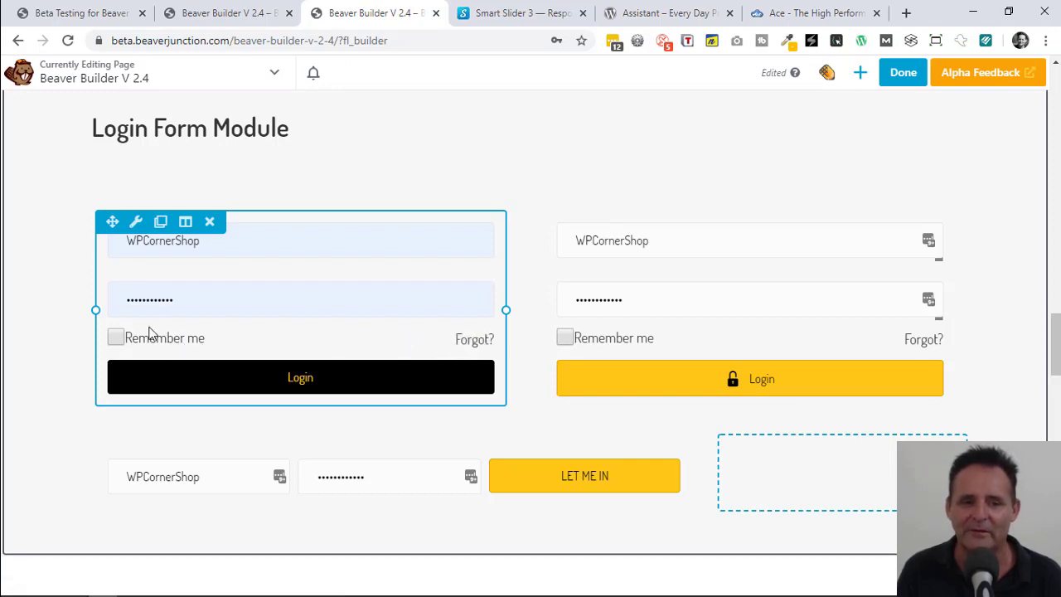
mouse_move(276, 335)
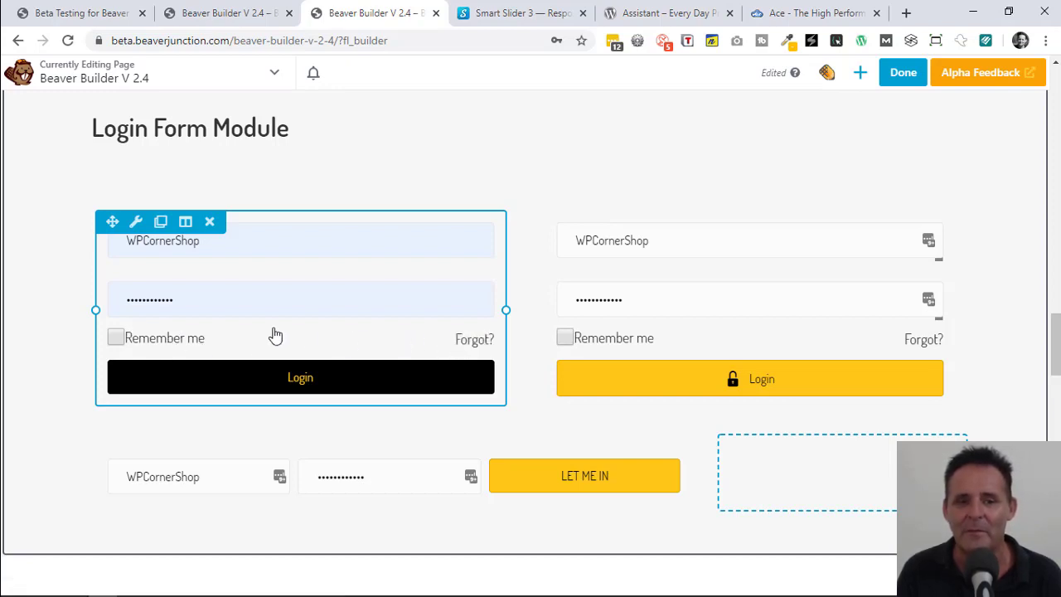
mouse_move(469, 341)
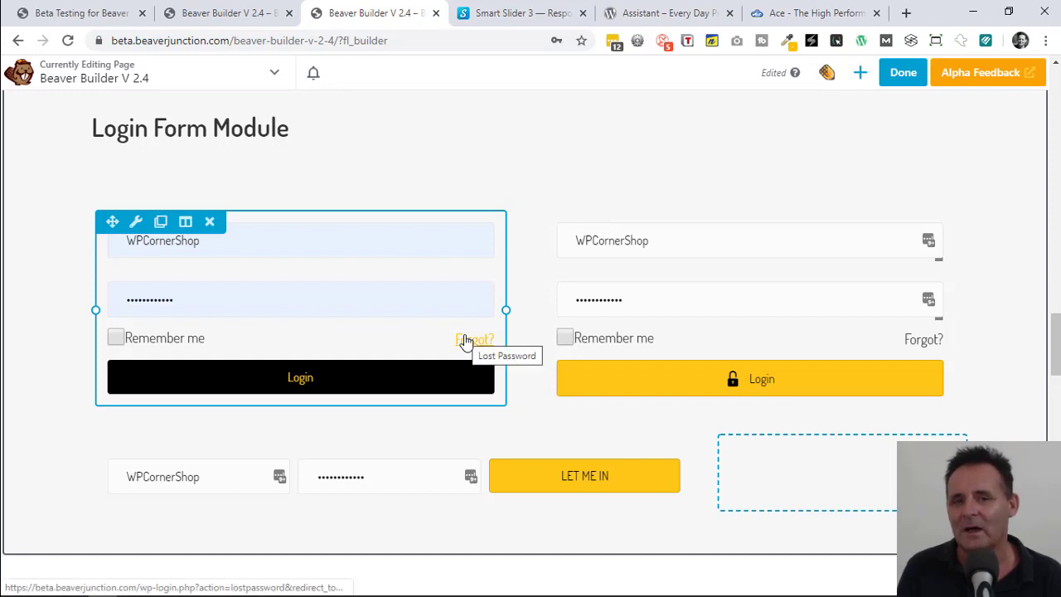
mouse_move(199, 337)
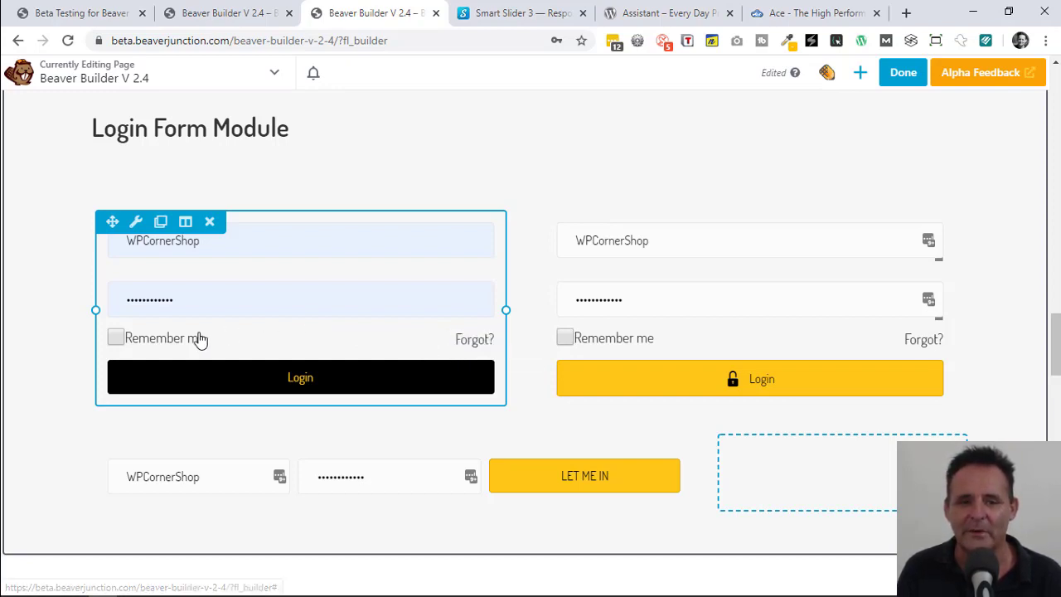
mouse_move(190, 343)
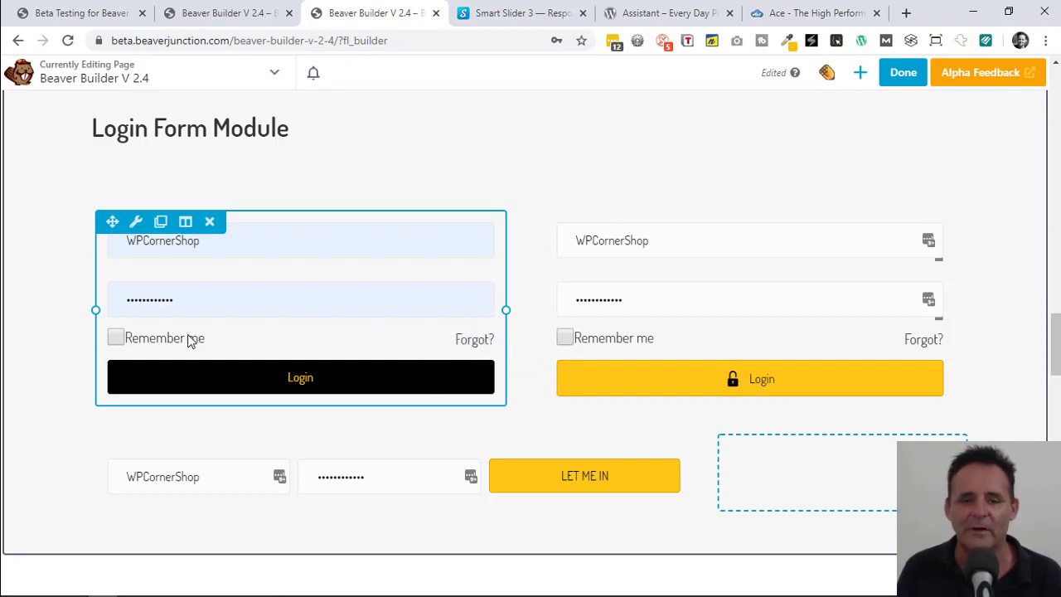
mouse_move(373, 349)
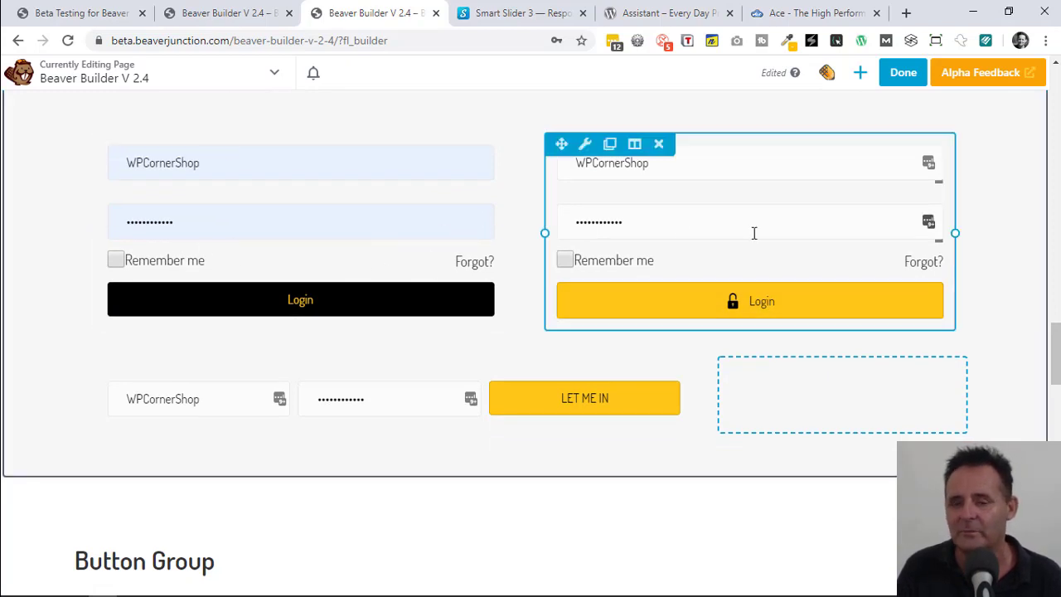
scroll(down, 3)
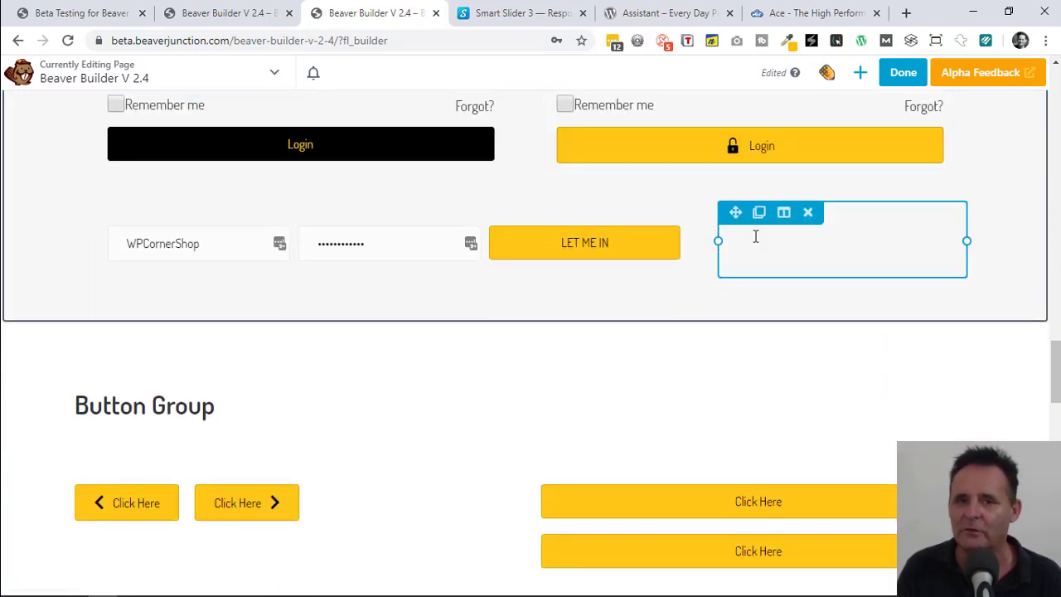
mouse_move(749, 263)
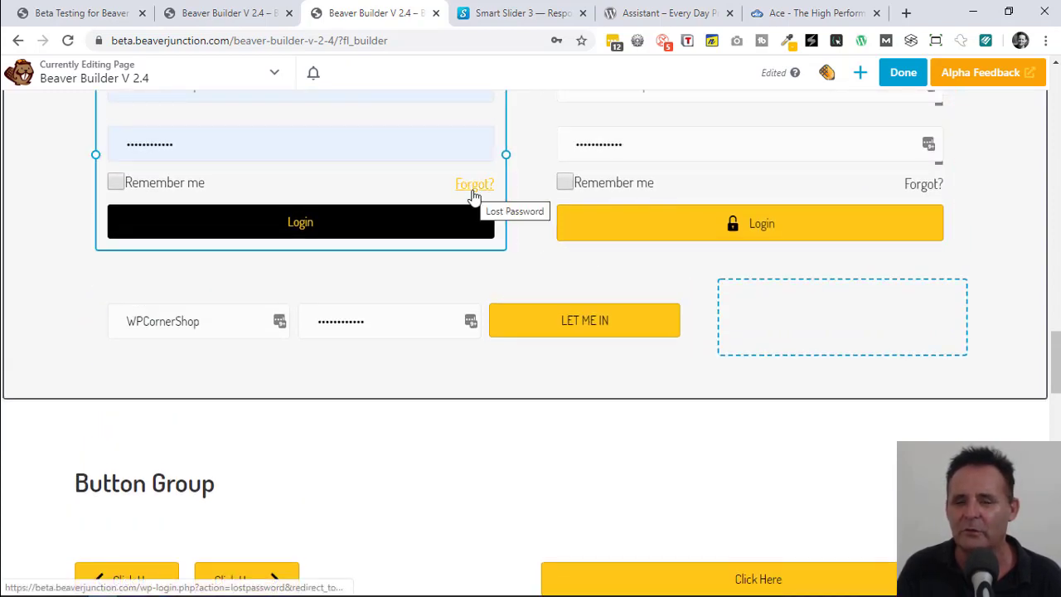
mouse_move(445, 207)
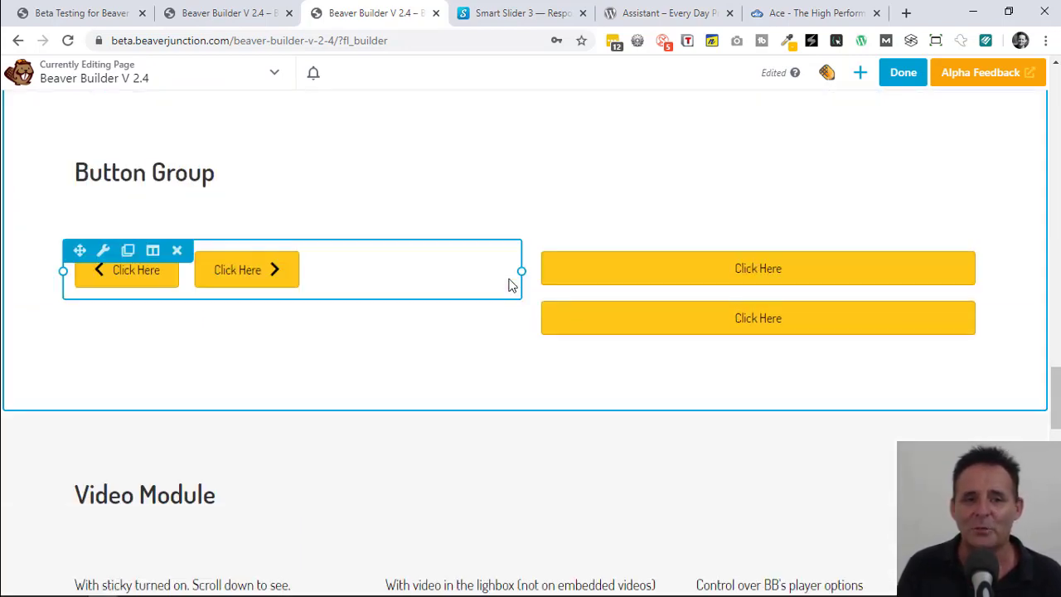
- Return to the live page and scroll through the Login Form and Button Group modules
click(758, 267)
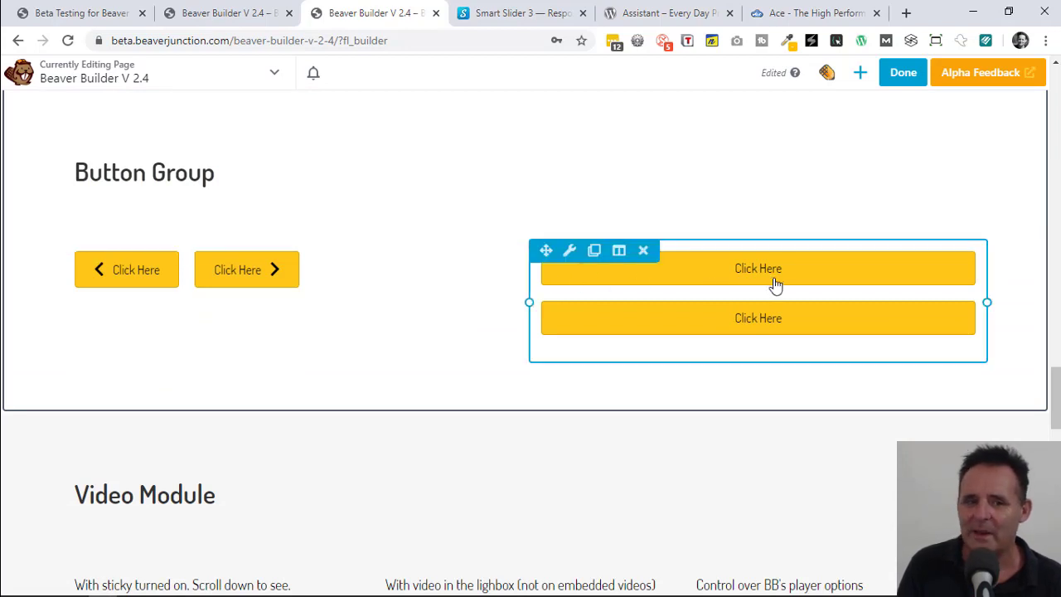
mouse_move(127, 267)
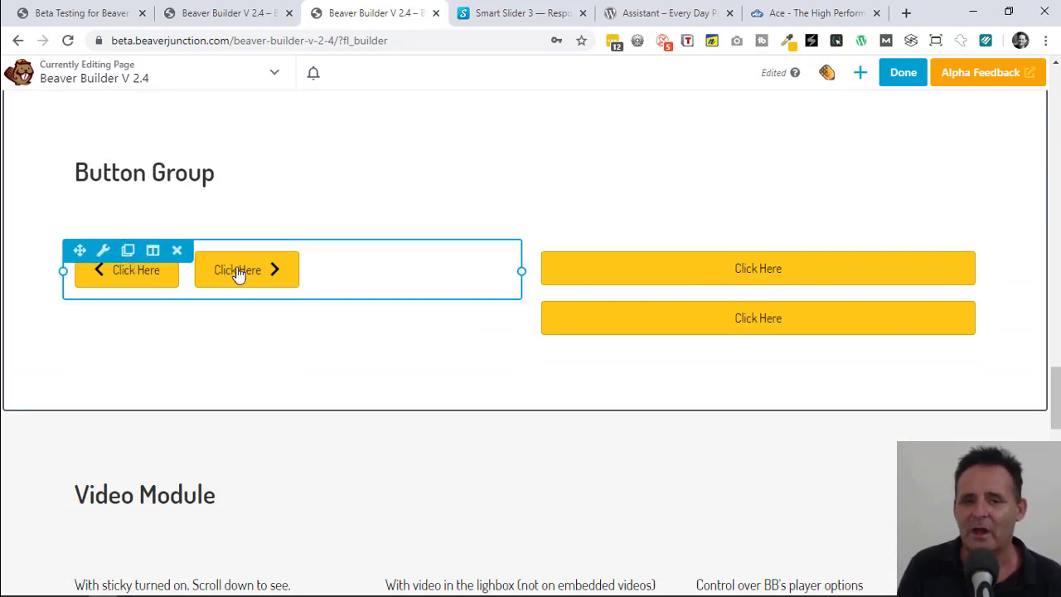
mouse_move(400, 286)
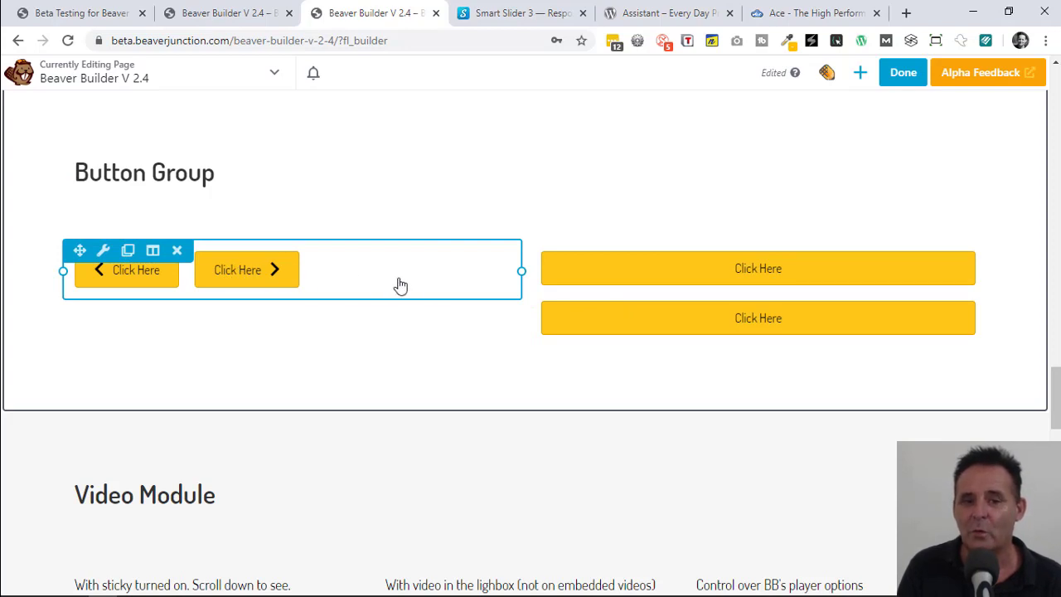
mouse_move(444, 290)
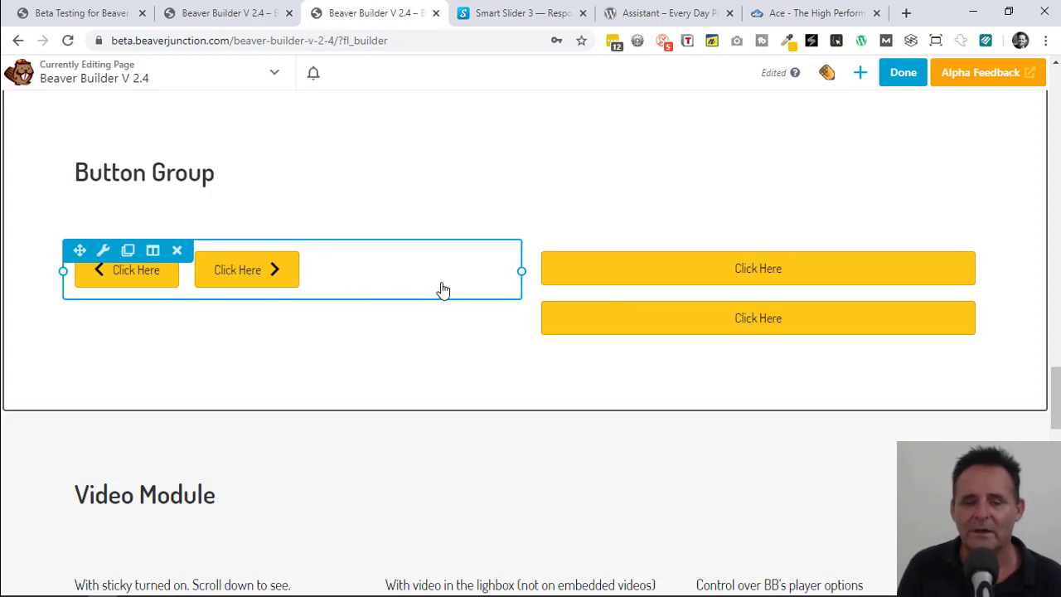
mouse_move(439, 285)
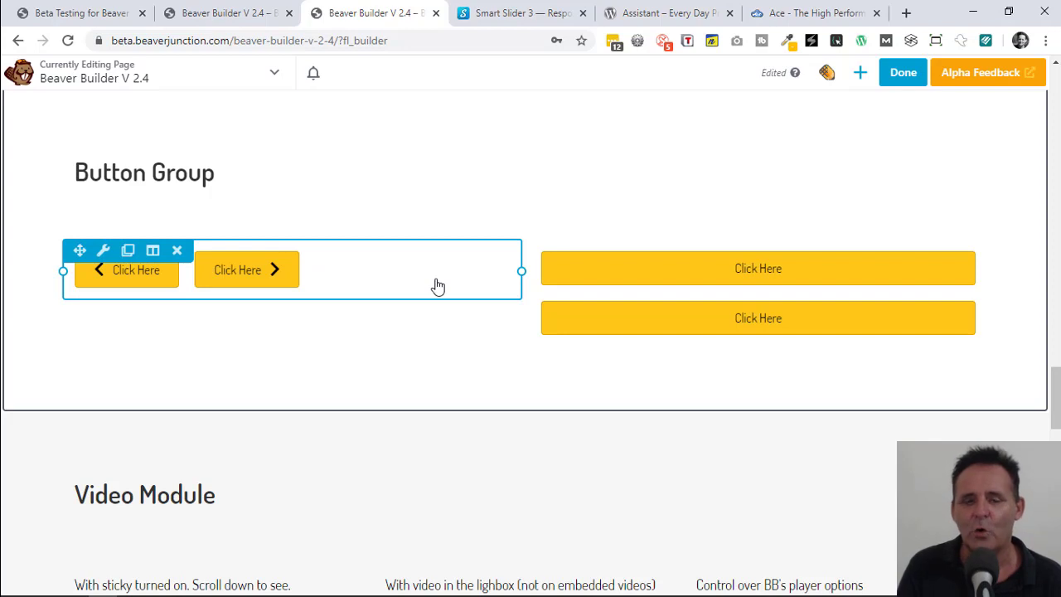
mouse_move(366, 279)
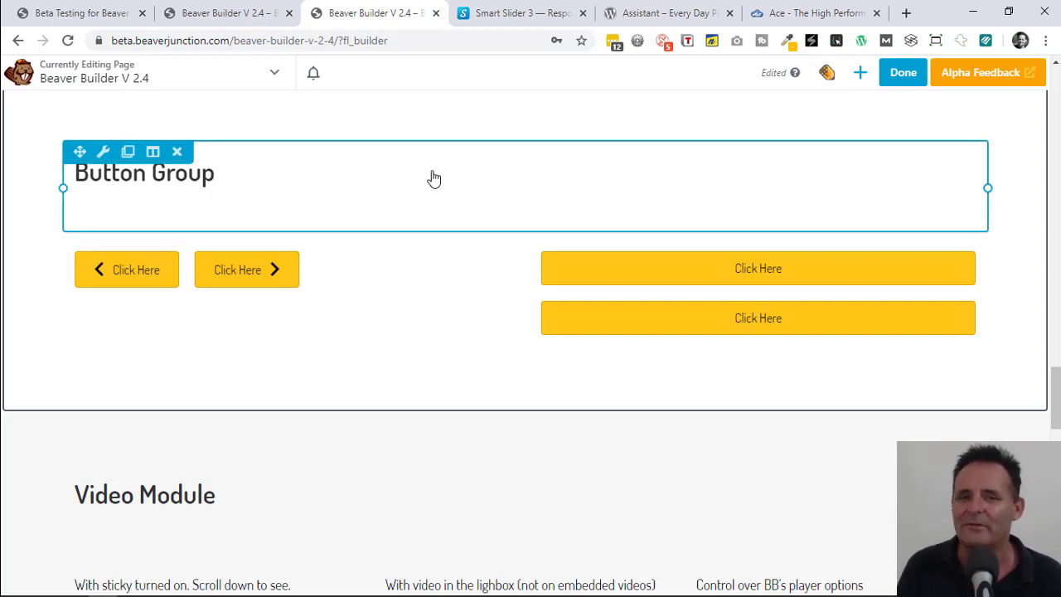
mouse_move(398, 205)
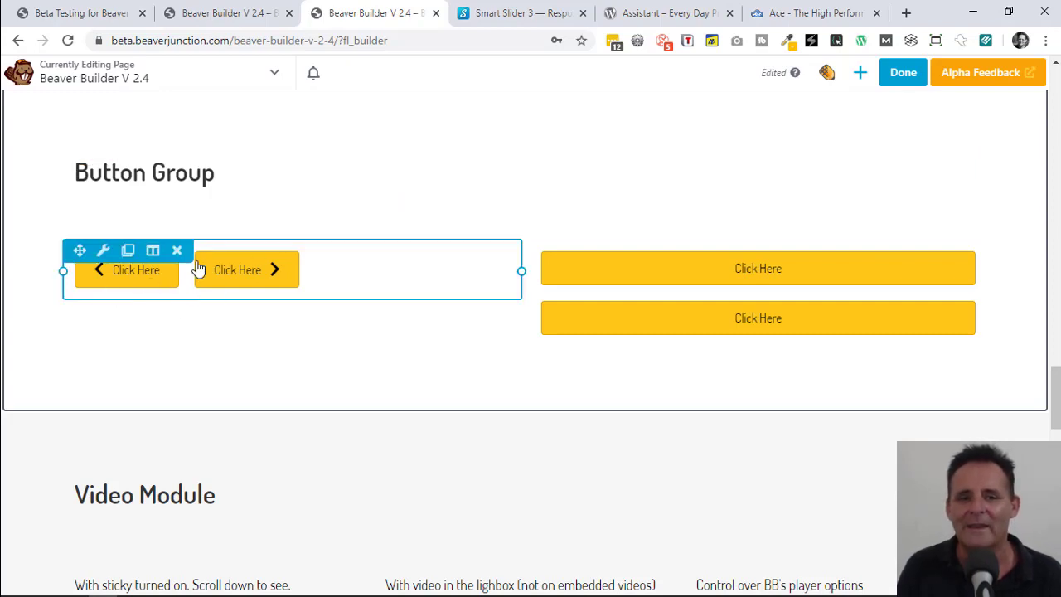
mouse_move(181, 284)
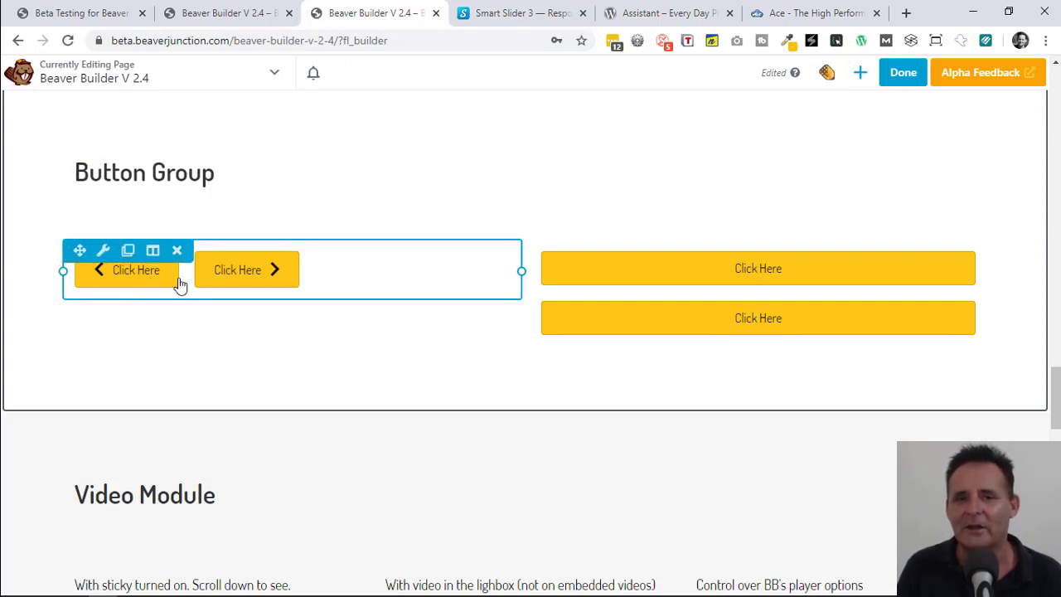
mouse_move(195, 285)
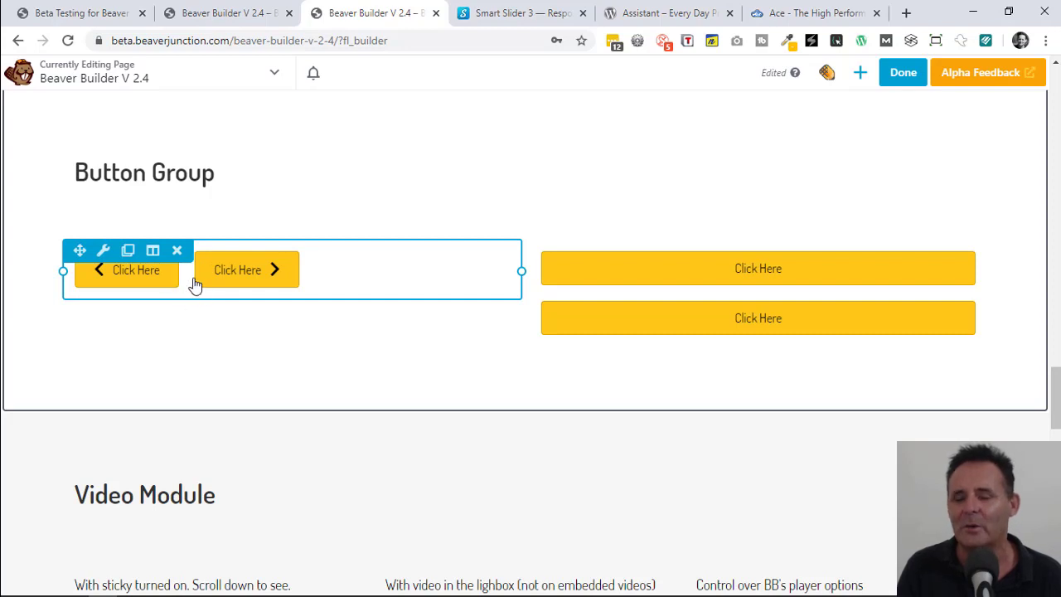
mouse_move(709, 216)
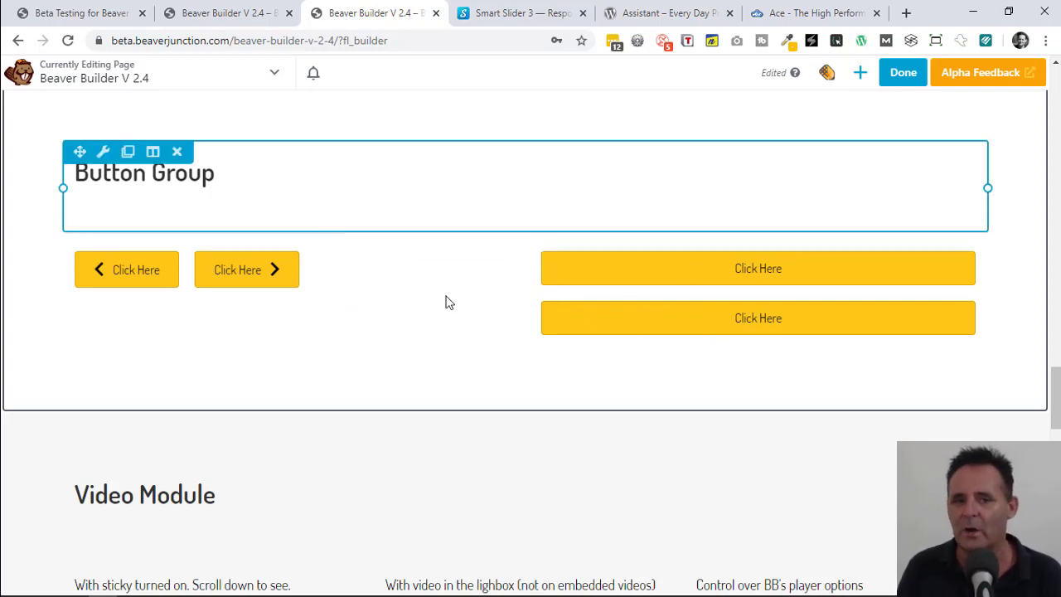
scroll(down, 3)
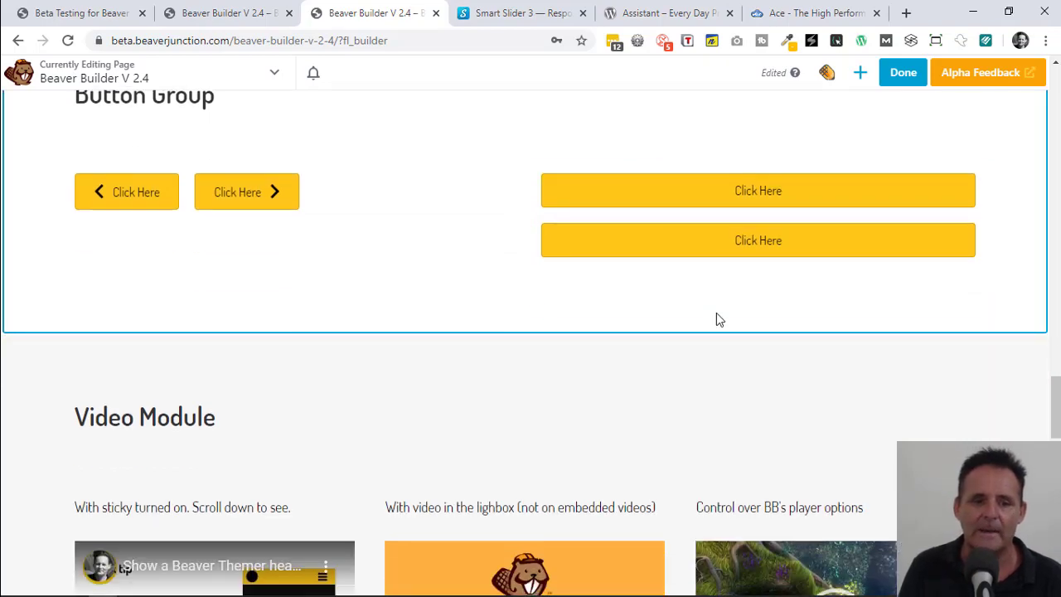
scroll(down, 3)
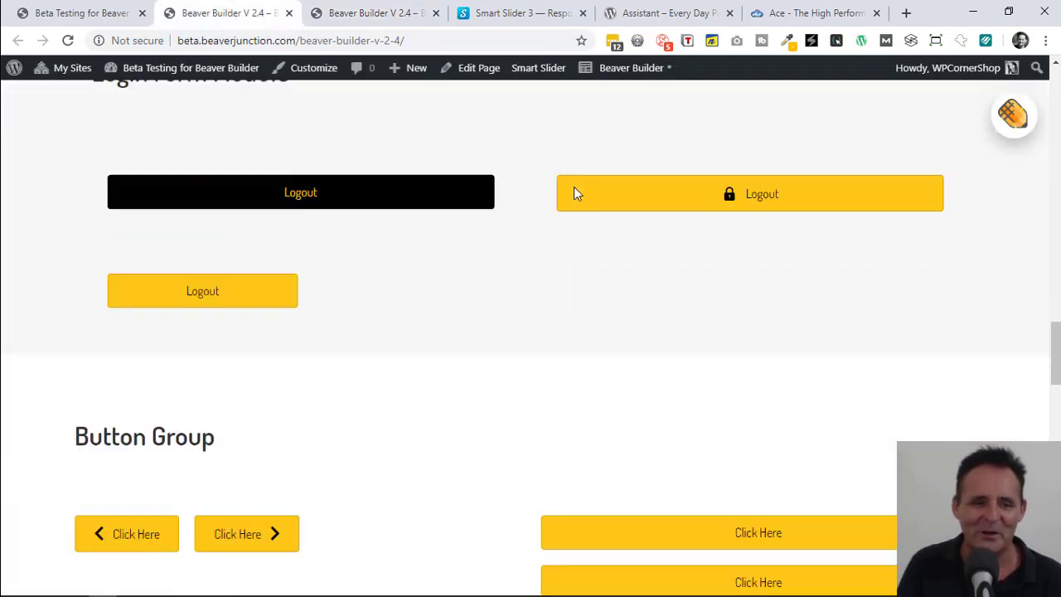
- Scroll to the sticky, lightbox and player-options video examples in the Video Module
scroll(down, 3)
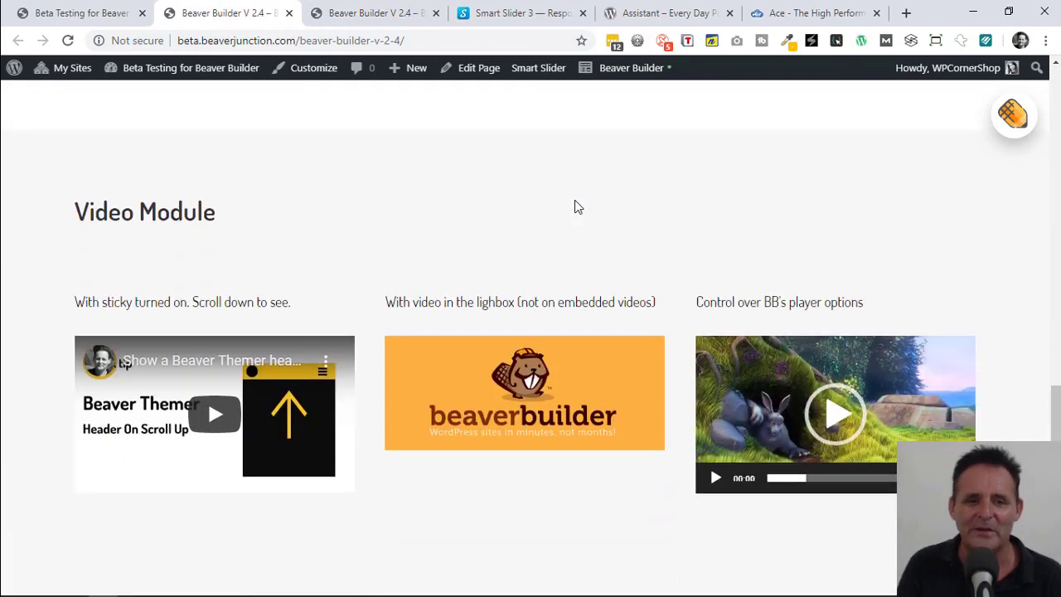
scroll(down, 3)
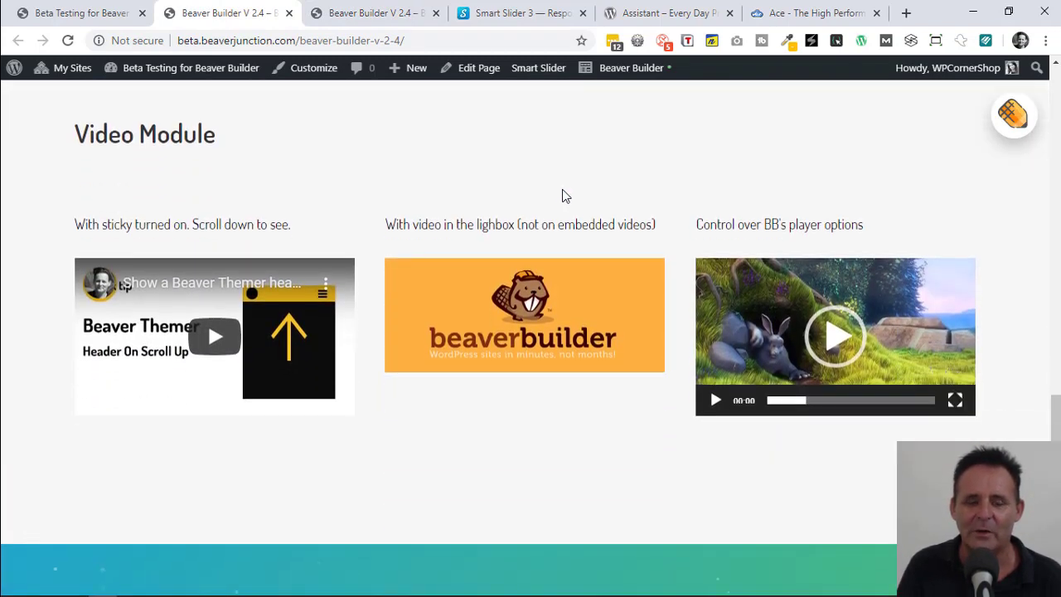
mouse_move(688, 154)
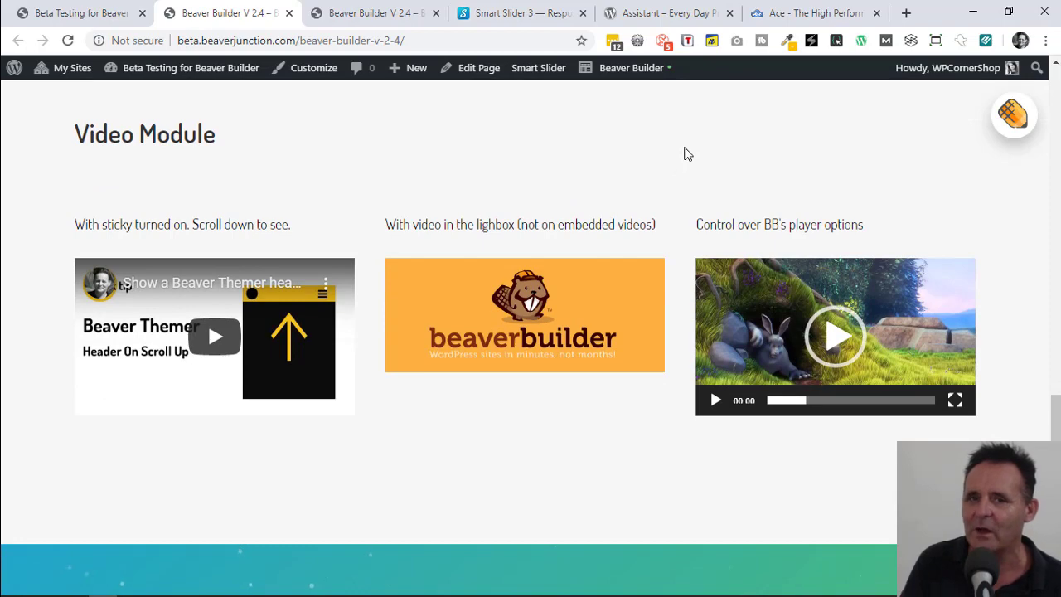
mouse_move(730, 249)
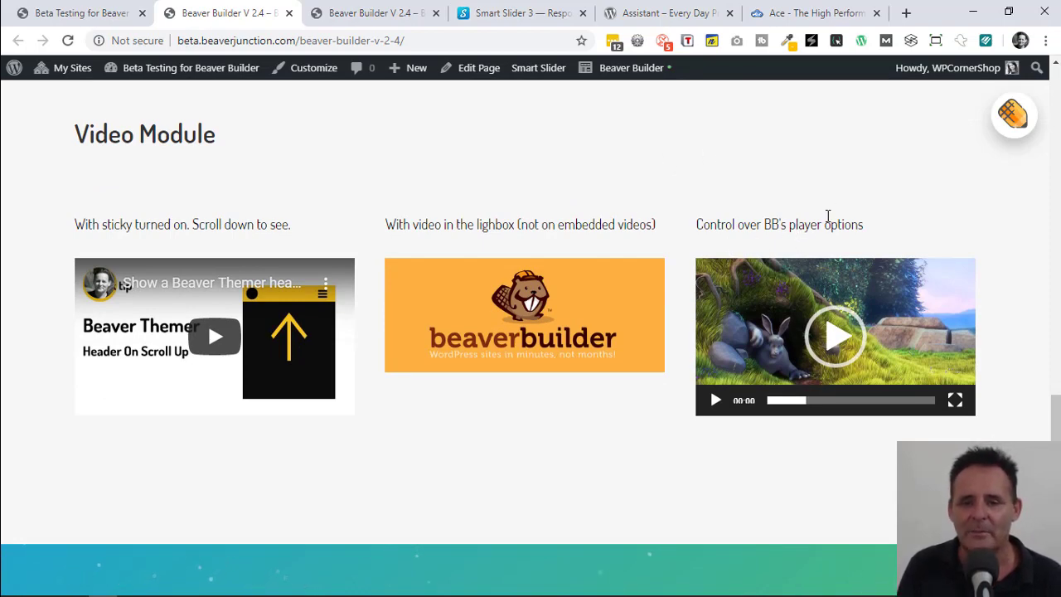
mouse_move(794, 241)
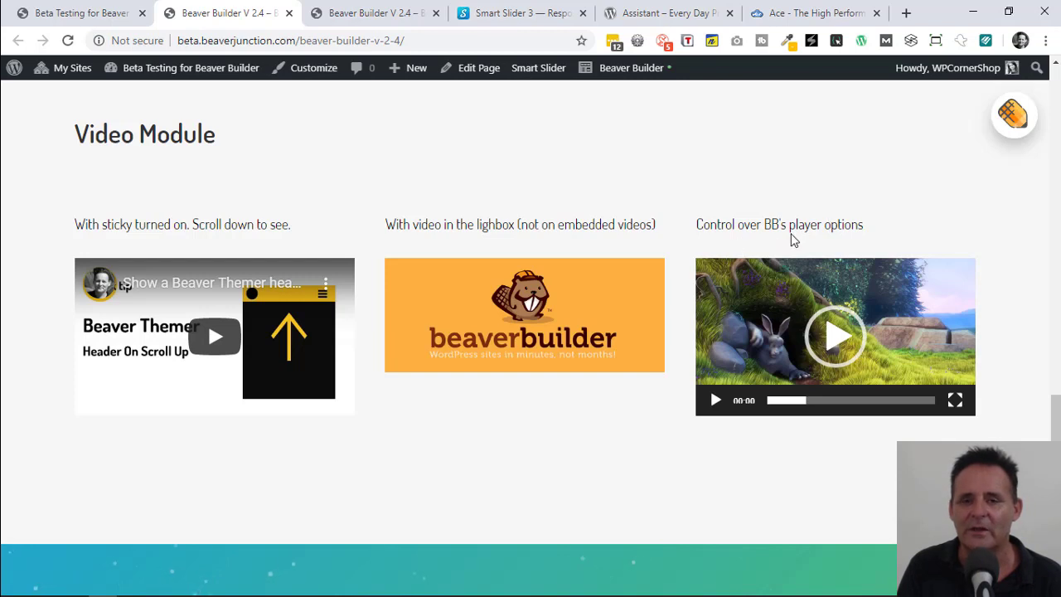
mouse_move(929, 411)
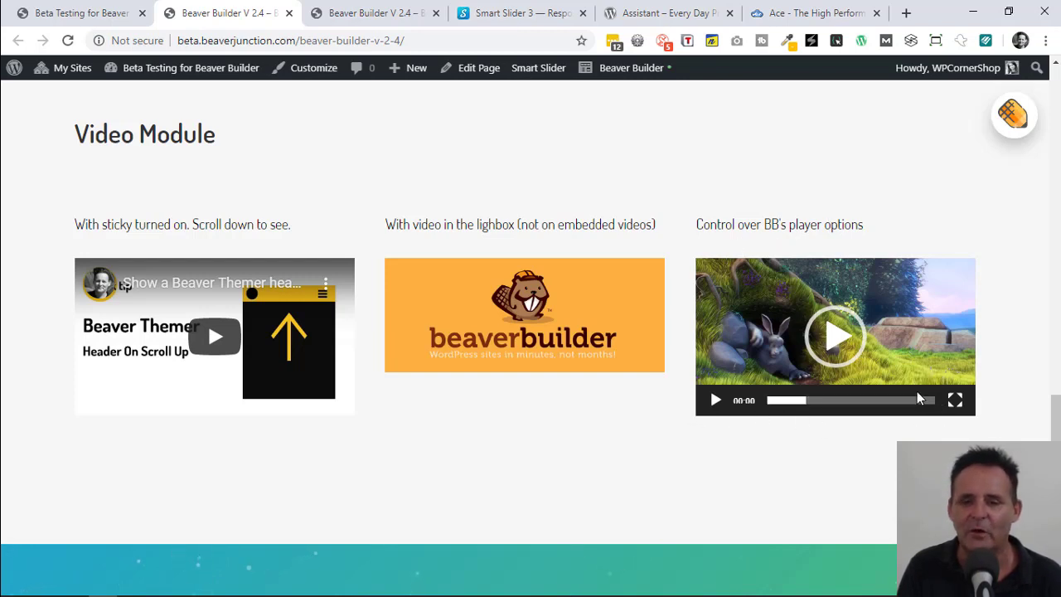
mouse_move(834, 335)
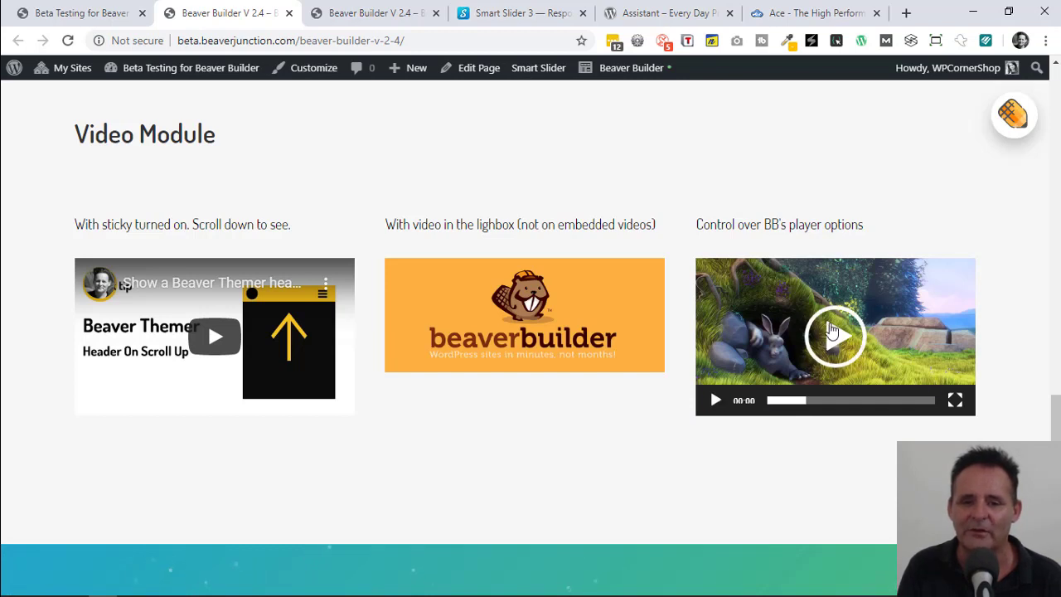
mouse_move(526, 315)
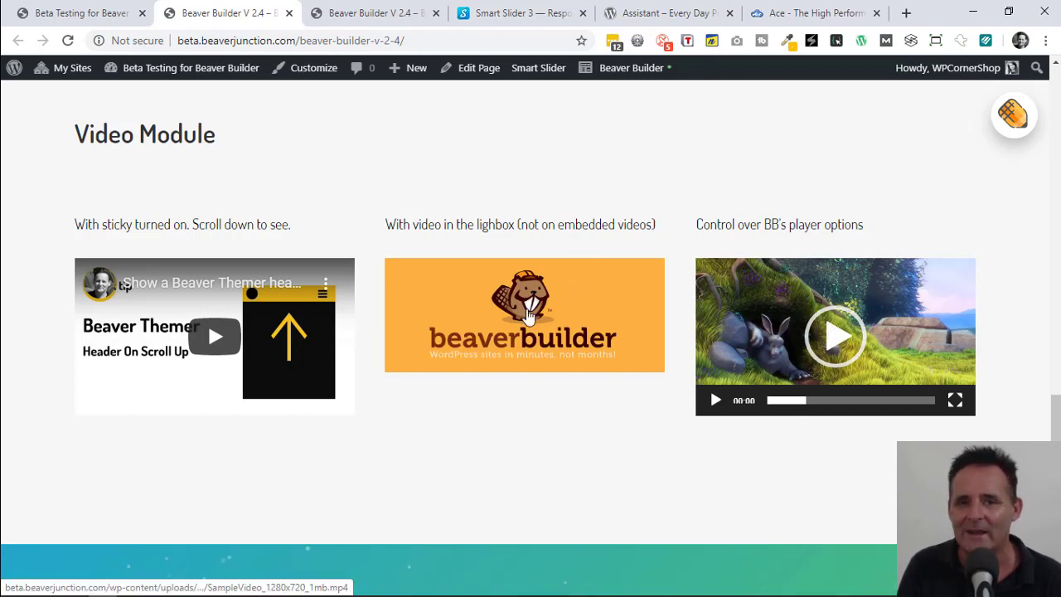
mouse_move(609, 334)
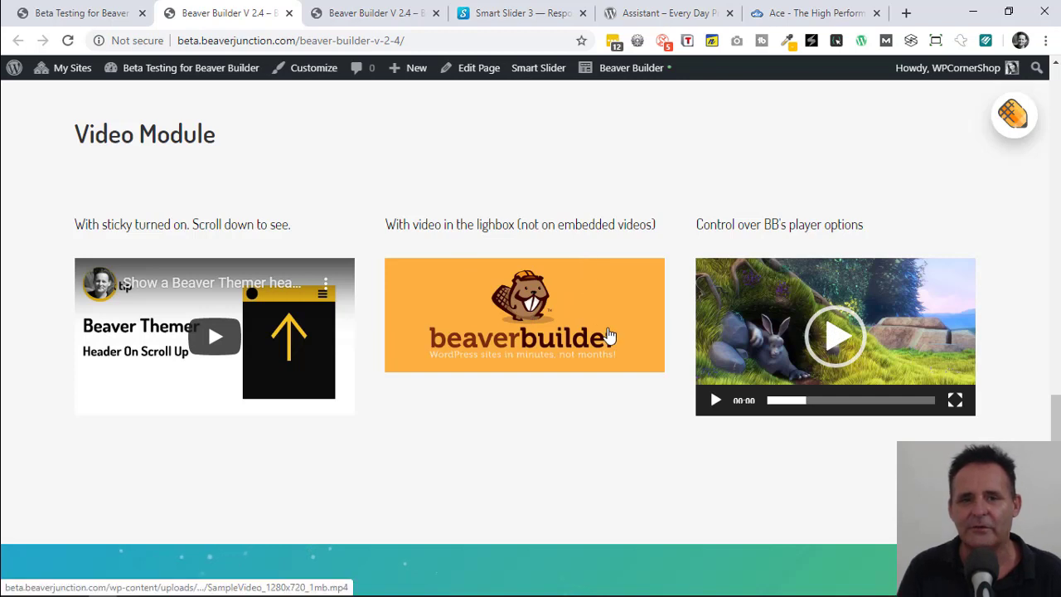
mouse_move(599, 326)
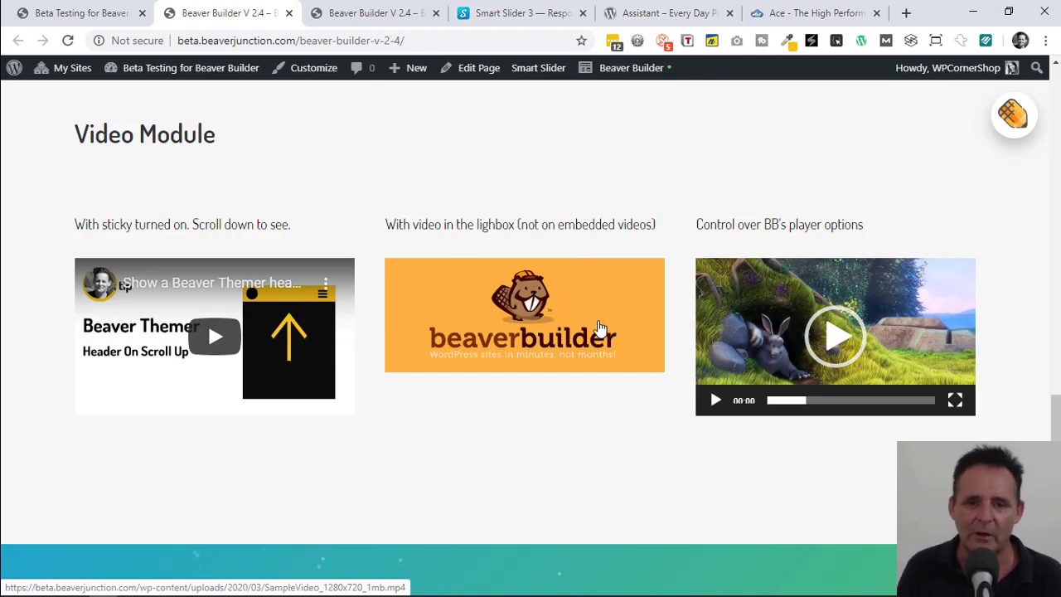
click(524, 315)
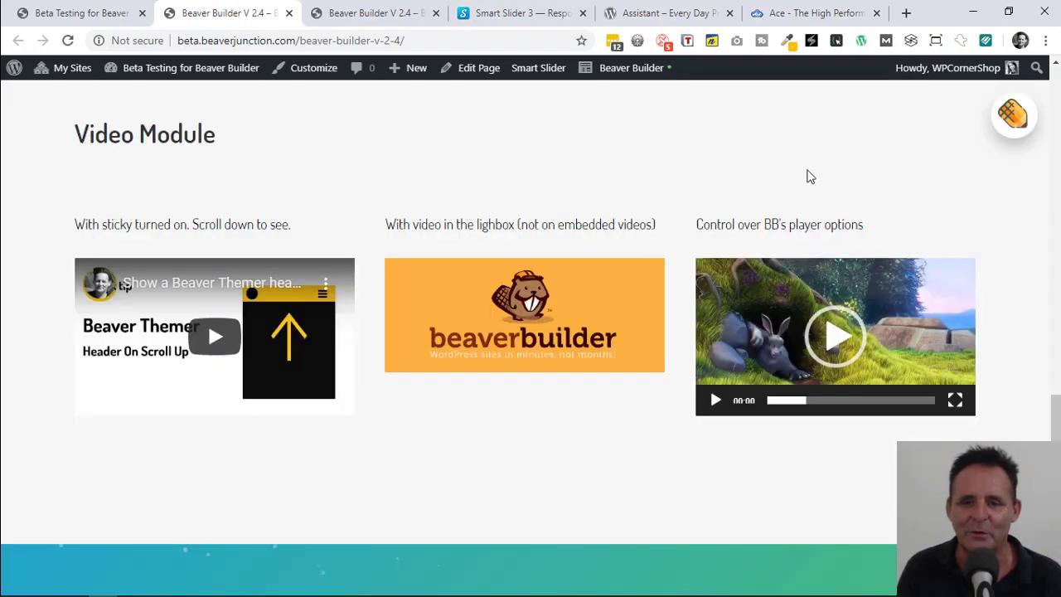
mouse_move(524, 294)
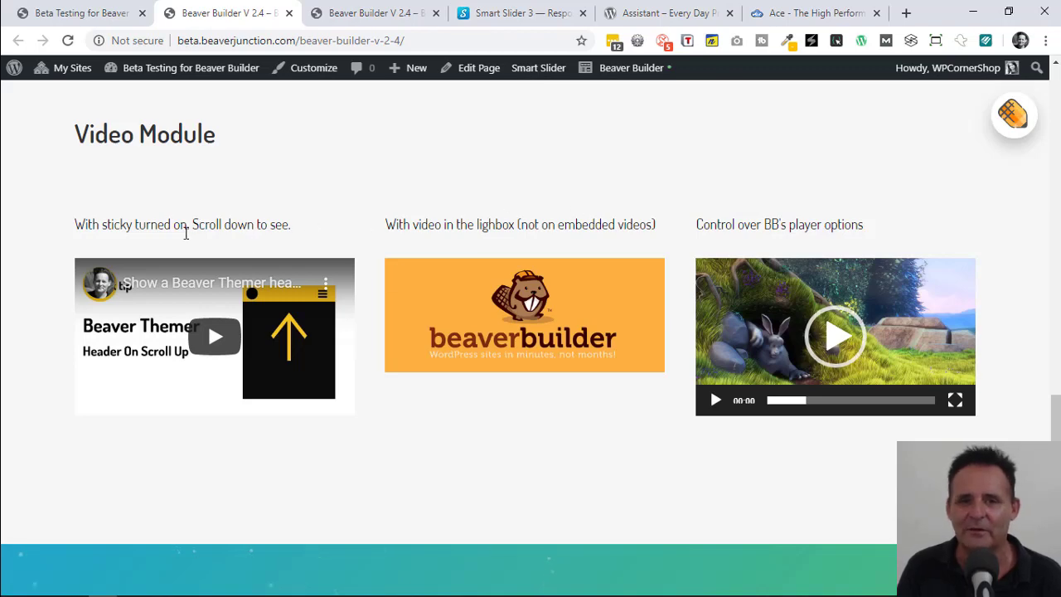
scroll(down, 3)
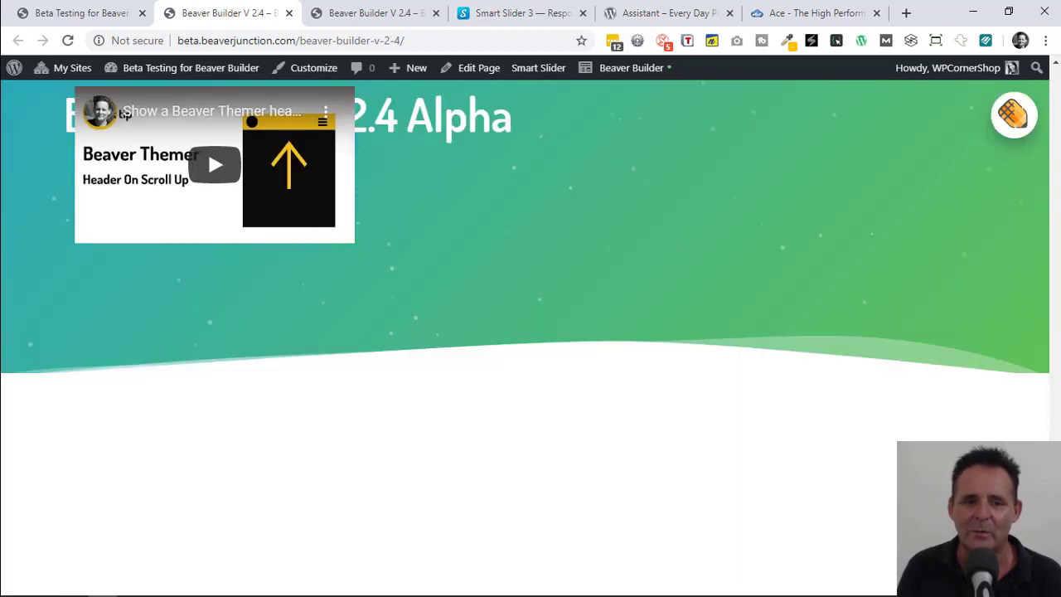
scroll(down, 3)
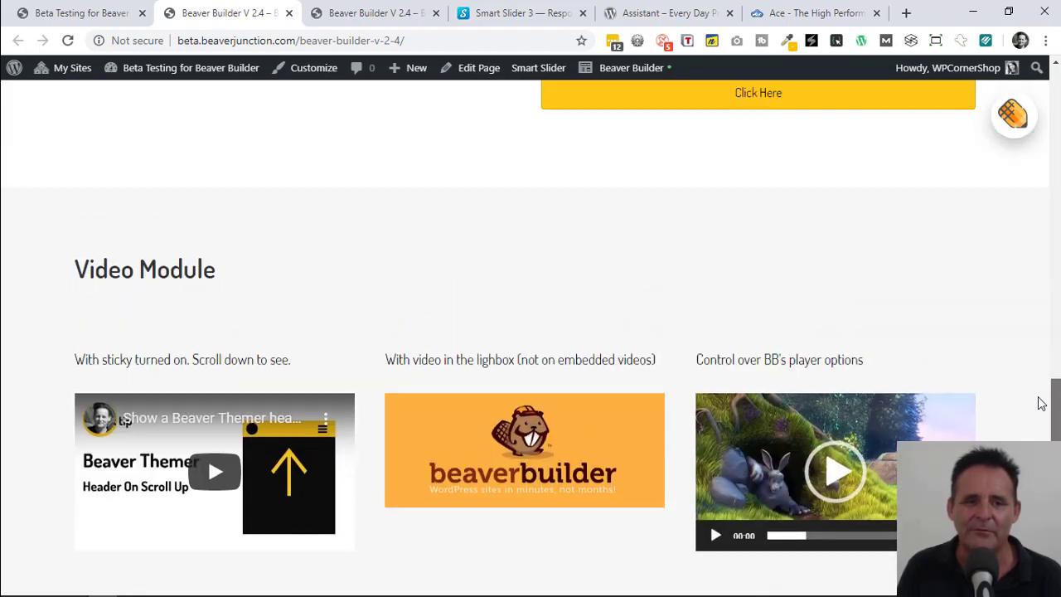
scroll(down, 3)
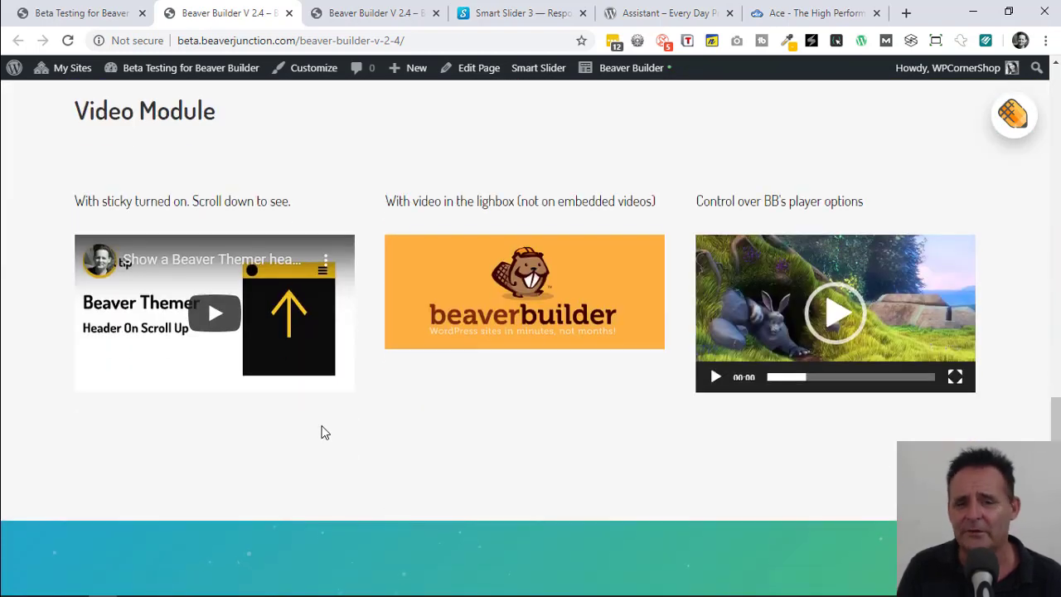
mouse_move(332, 435)
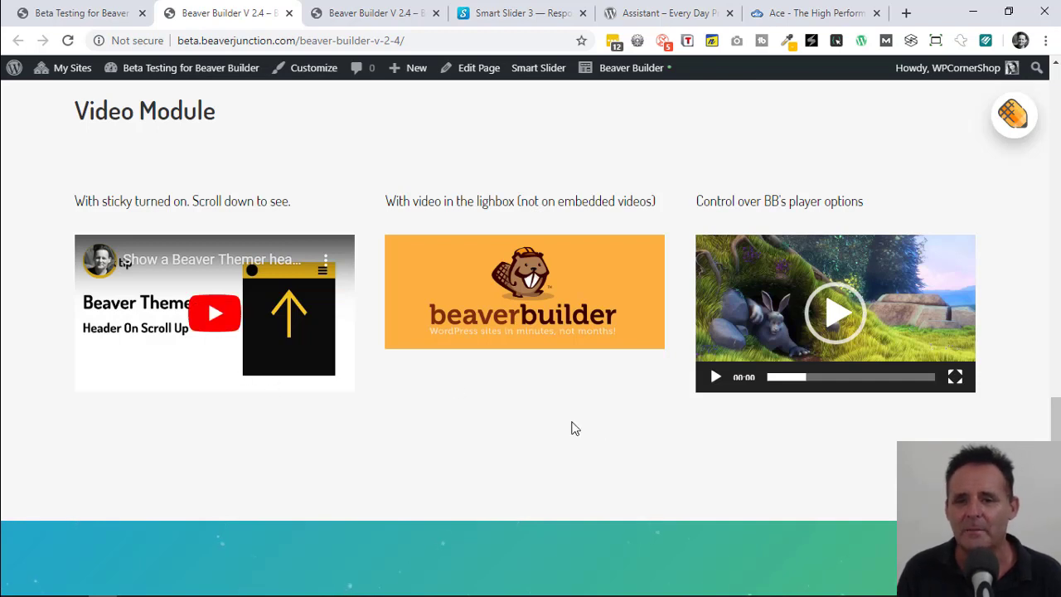
mouse_move(934, 350)
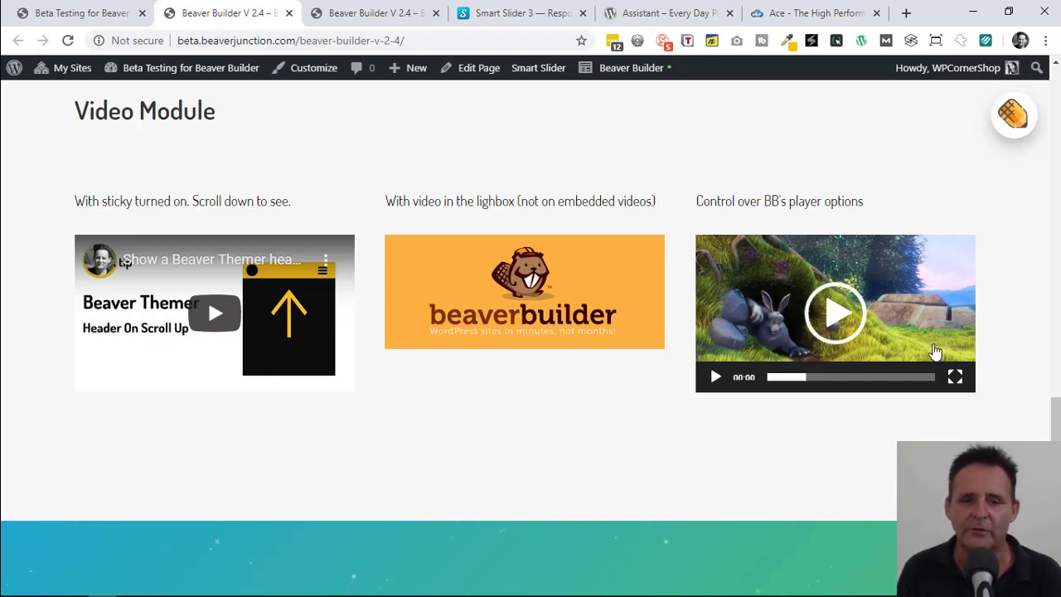
mouse_move(1031, 418)
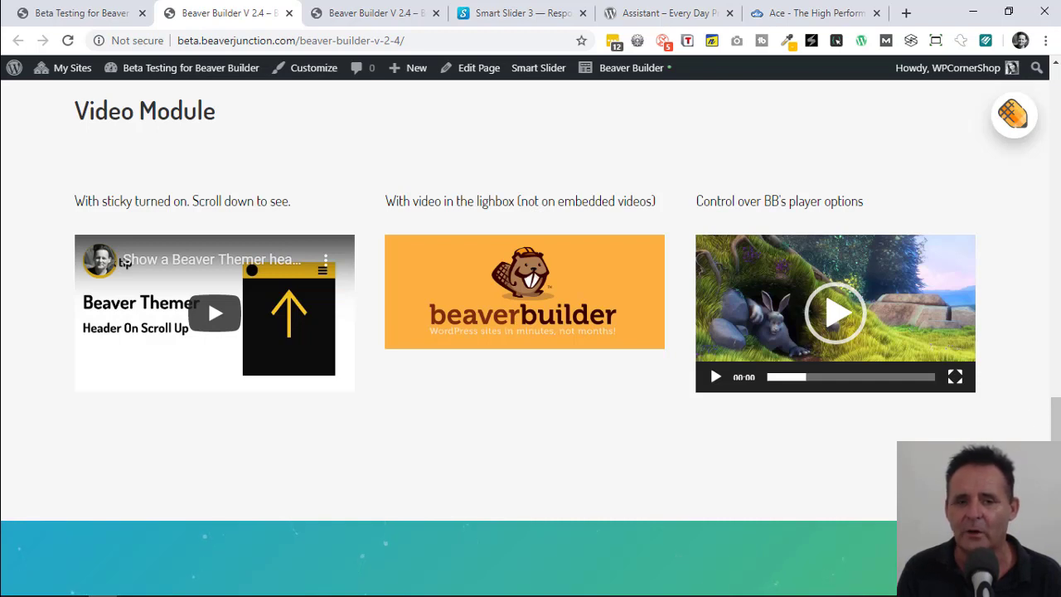
mouse_move(260, 229)
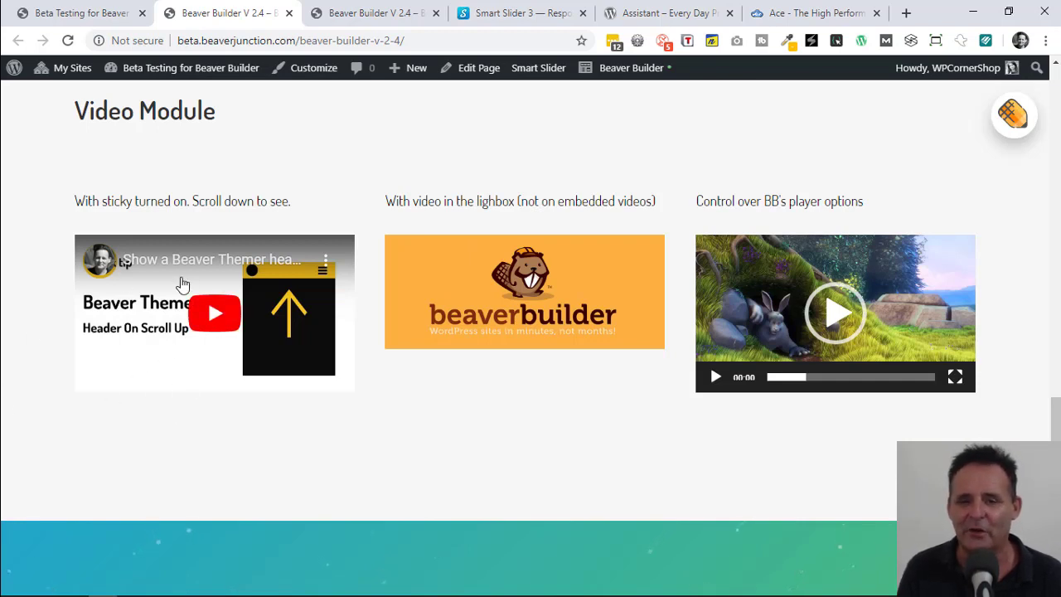
mouse_move(212, 431)
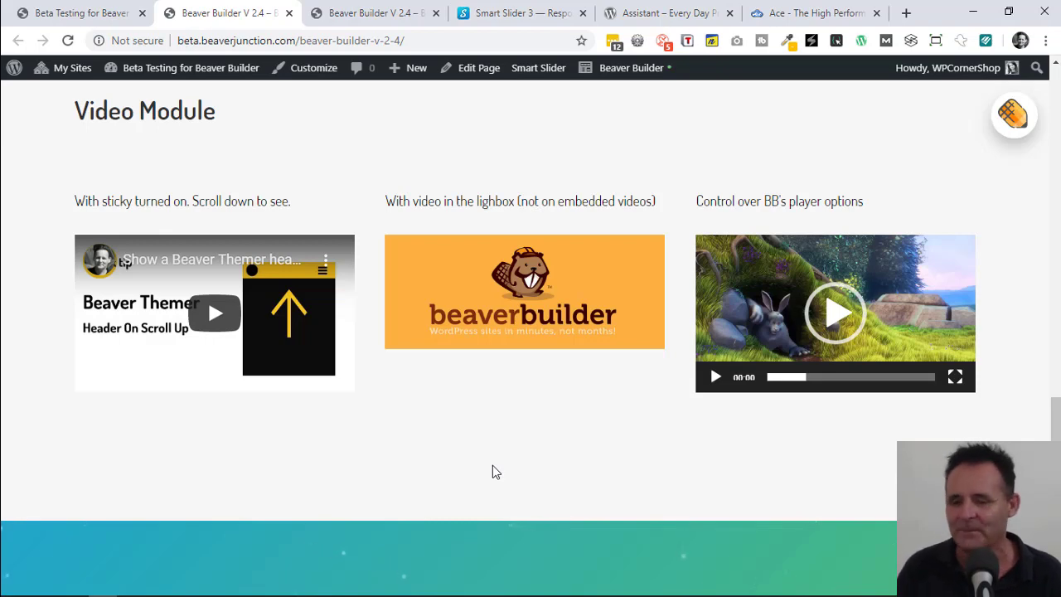
- Scroll down past the Background Row Embeds toward the Search Module section
scroll(down, 3)
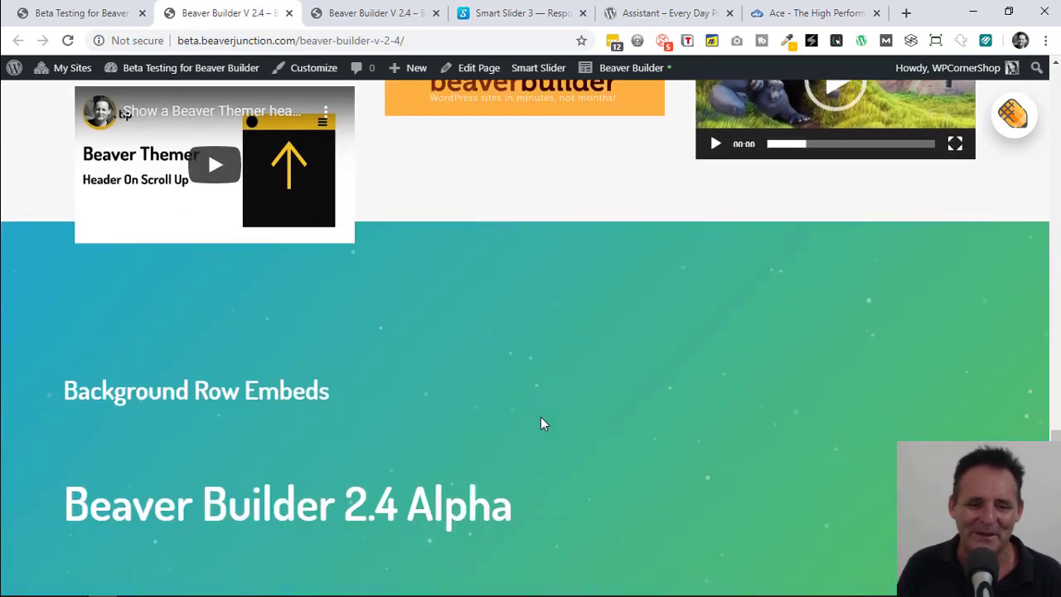
scroll(down, 3)
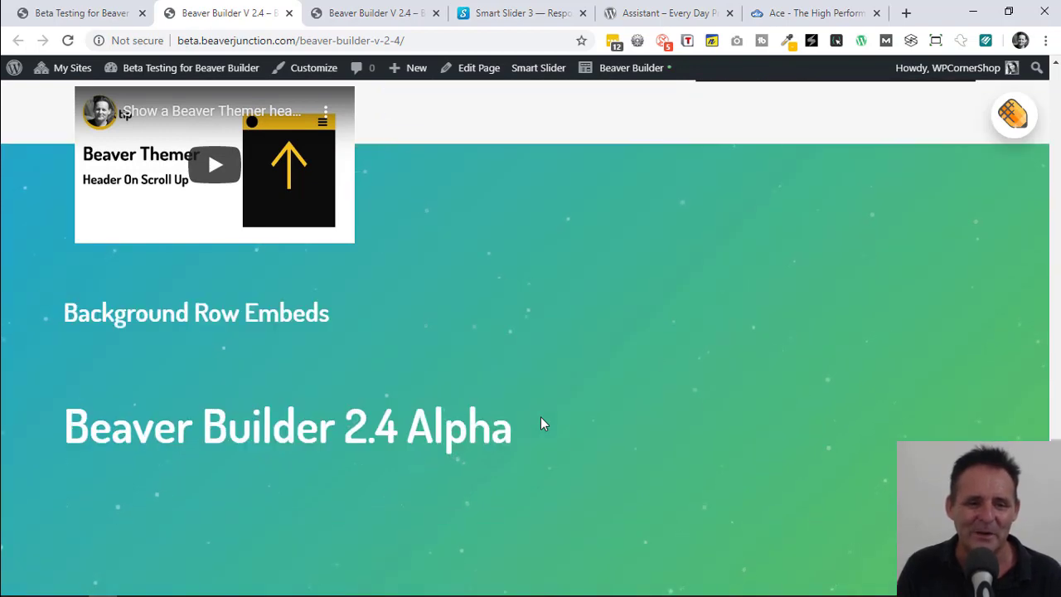
scroll(down, 3)
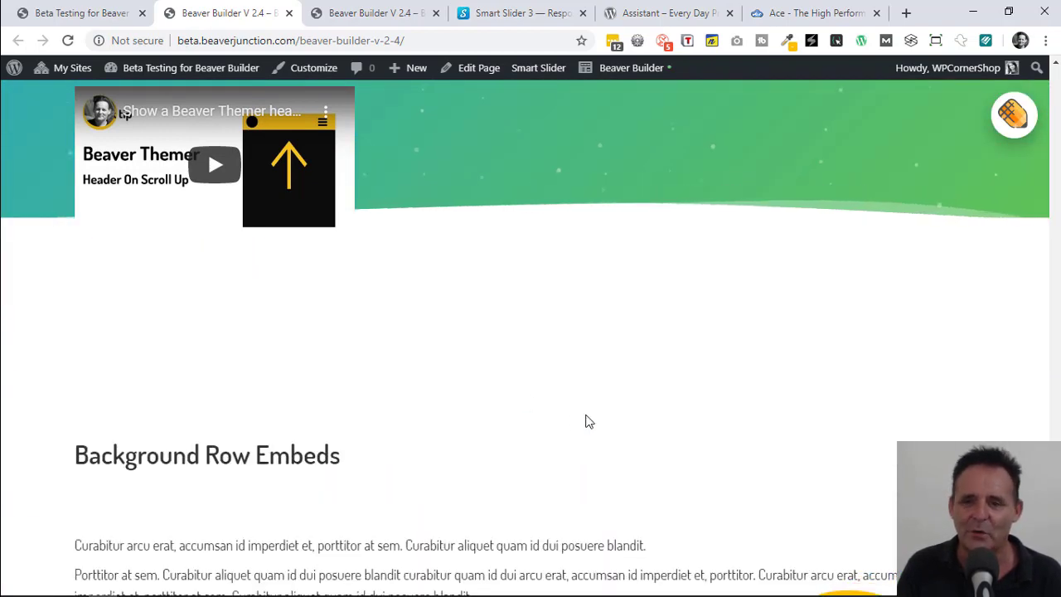
scroll(down, 3)
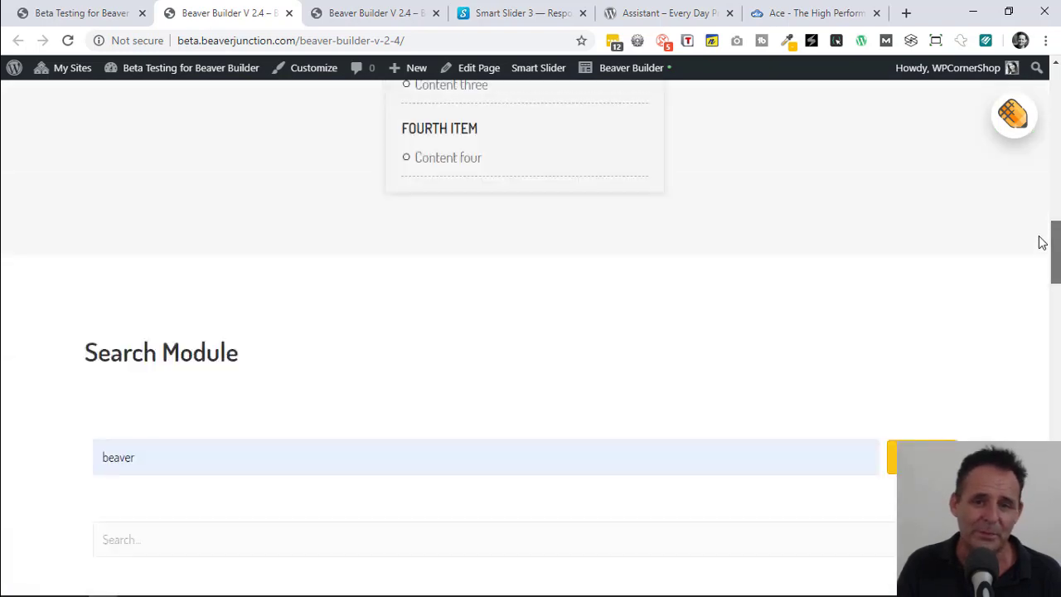